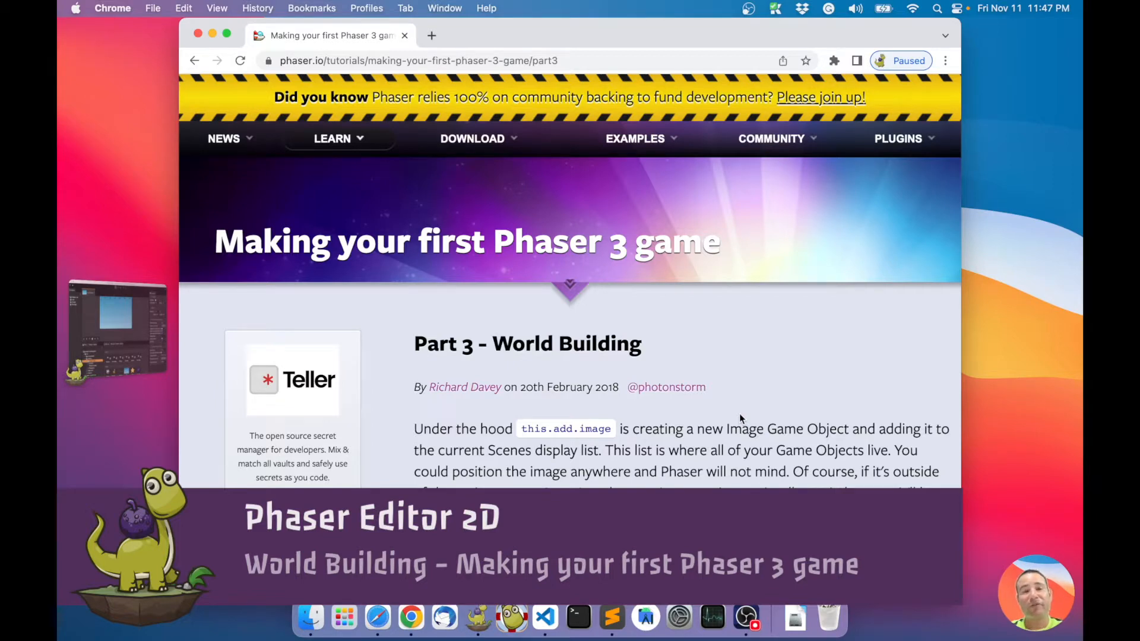
mouse_move(697, 406)
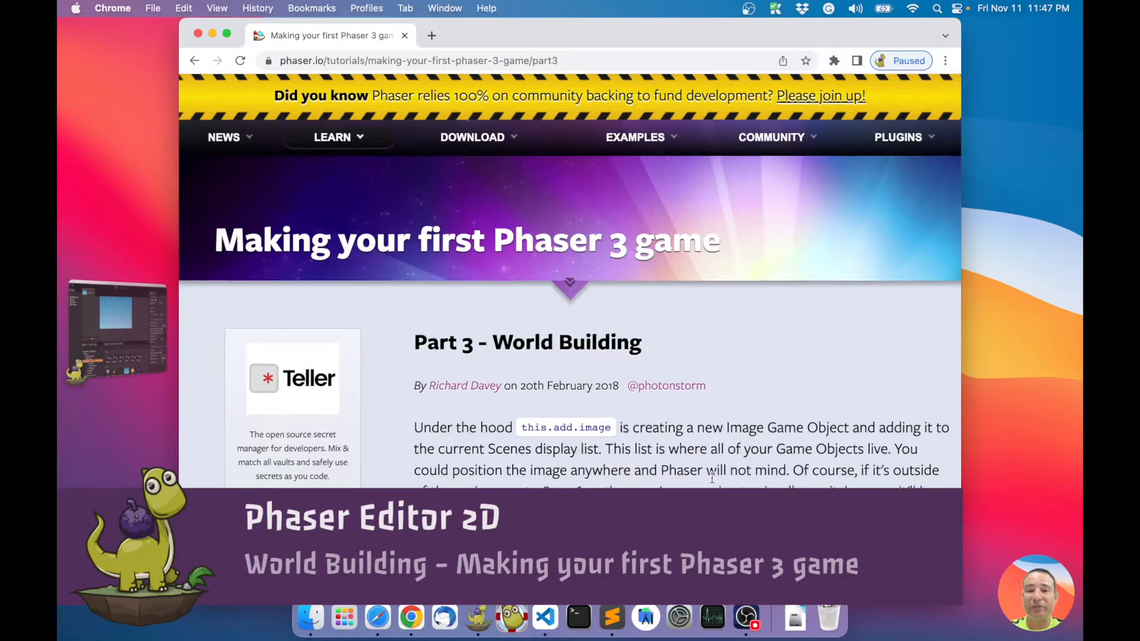
Step: Scroll through the tutorial's physics section and highlight the staticGroup call in its code
scroll(down, 3)
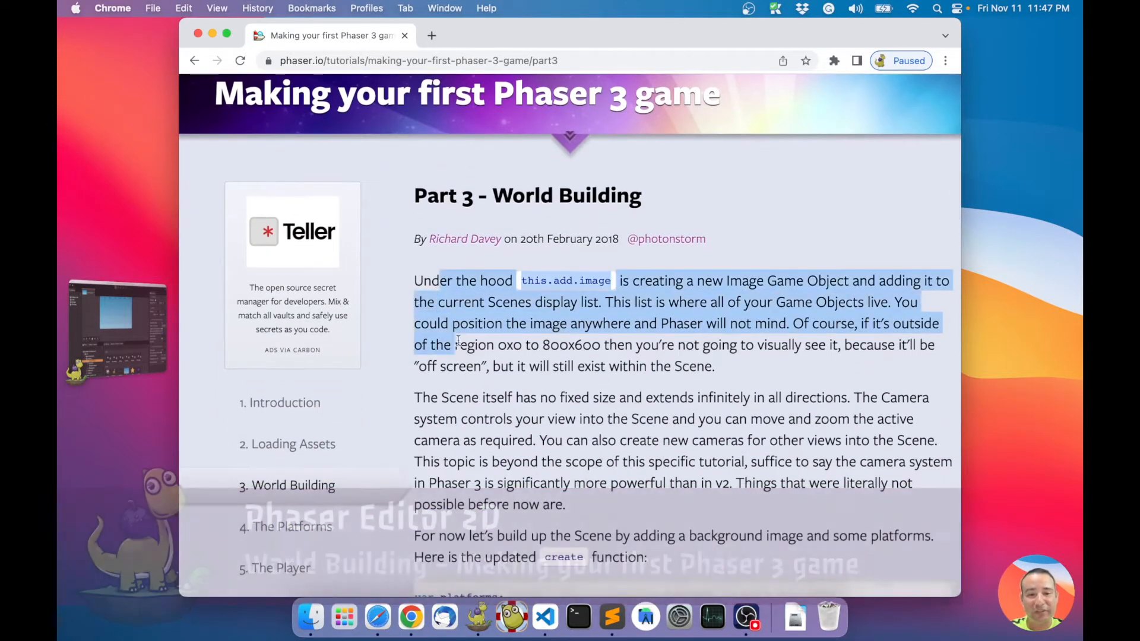
scroll(down, 3)
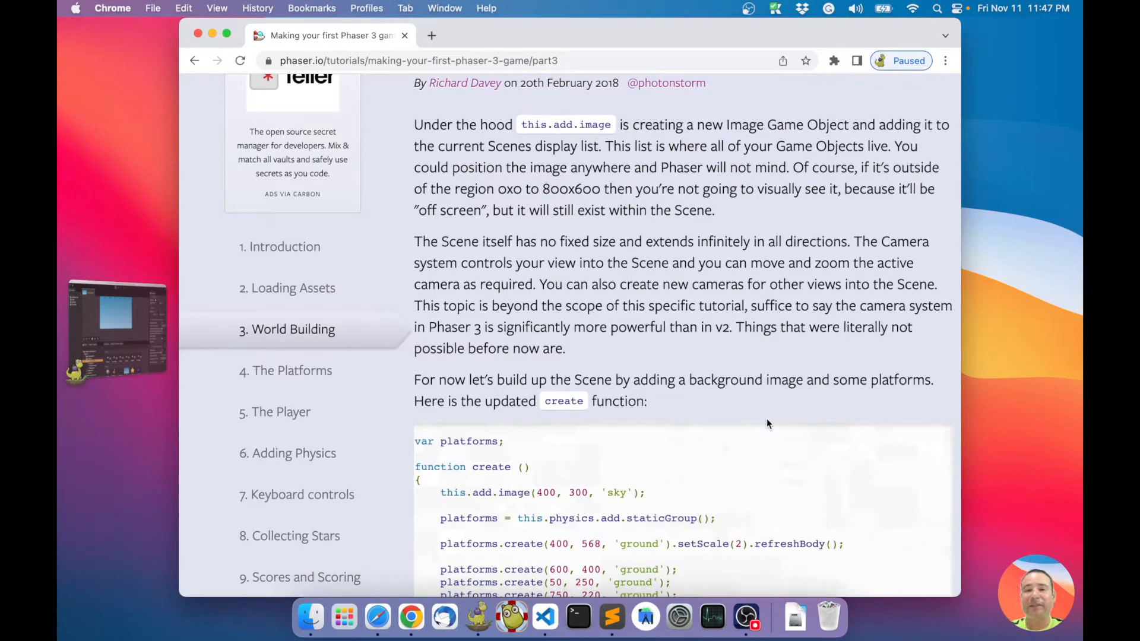
scroll(up, 3)
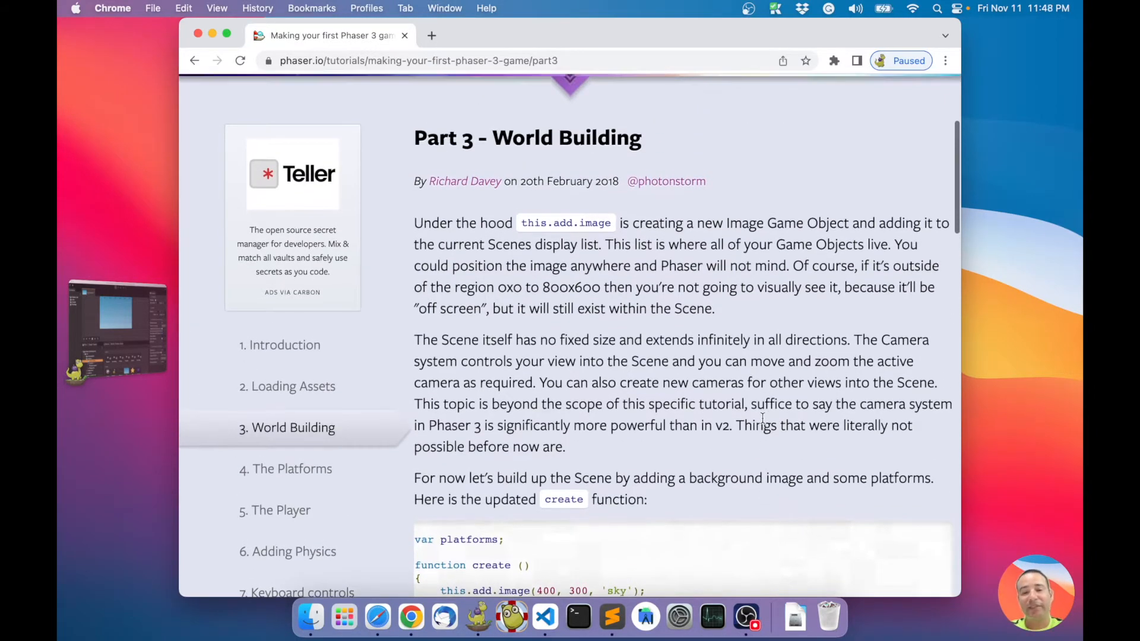
scroll(down, 3)
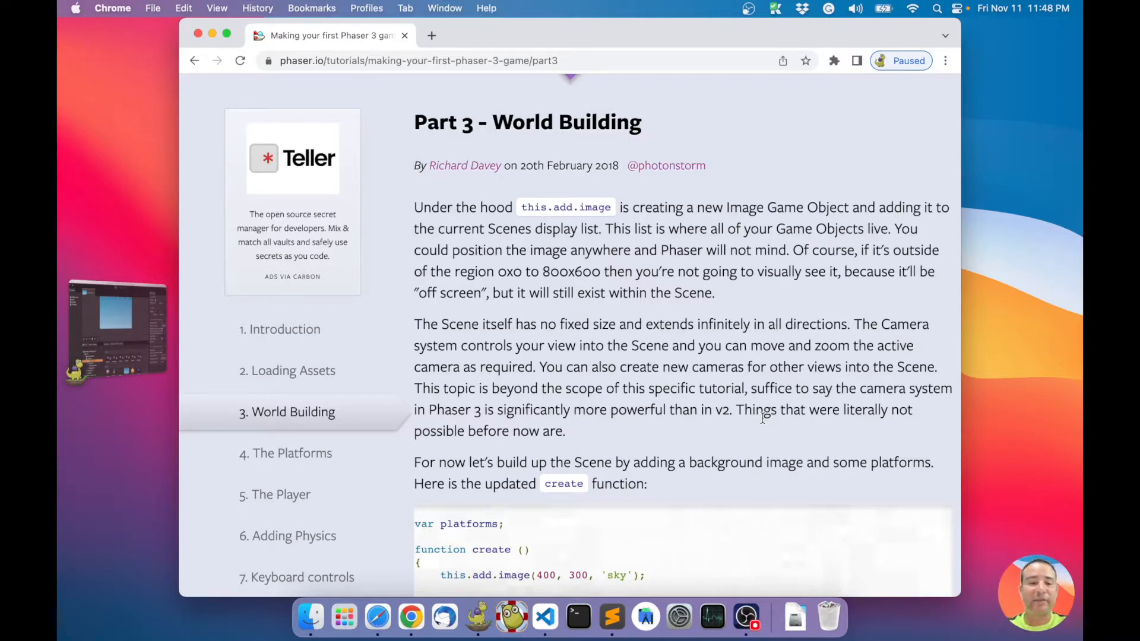
scroll(up, 3)
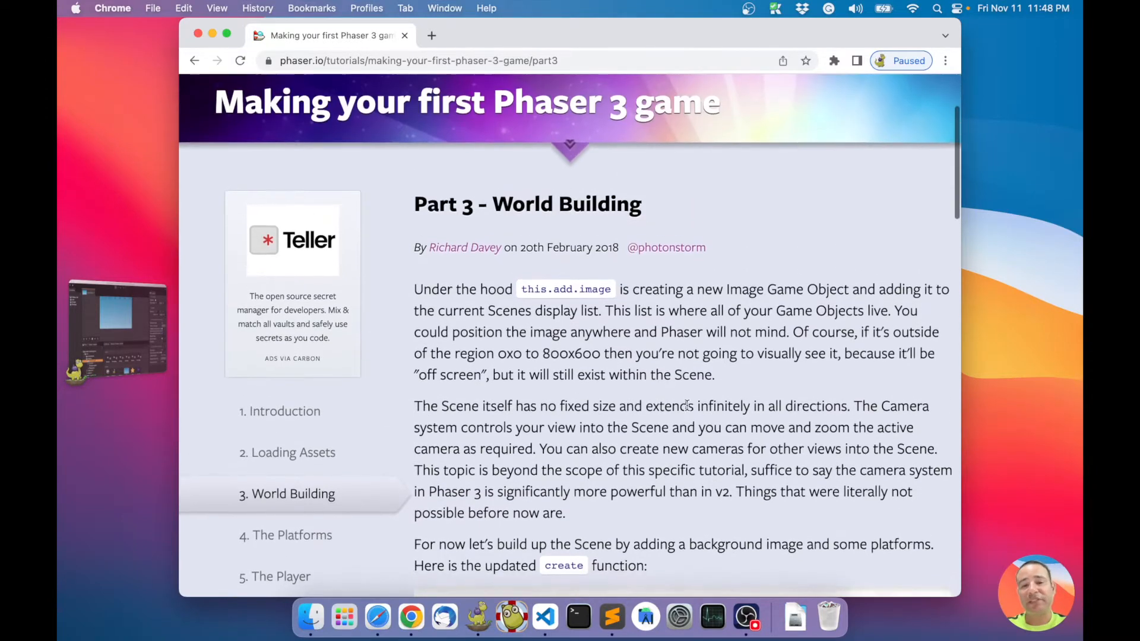
scroll(down, 3)
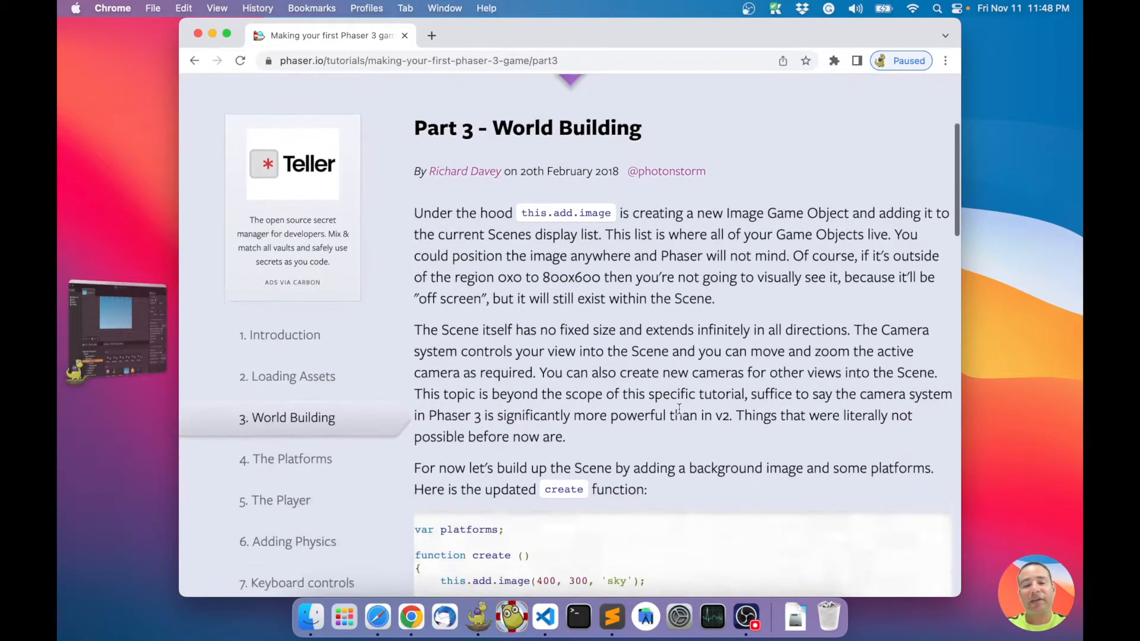
scroll(down, 3)
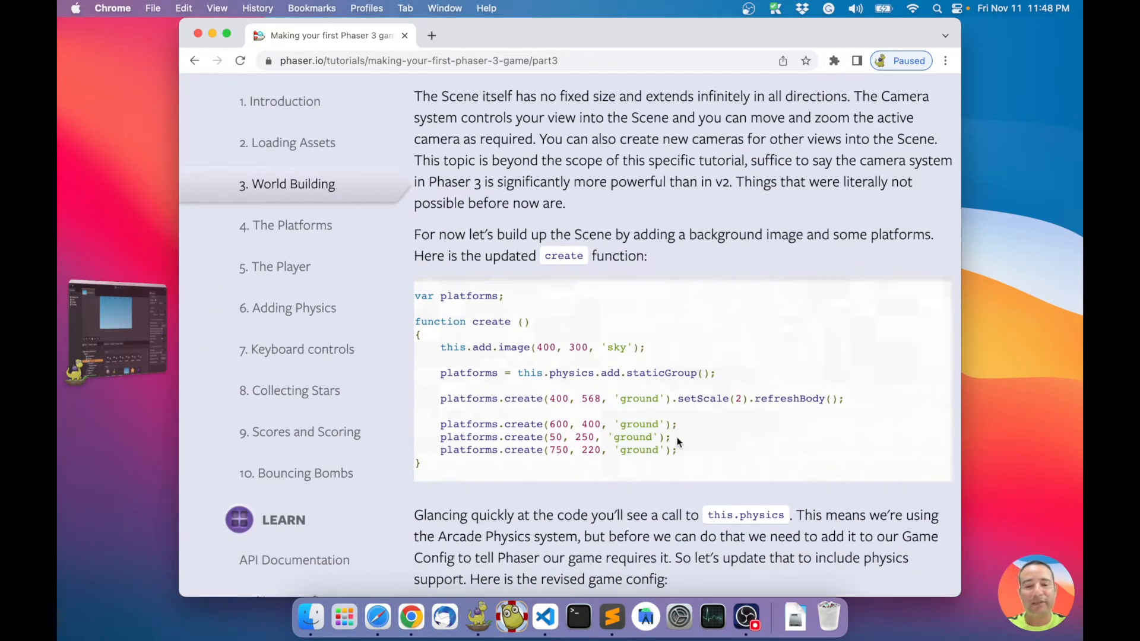
scroll(down, 3)
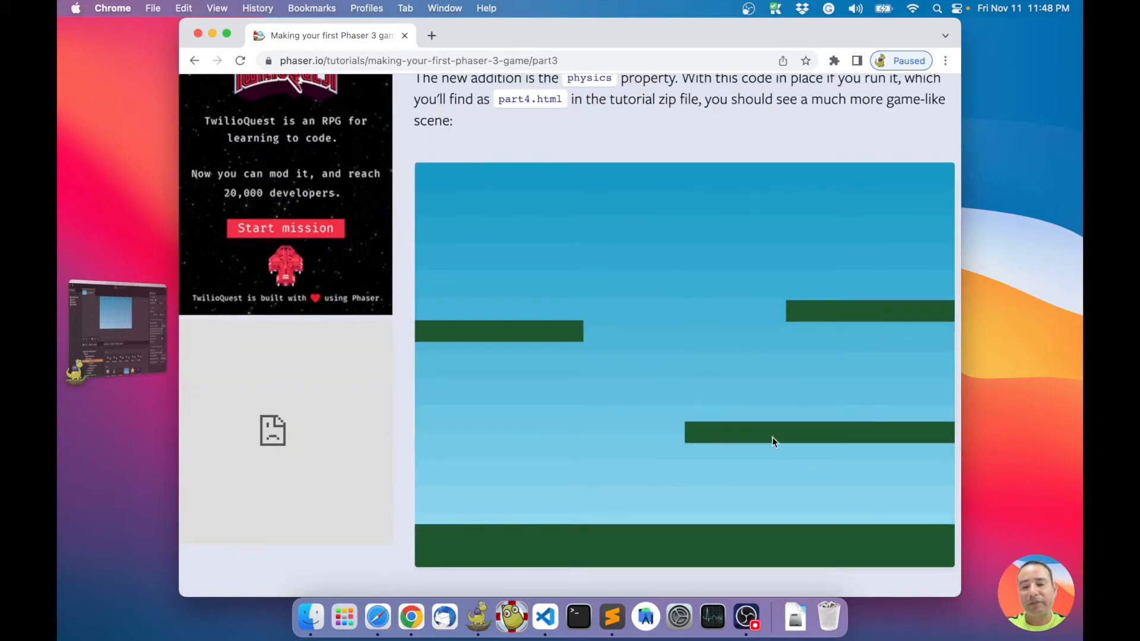
scroll(up, 3)
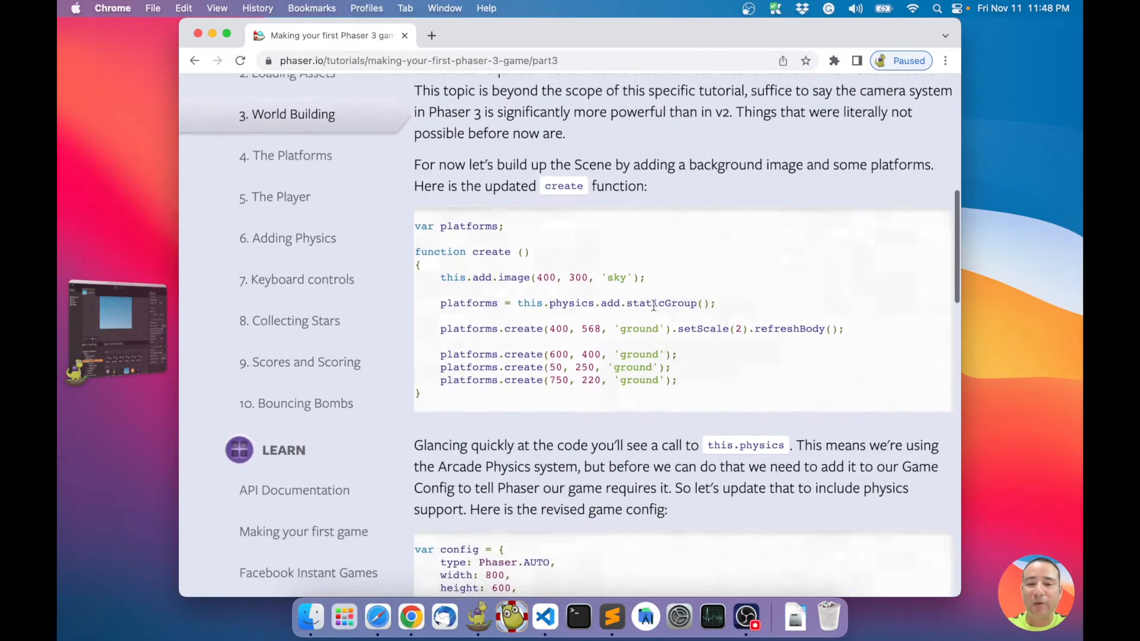
double_click(571, 302)
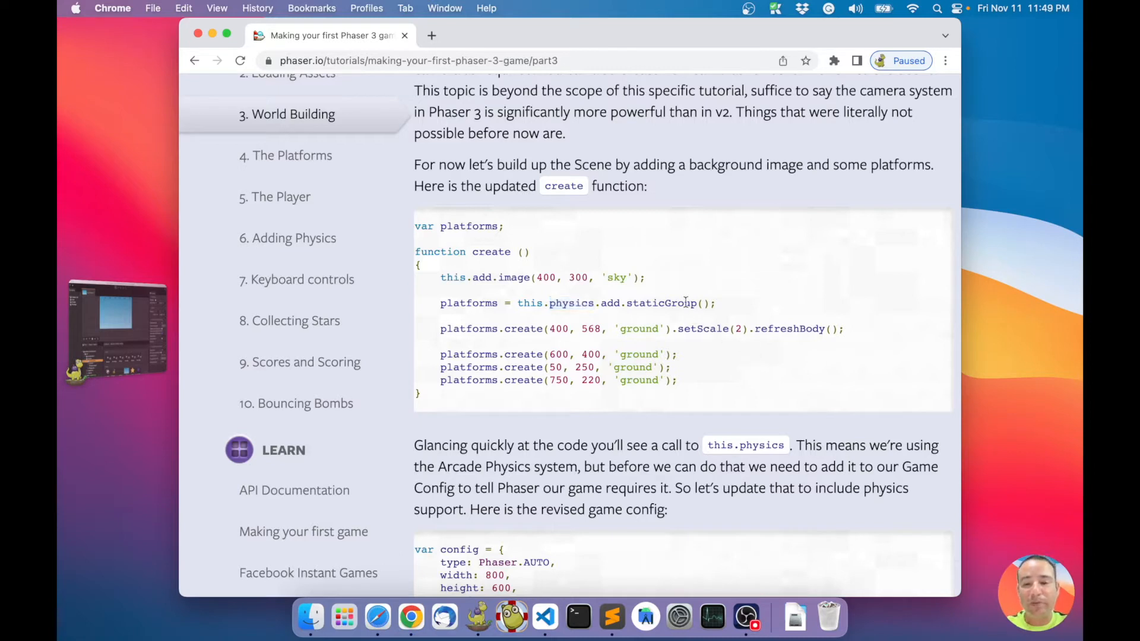
mouse_move(716, 404)
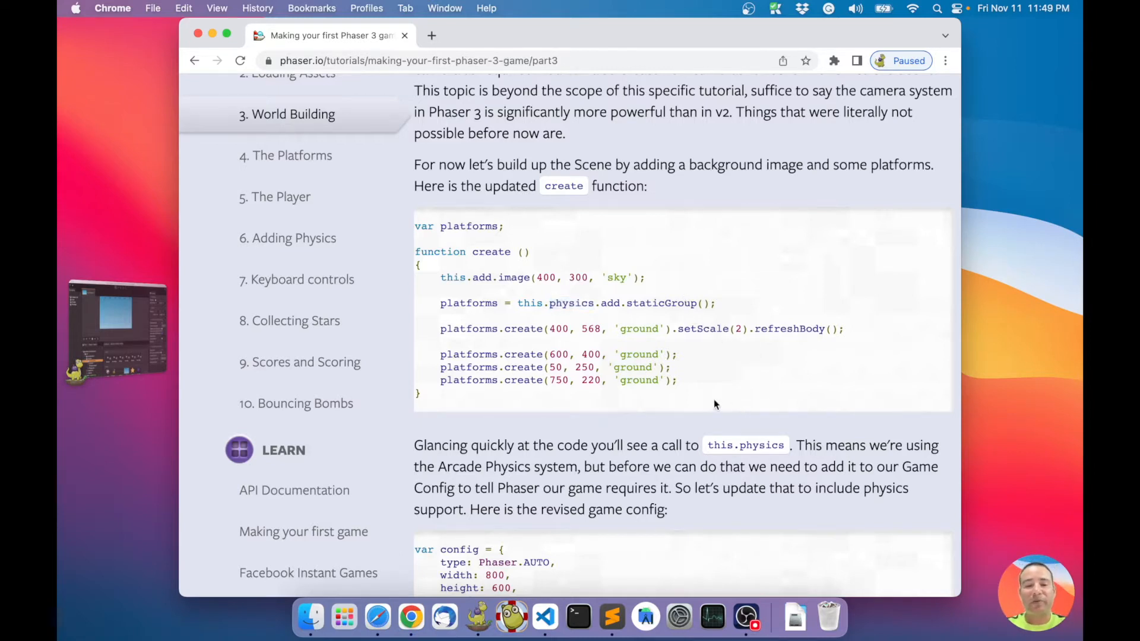
Step: Scroll to the revised game config with arcade gravity, then bring Phaser Editor 2D forward
scroll(down, 3)
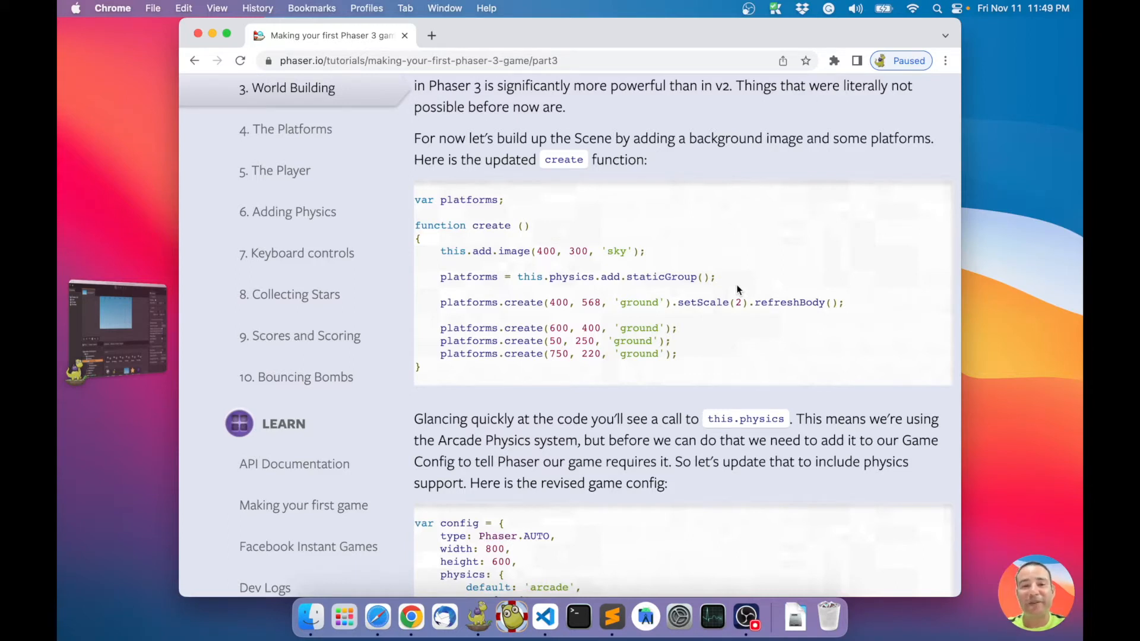
mouse_move(620, 326)
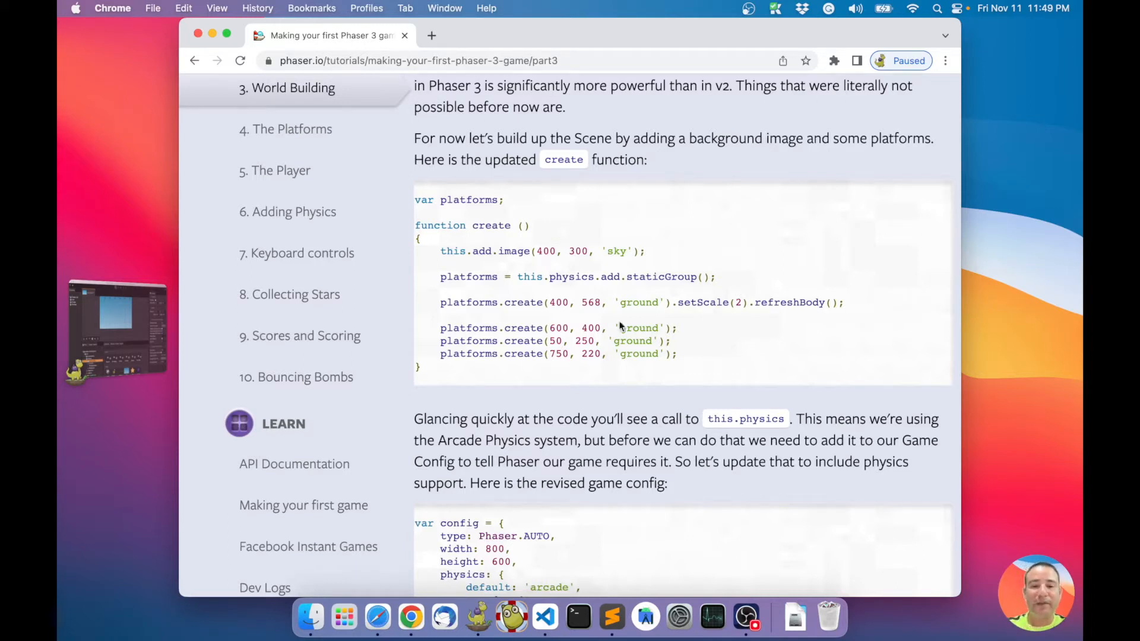
scroll(down, 3)
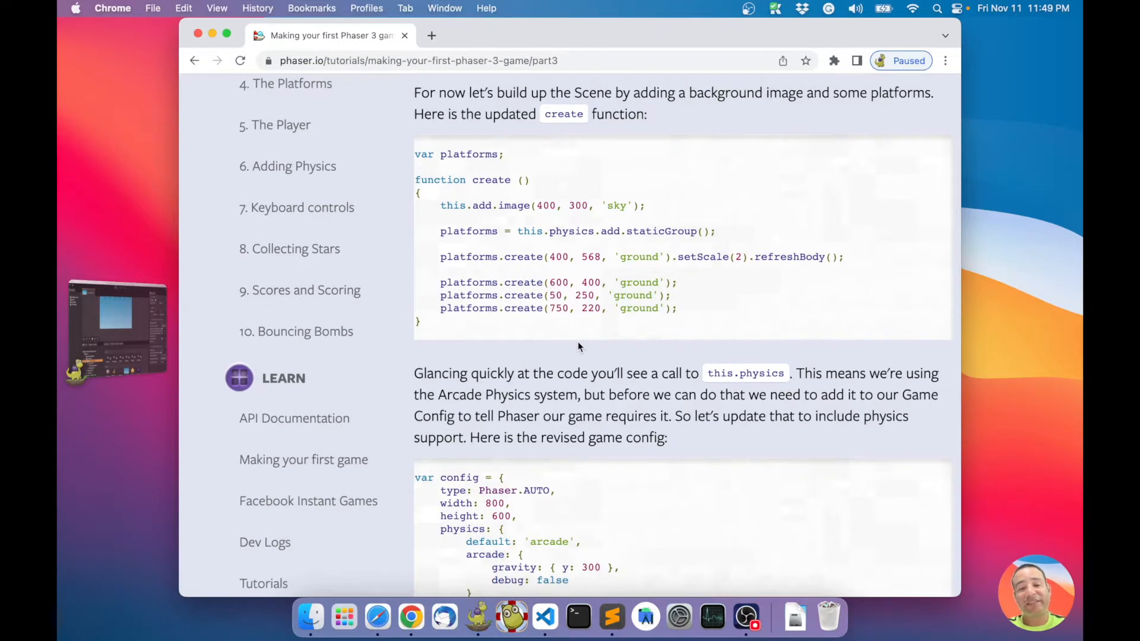
scroll(down, 3)
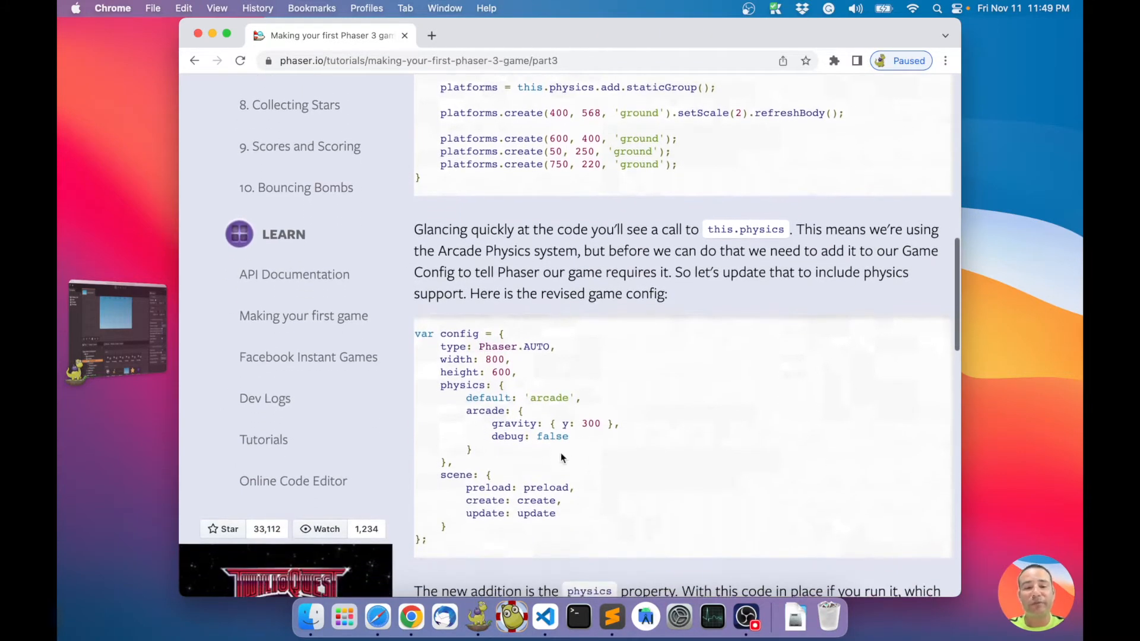
scroll(down, 3)
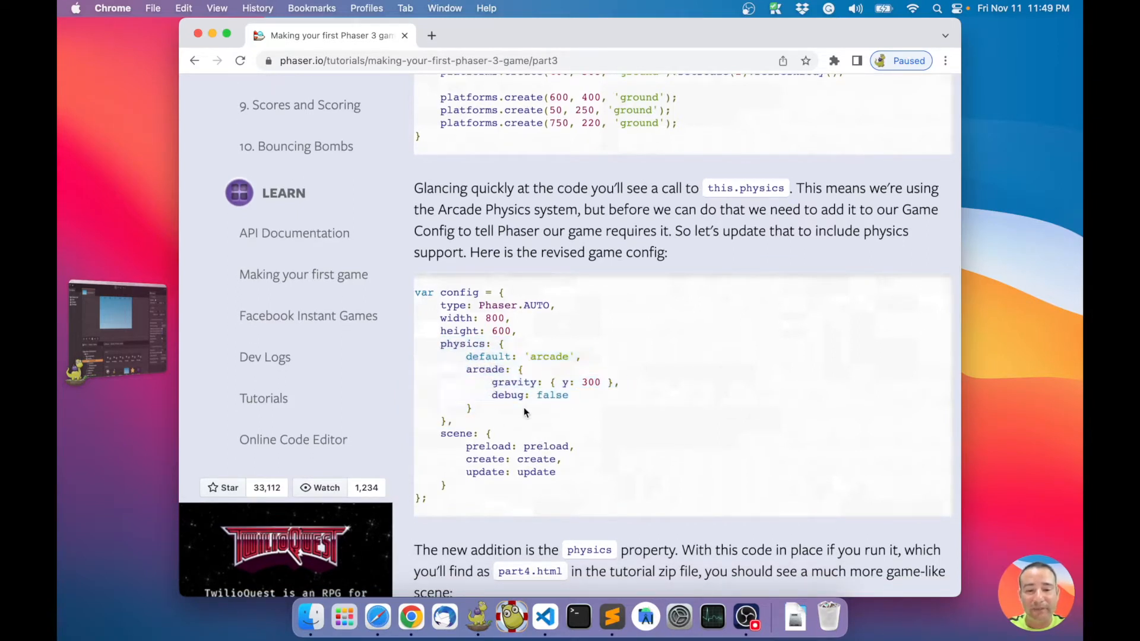
scroll(up, 3)
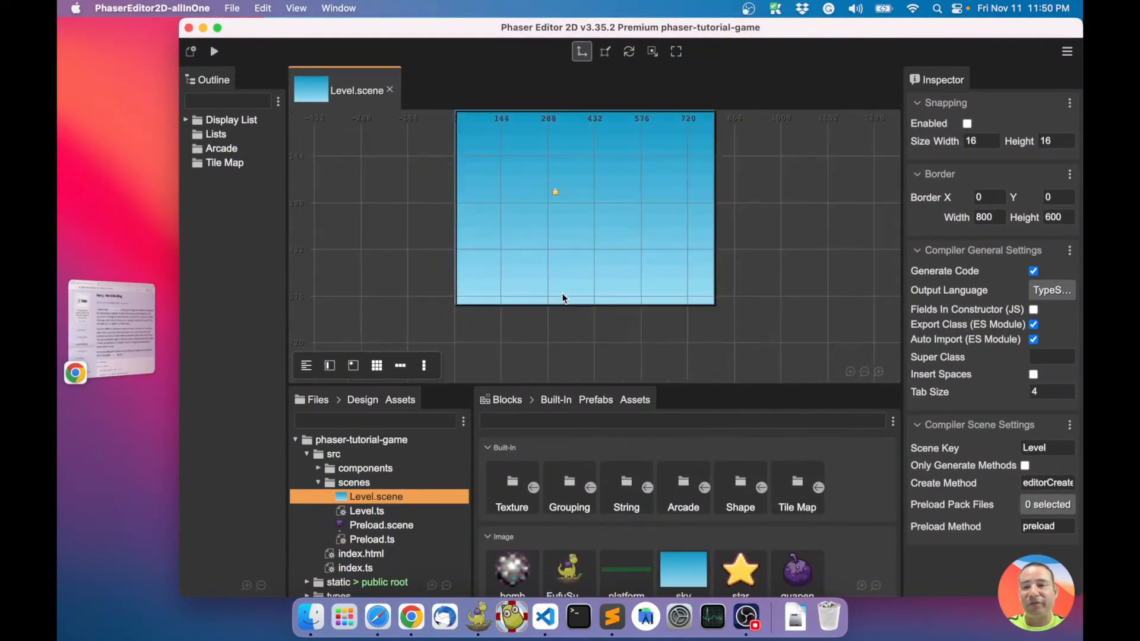
Step: Switch to VS Code and run npm start in the terminal to launch the dev server
click(1067, 51)
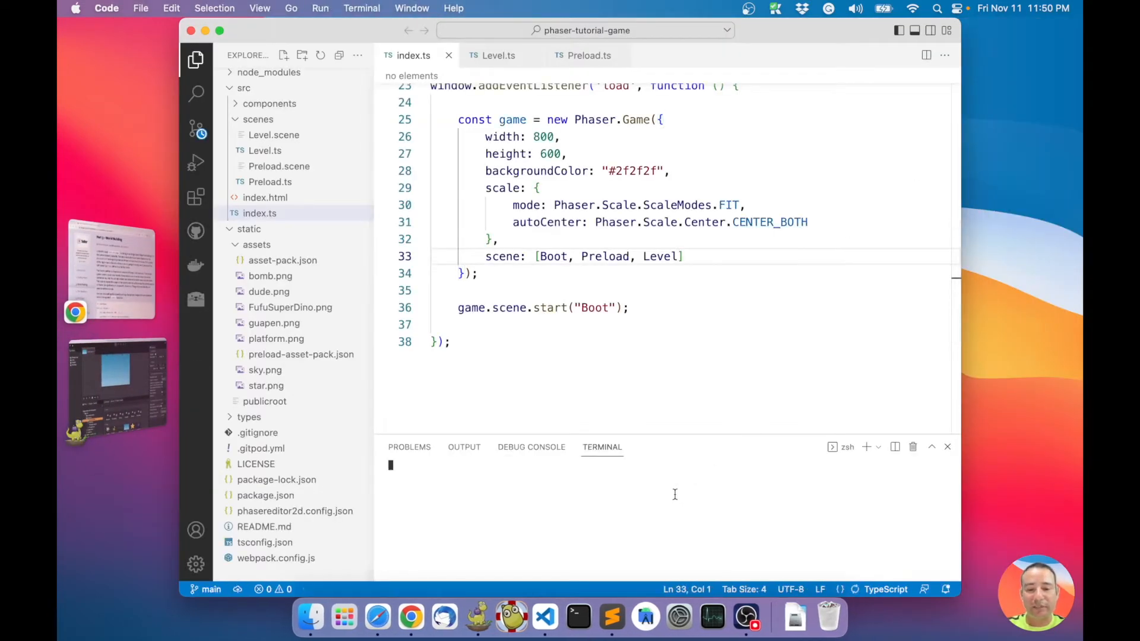
text(npm start)
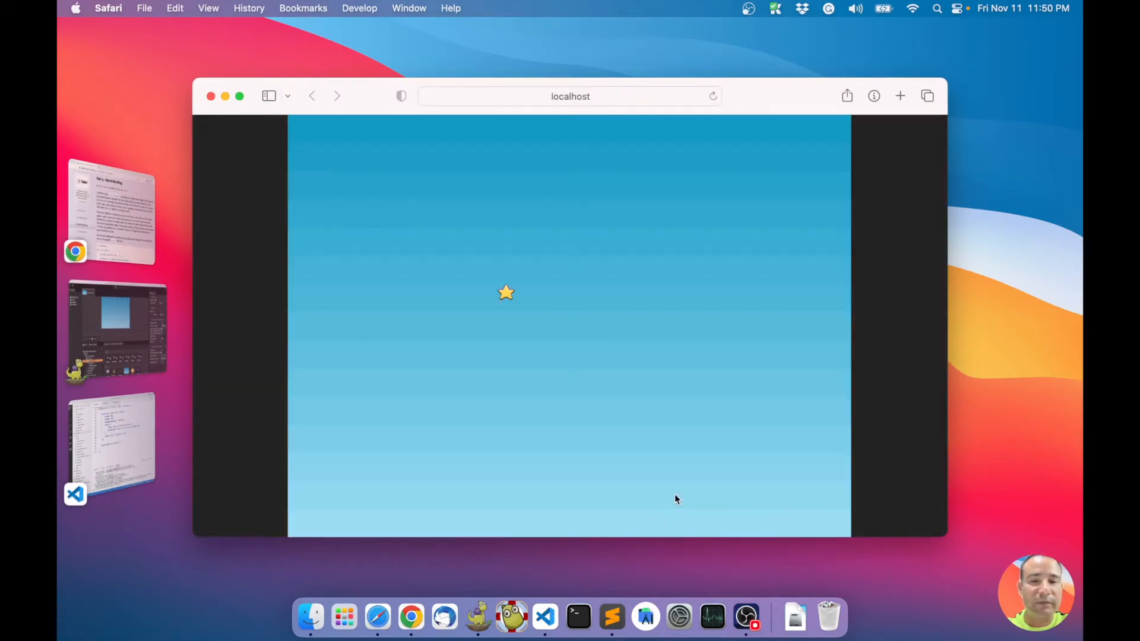
mouse_move(117, 329)
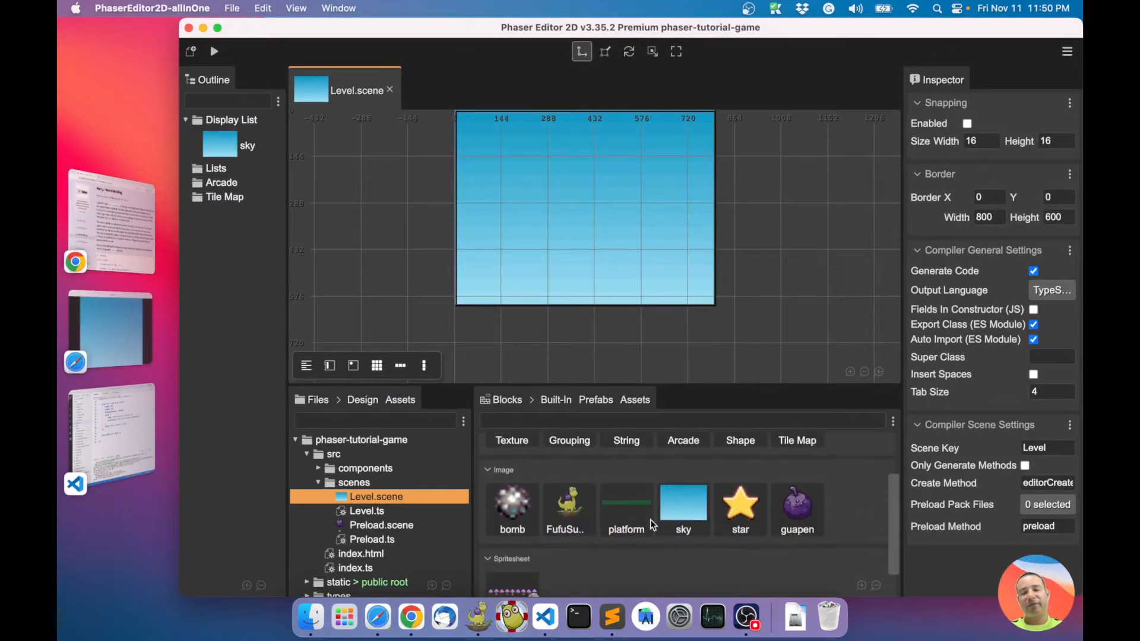
Step: Drop a platform image onto the upper-left of the sky and nudge it to about 177, 261
scroll(down, 3)
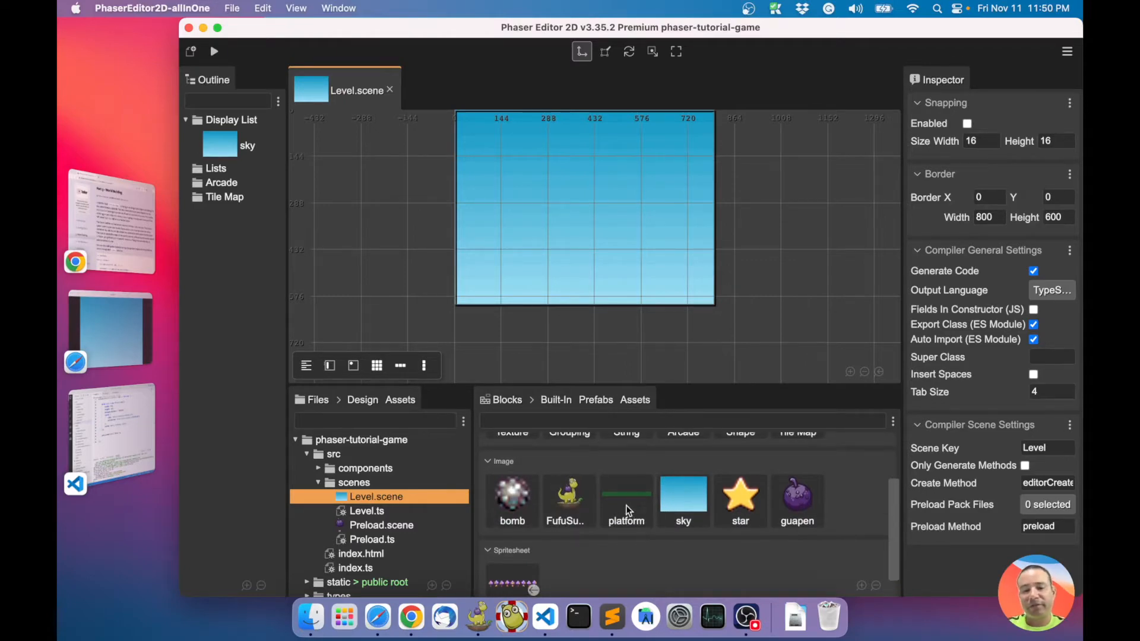
drag(626, 494, 505, 191)
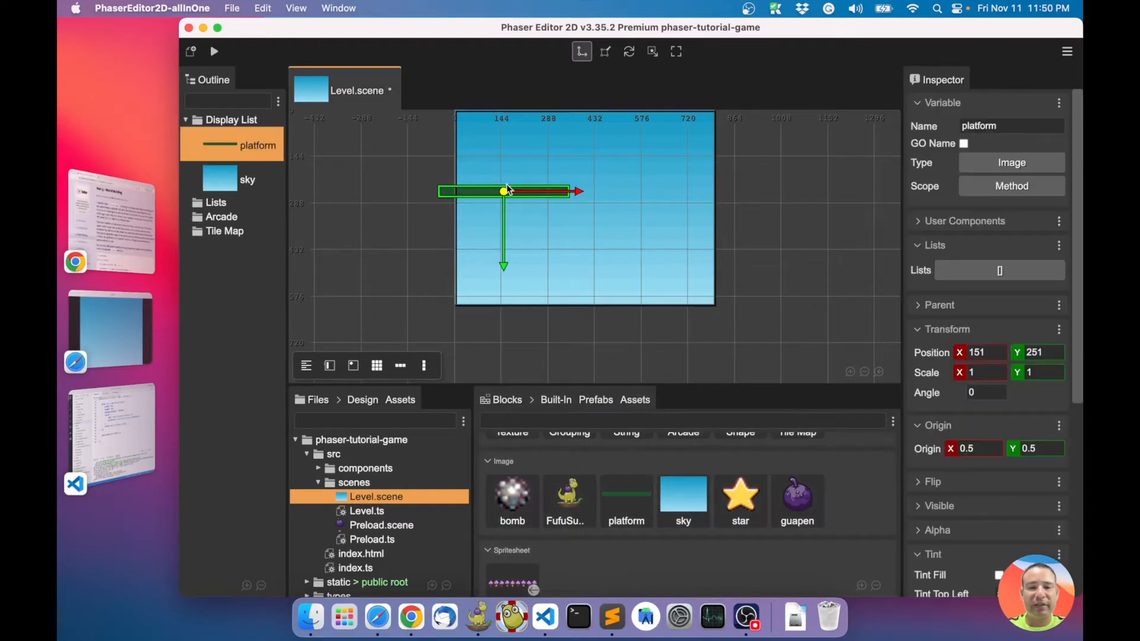
drag(504, 192, 511, 200)
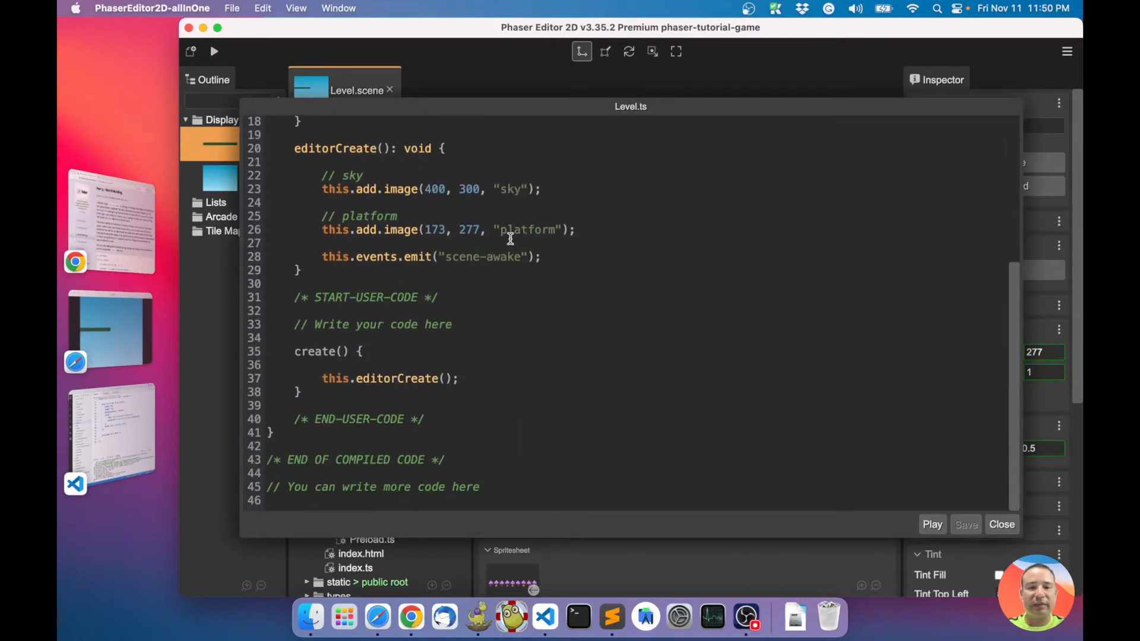
click(1002, 523)
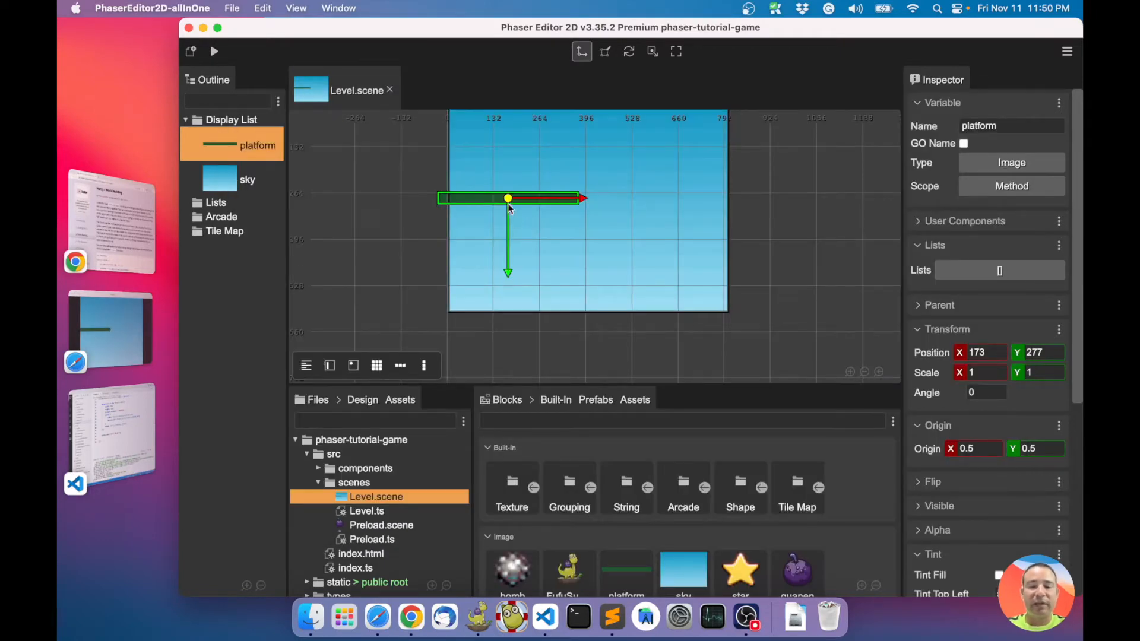
drag(508, 198, 510, 192)
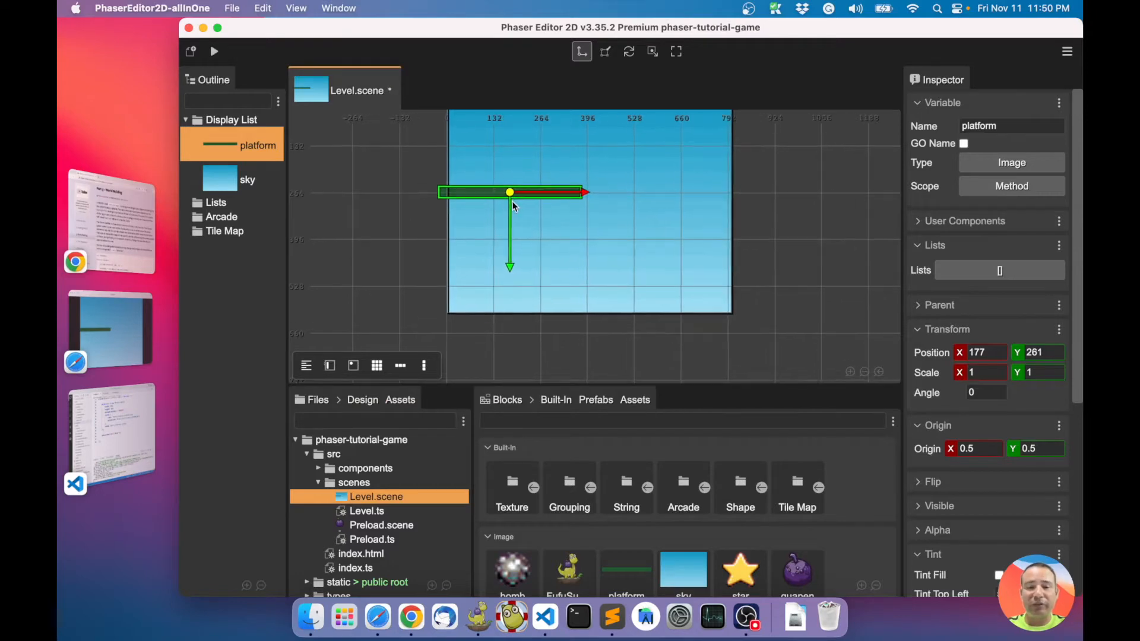
mouse_move(559, 211)
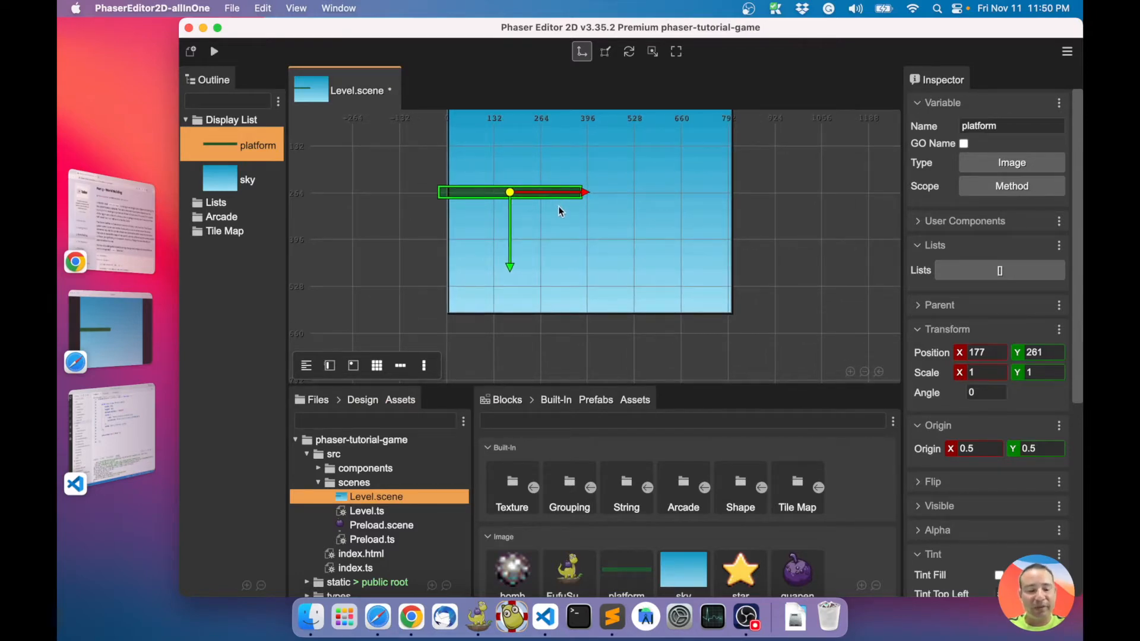
mouse_move(567, 215)
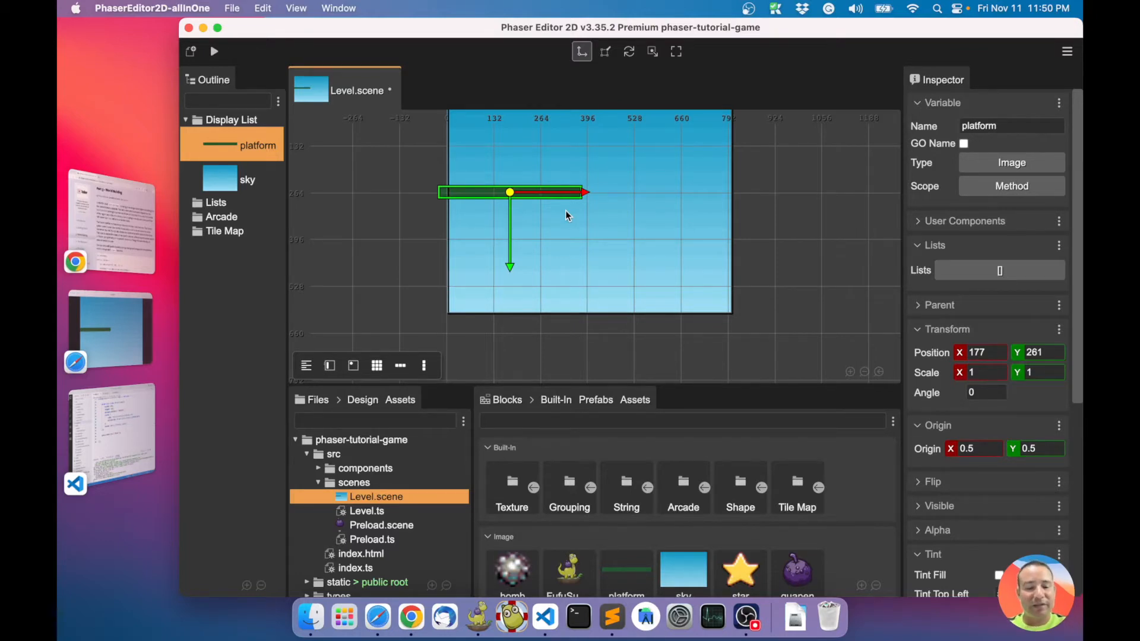
mouse_move(555, 206)
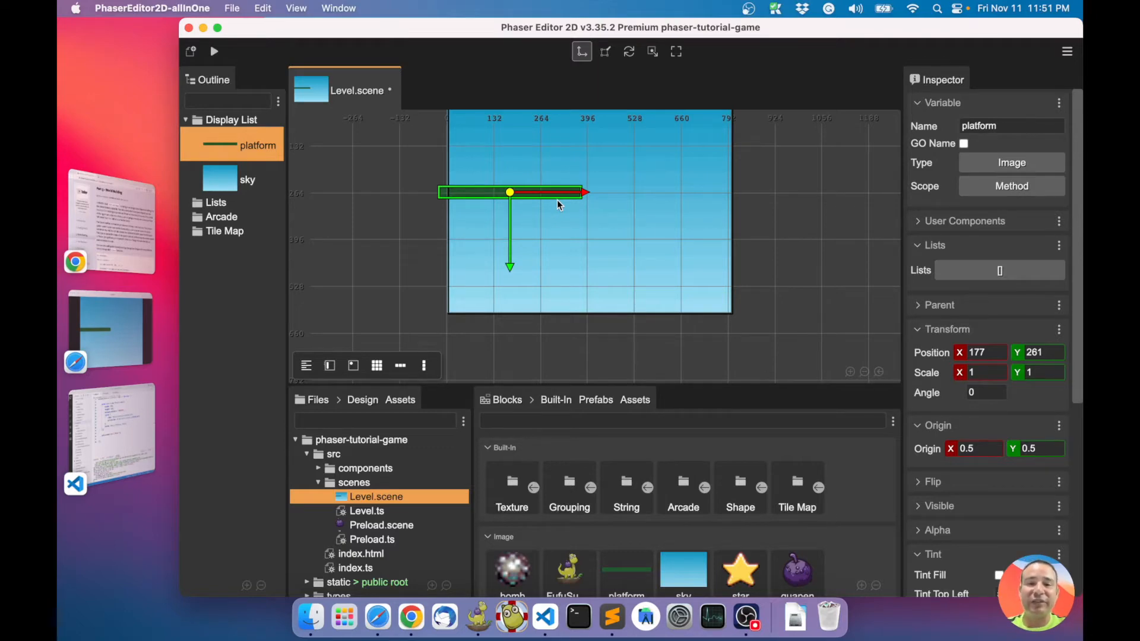
mouse_move(552, 199)
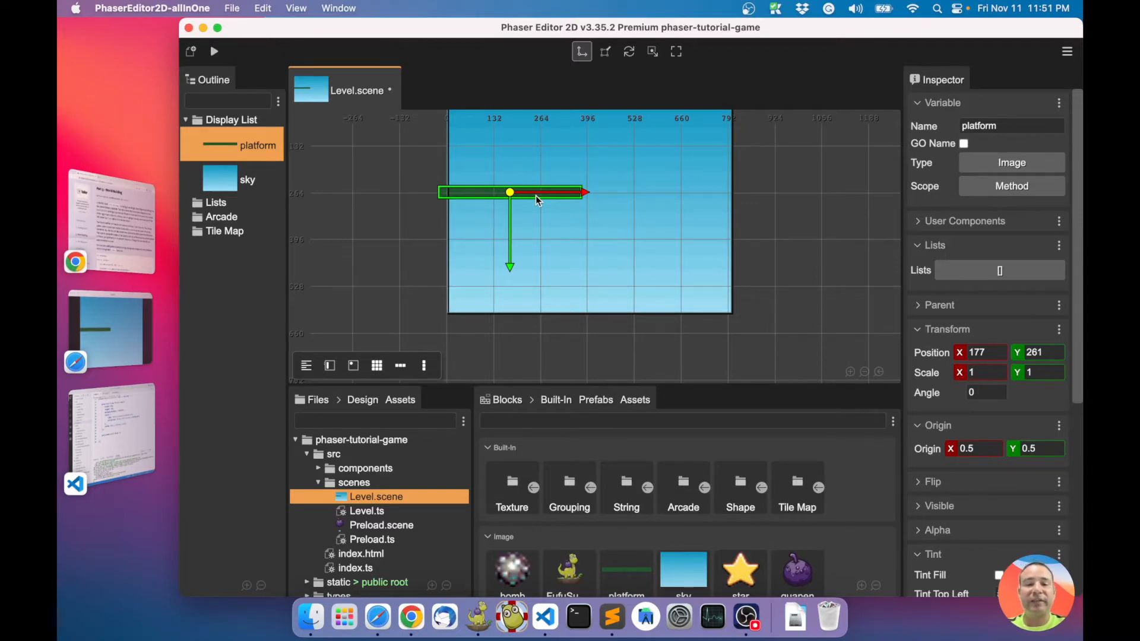
mouse_move(668, 202)
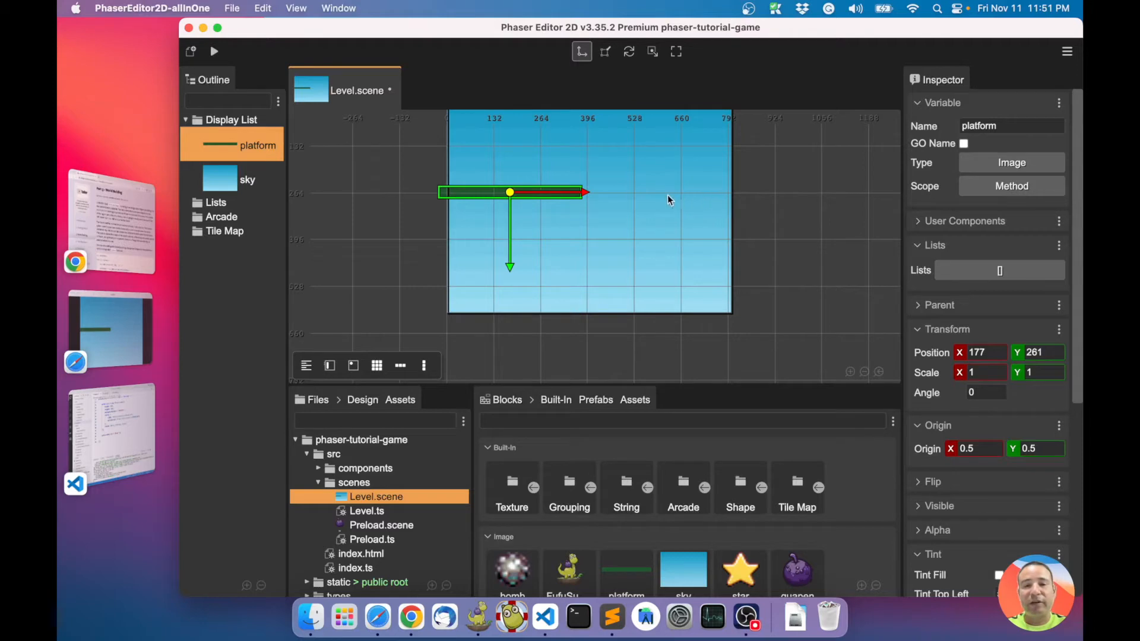
click(247, 179)
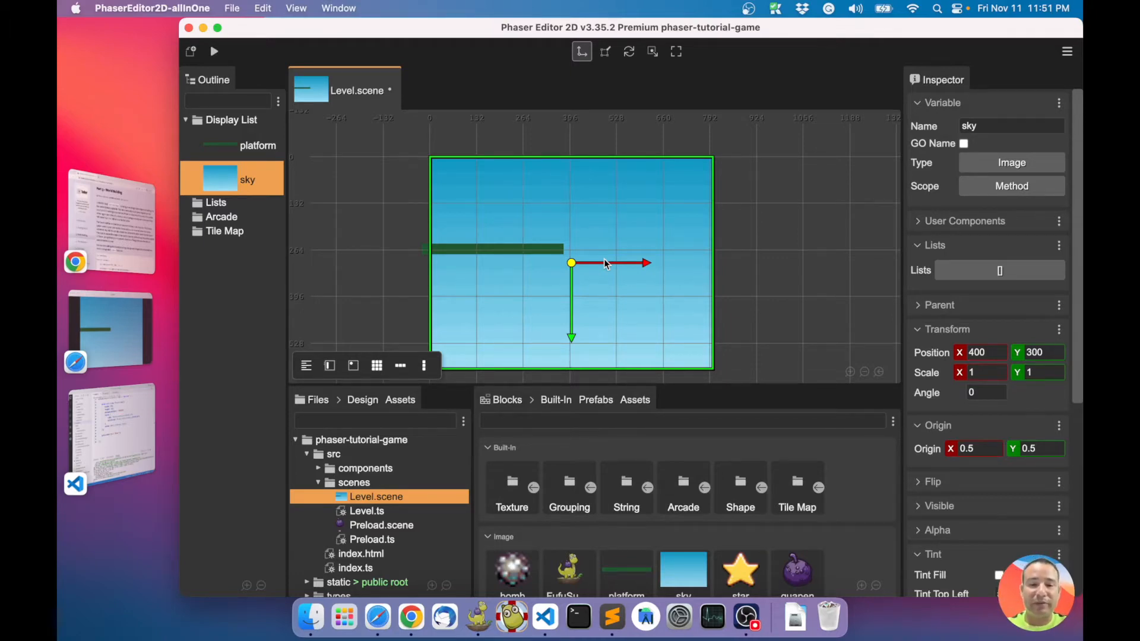
Step: Set the platform image's origin to its top-left corner
click(258, 145)
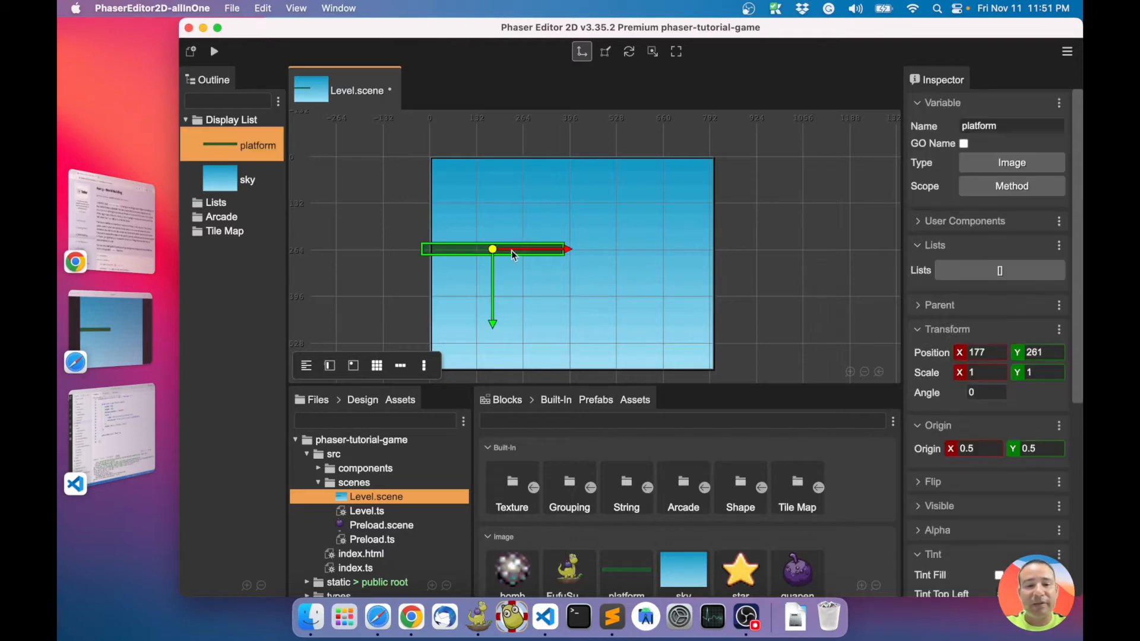
right_click(509, 253)
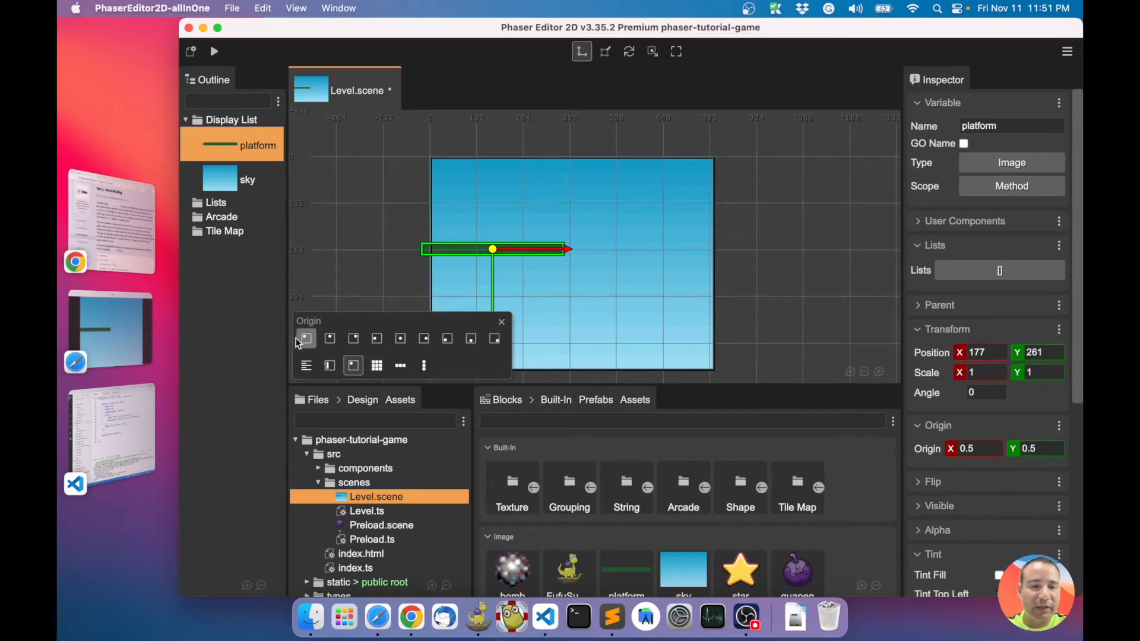
click(305, 338)
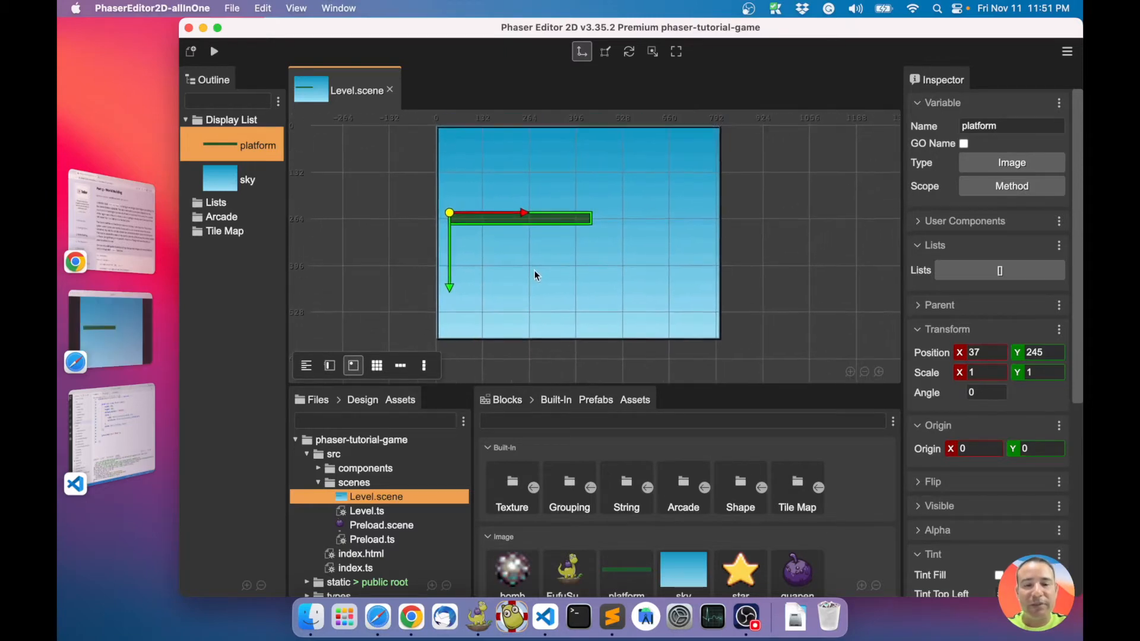
Step: Create PlatformPrefab from the platform object and open that prefab scene for editing
right_click(535, 274)
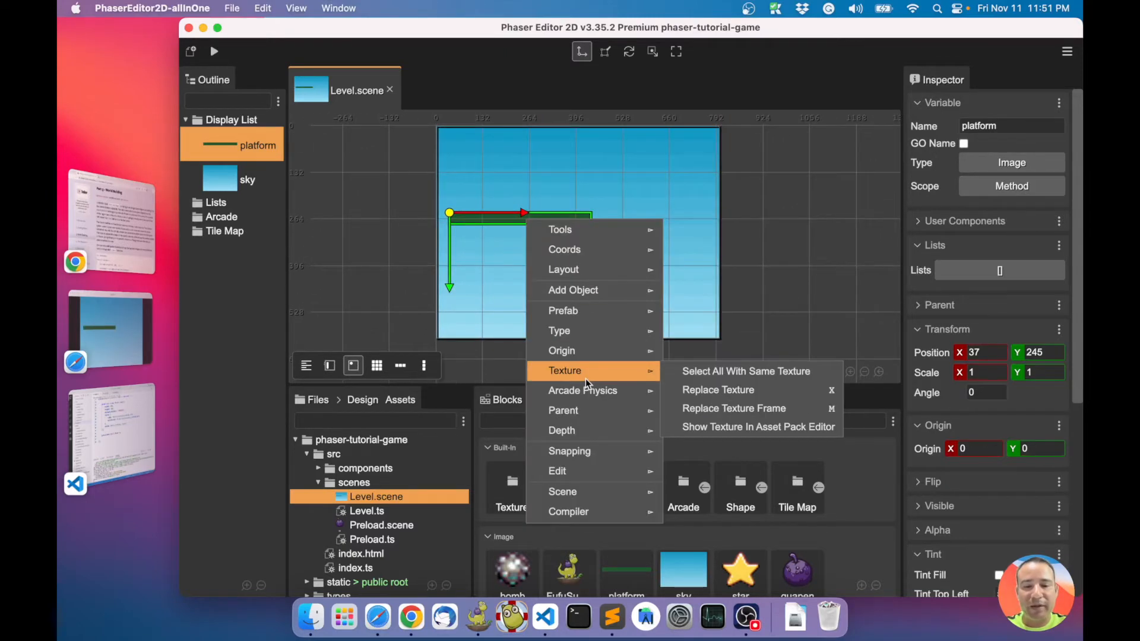
mouse_move(582, 391)
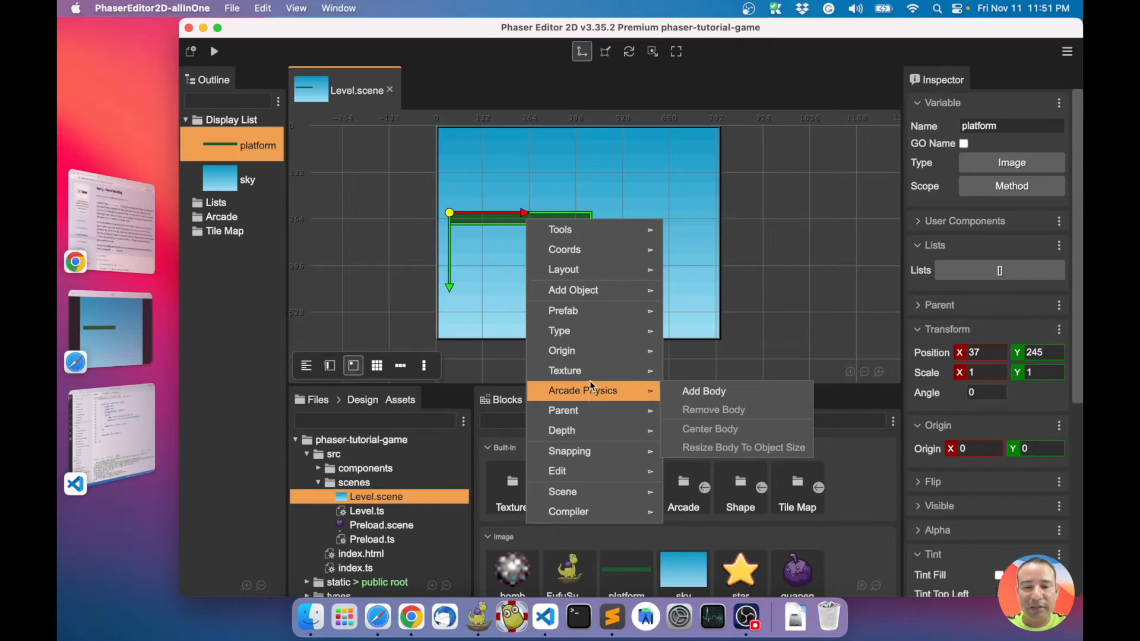
mouse_move(562, 310)
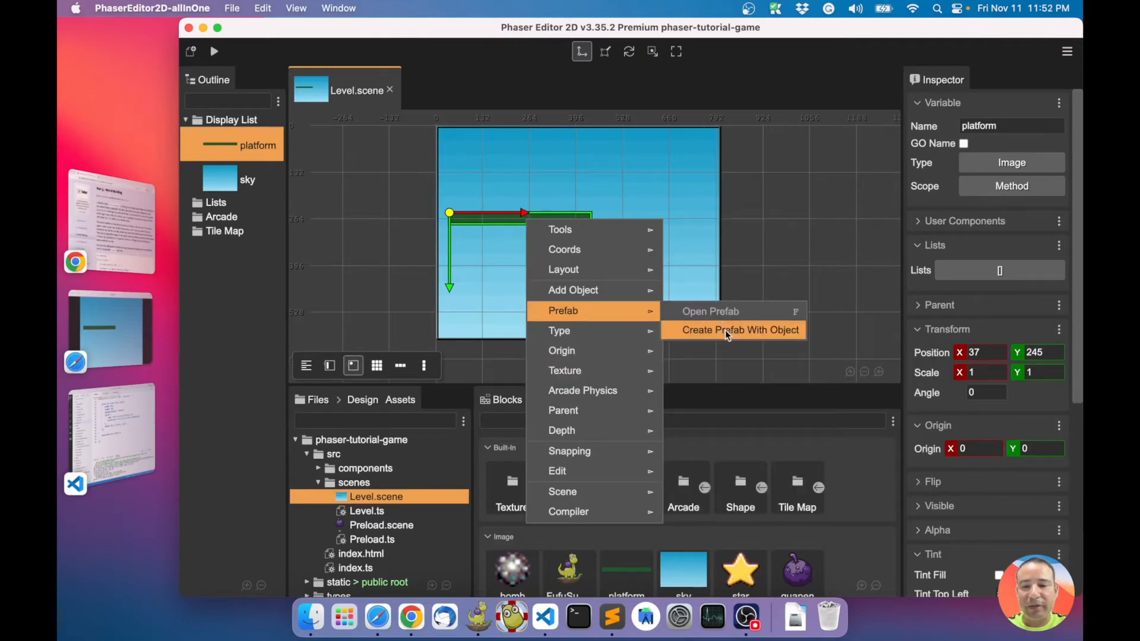
click(740, 329)
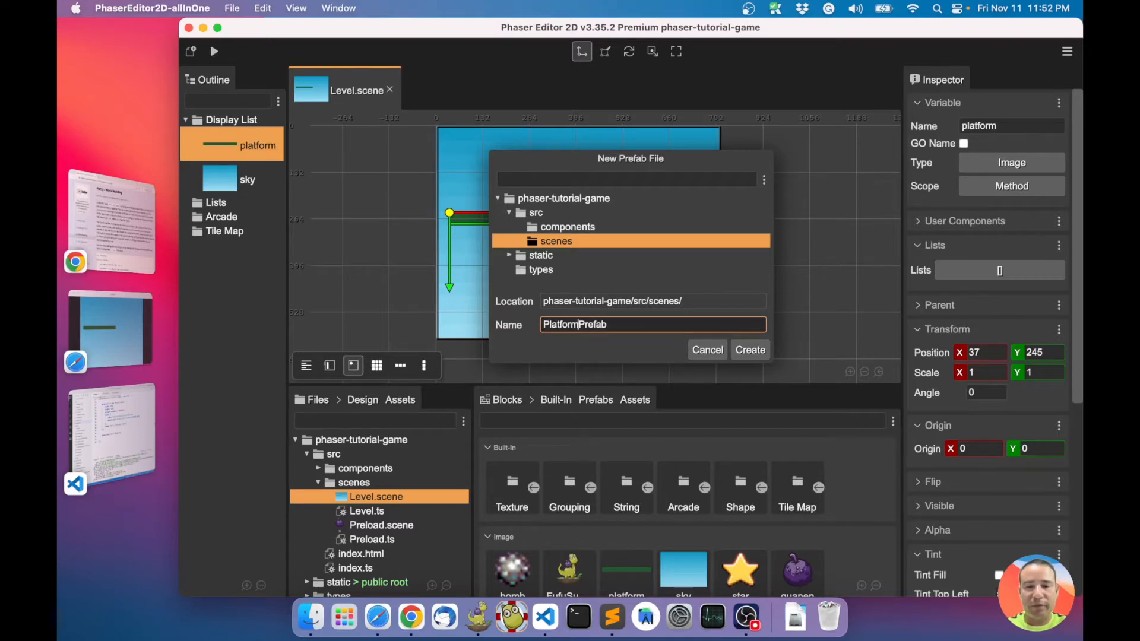
click(748, 349)
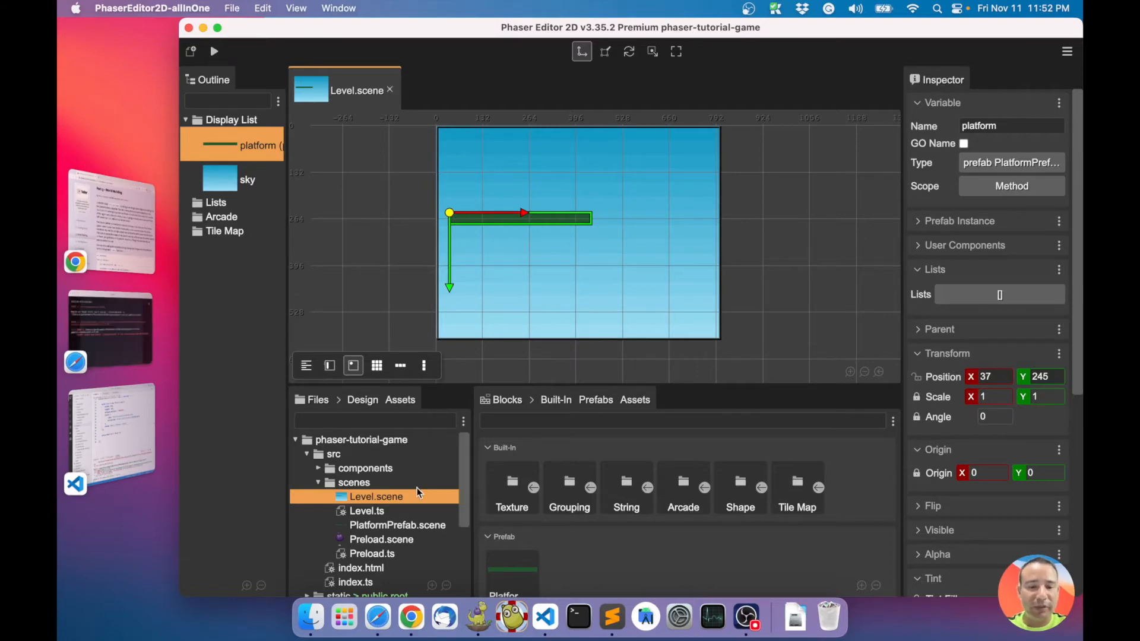
click(397, 525)
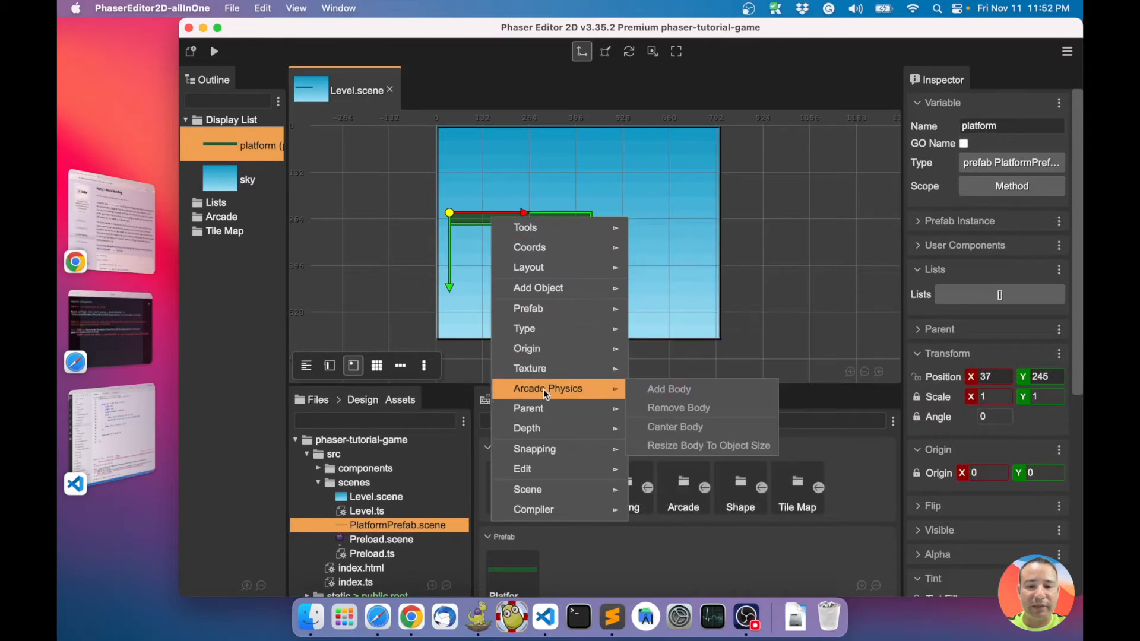
mouse_move(528, 309)
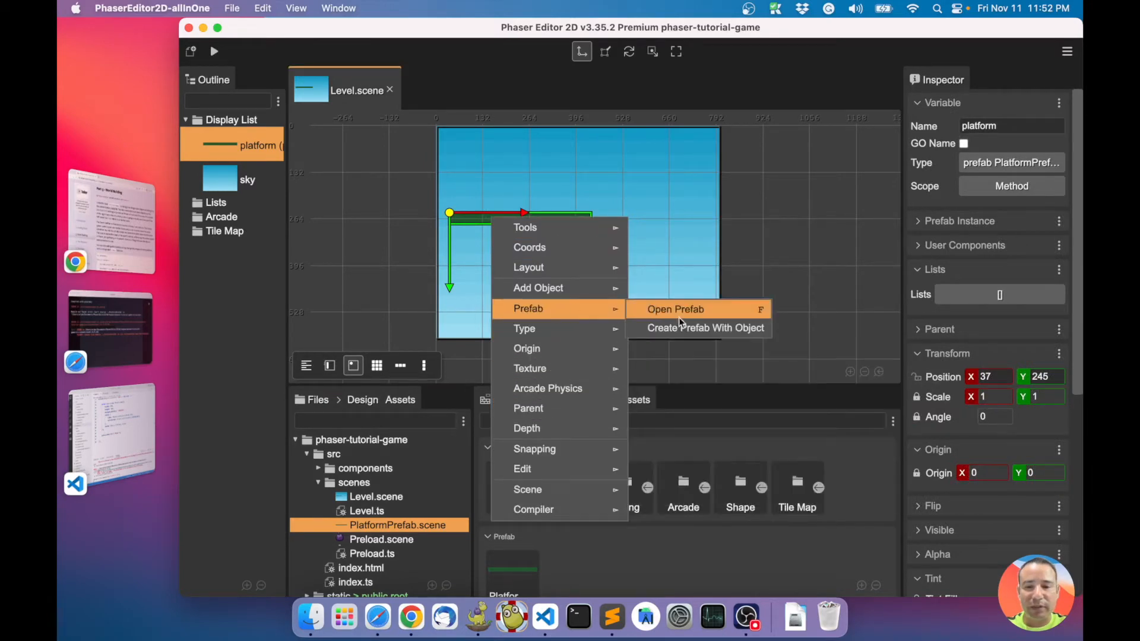
click(674, 309)
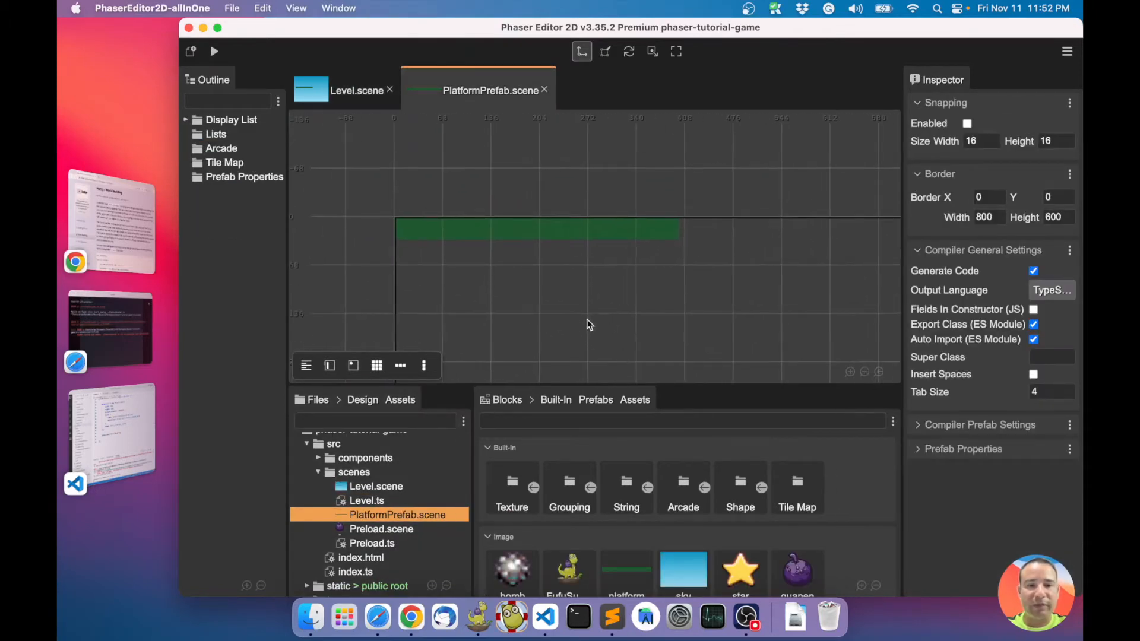
Step: Review generated PlatformPrefab.ts and Level.ts, highlighting the PlatformPrefab usage at 37, 245, then close the preview
click(538, 229)
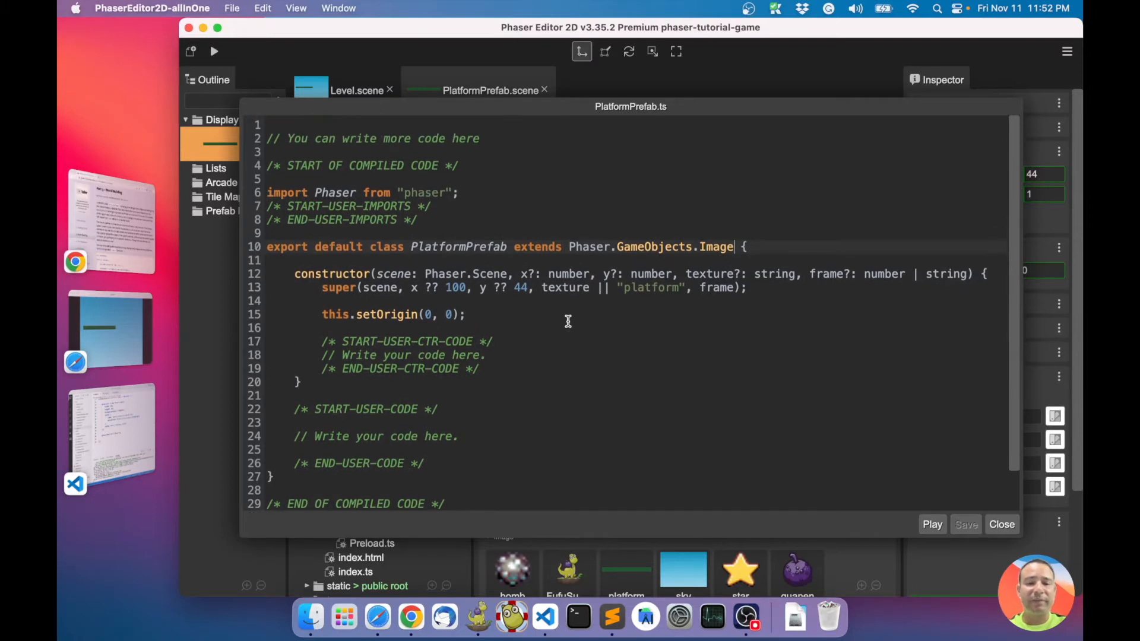
click(1000, 523)
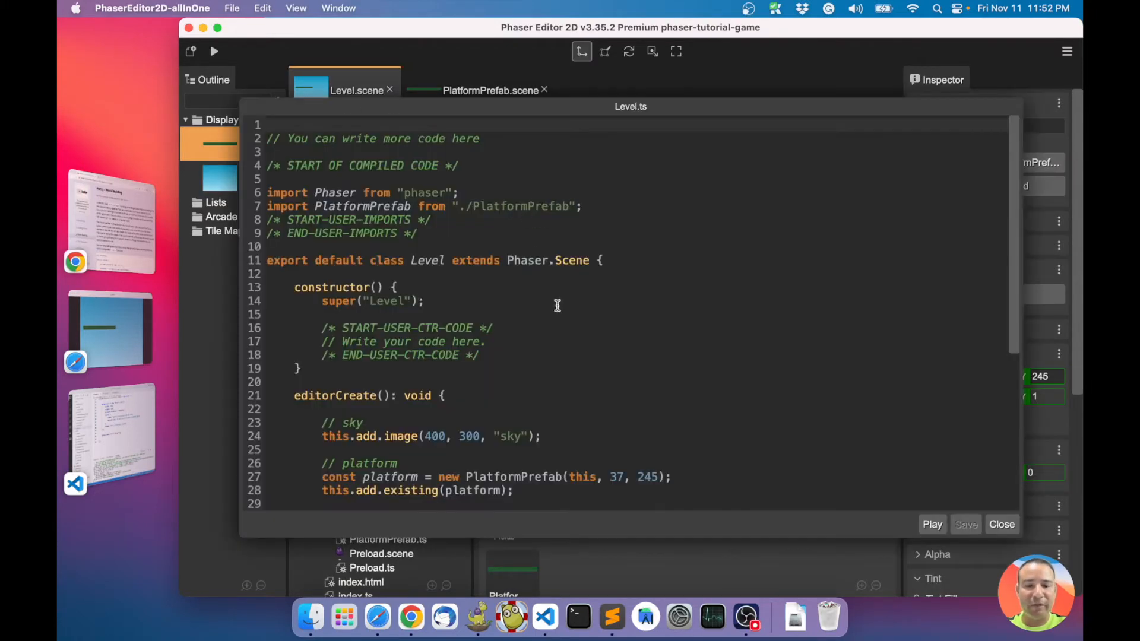
scroll(down, 3)
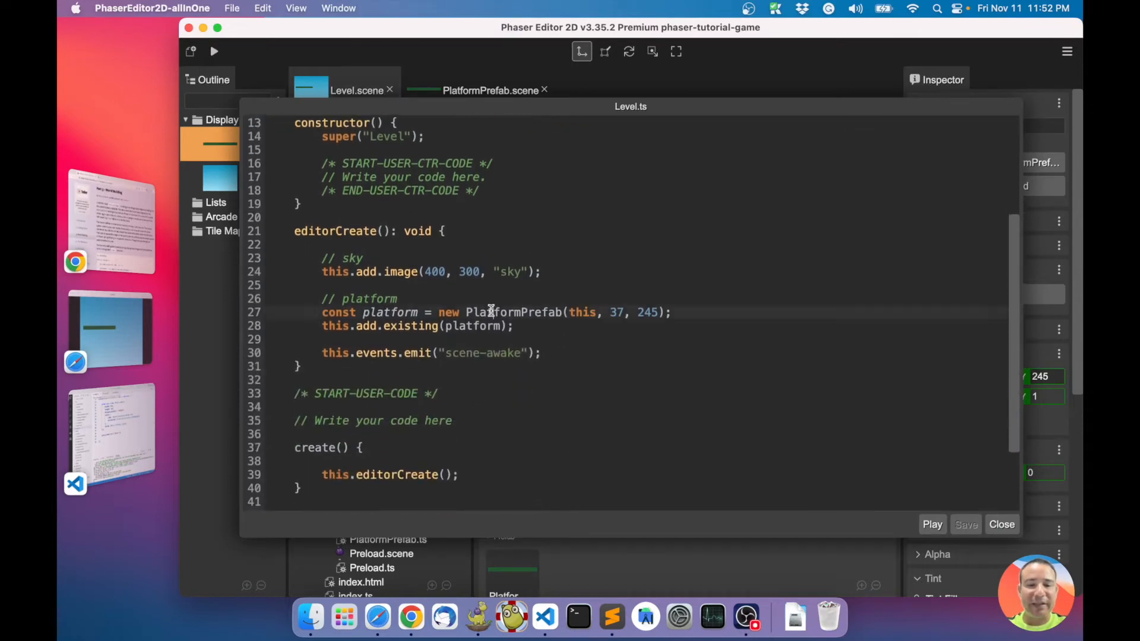
double_click(513, 312)
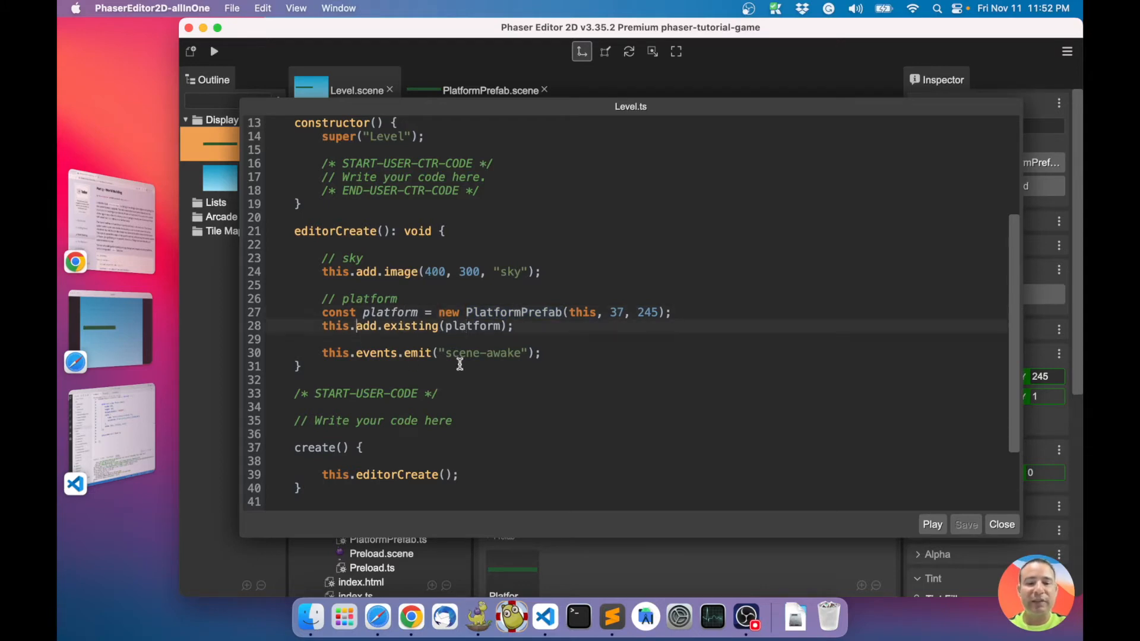
click(1001, 524)
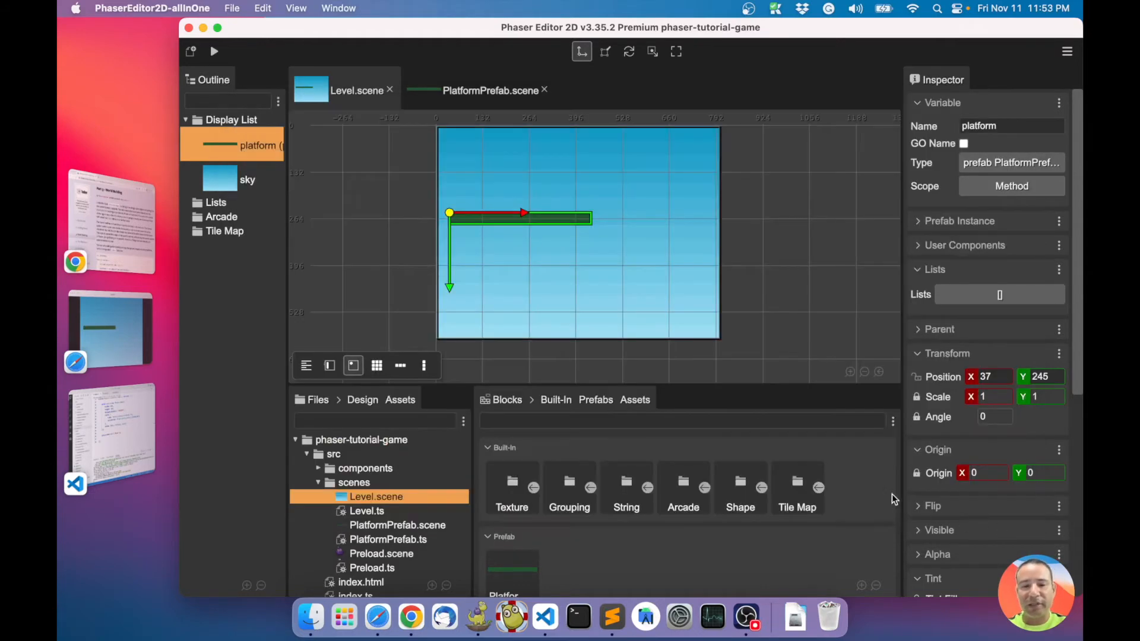
mouse_move(552, 243)
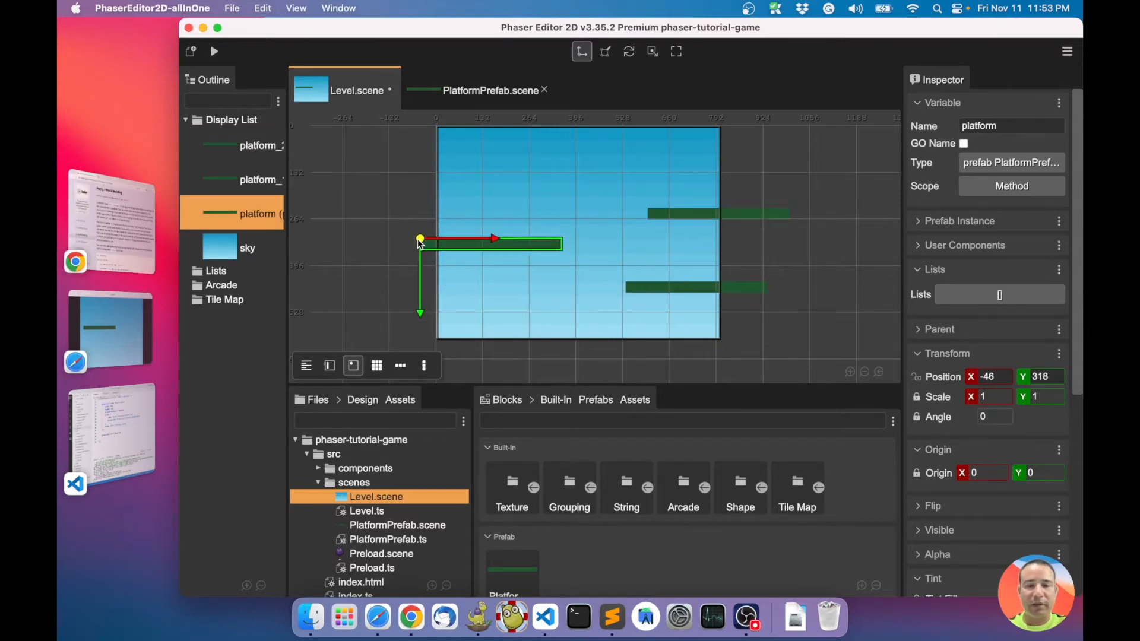
Step: Drag the original platform so it overhangs the sky's left edge
drag(419, 240, 419, 234)
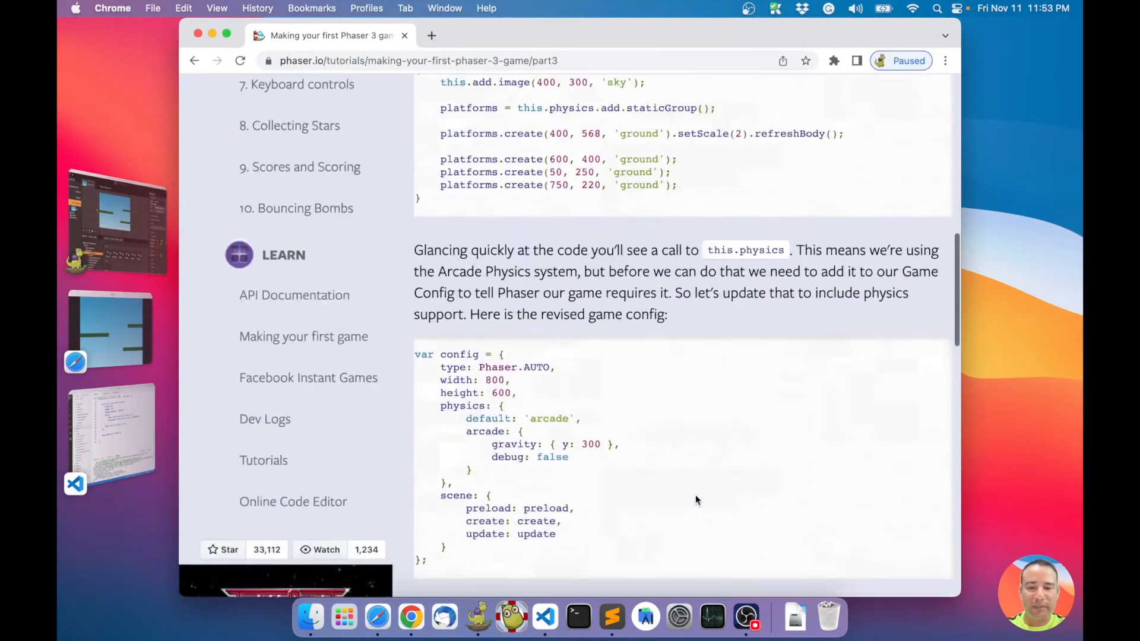
scroll(down, 3)
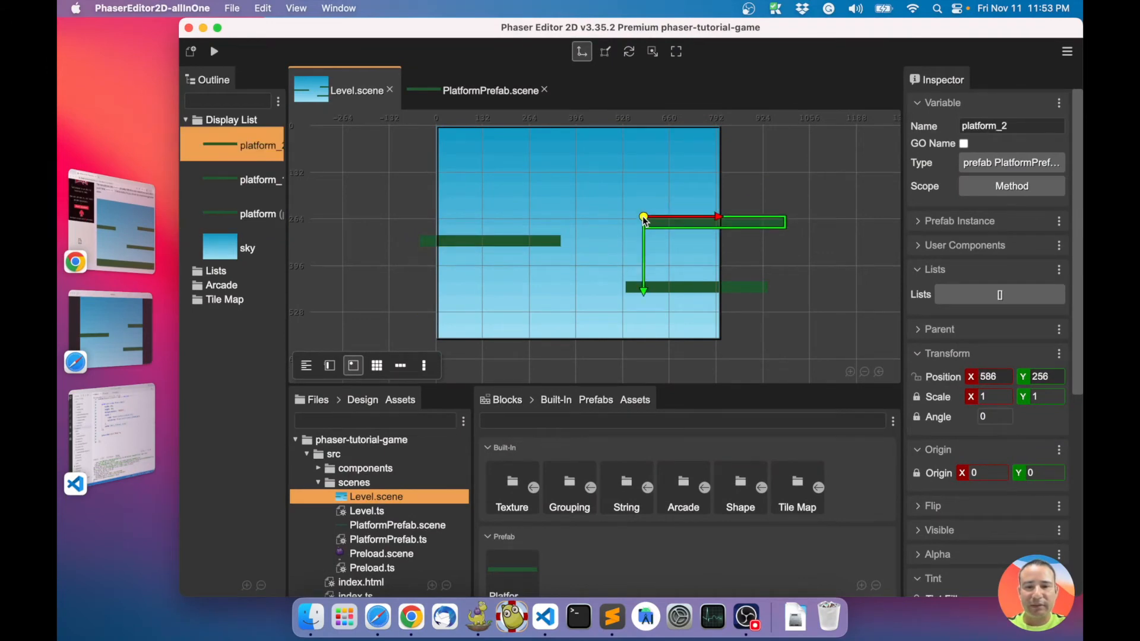
Step: Nudge the upper-right platform left, check the regenerated Level.ts, and select the lower-right platform
drag(642, 219, 626, 214)
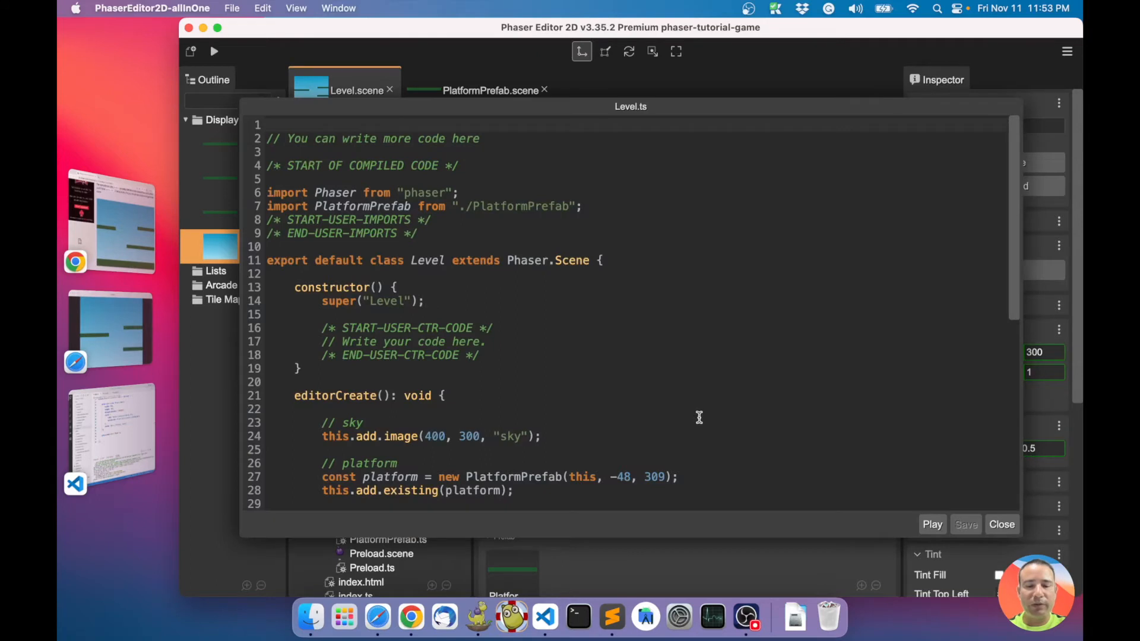
scroll(down, 3)
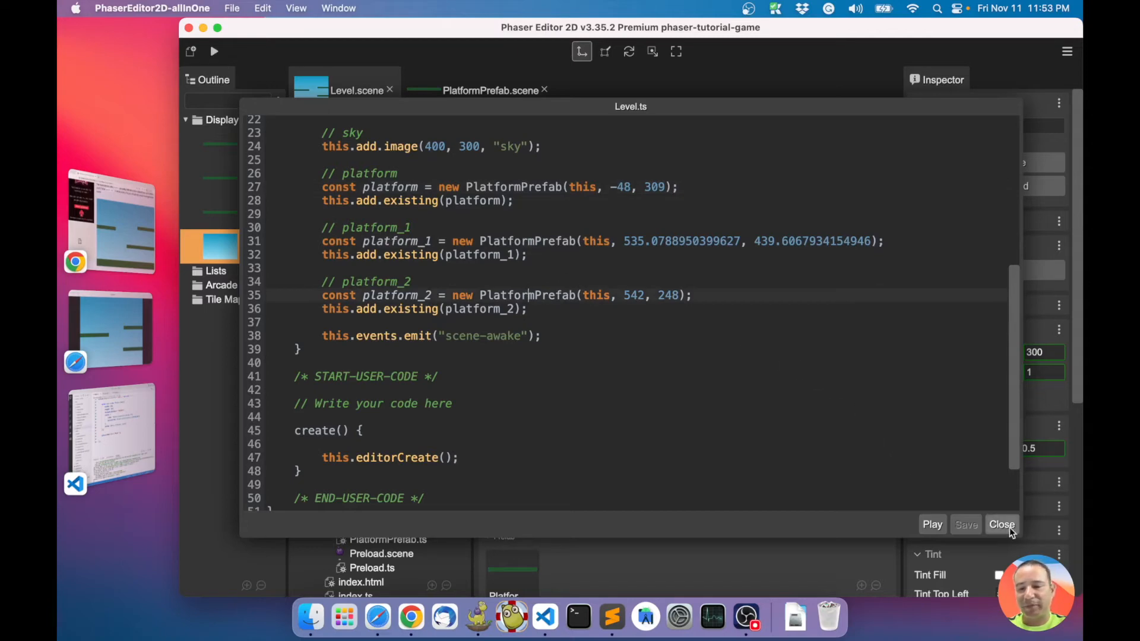
click(1001, 523)
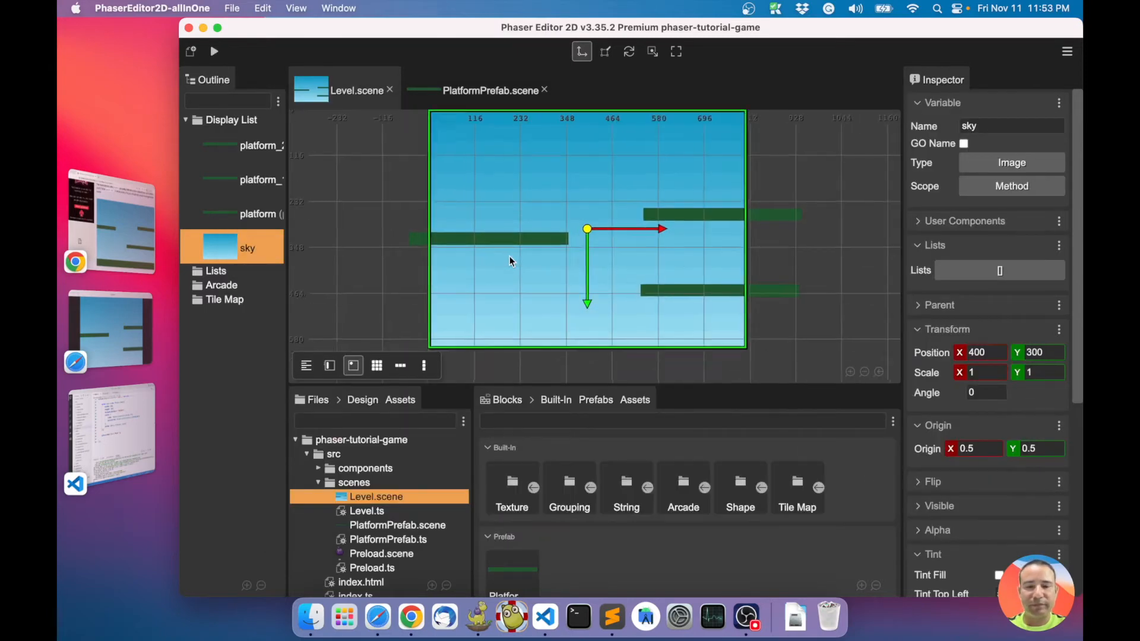
click(257, 213)
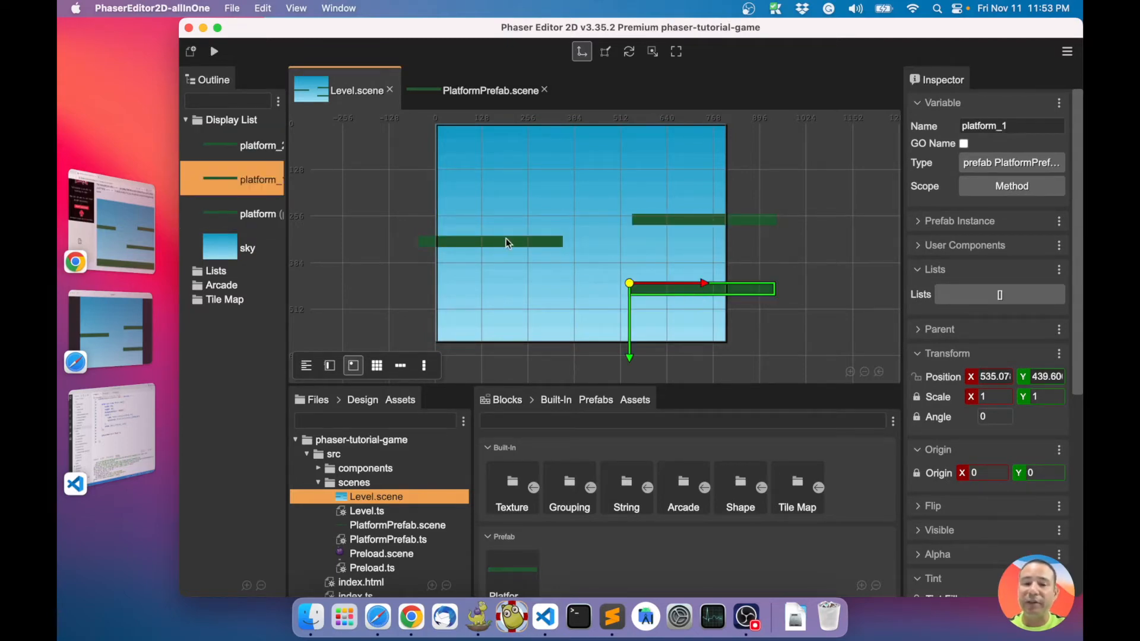
click(257, 213)
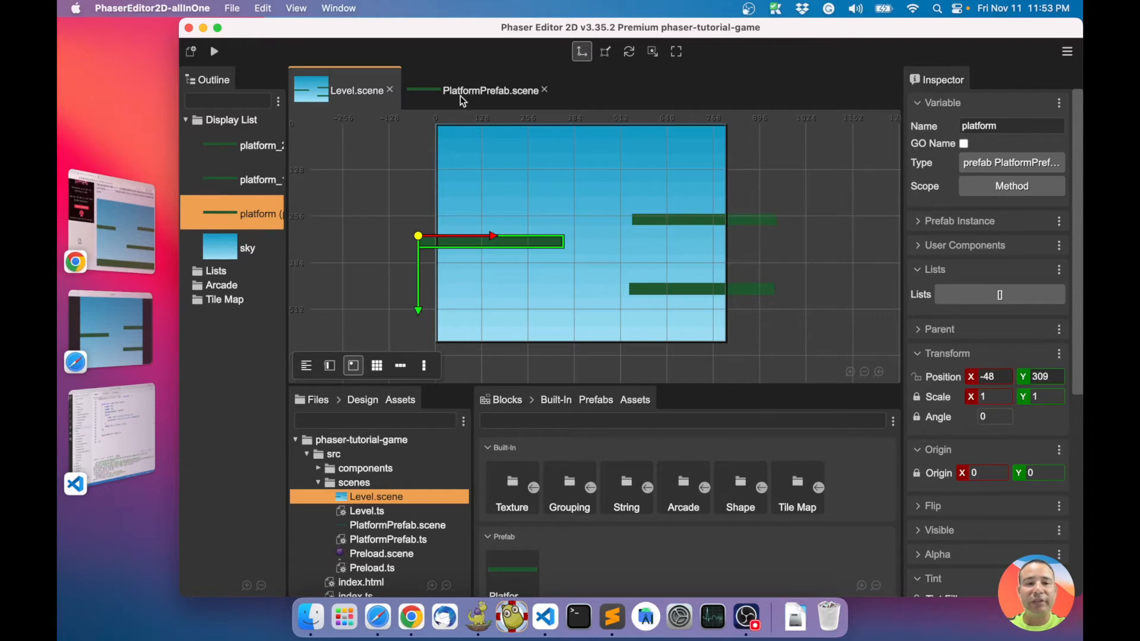
Step: In PlatformPrefab.scene give the platform an Arcade Physics body and reopen its object actions for type replacement
click(490, 91)
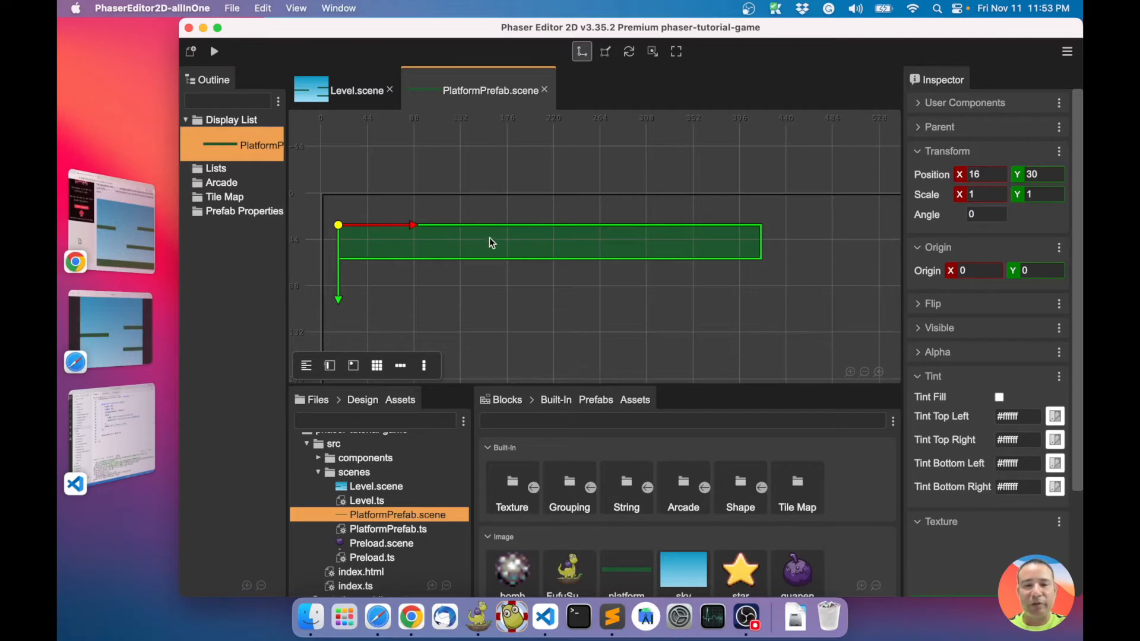
right_click(489, 242)
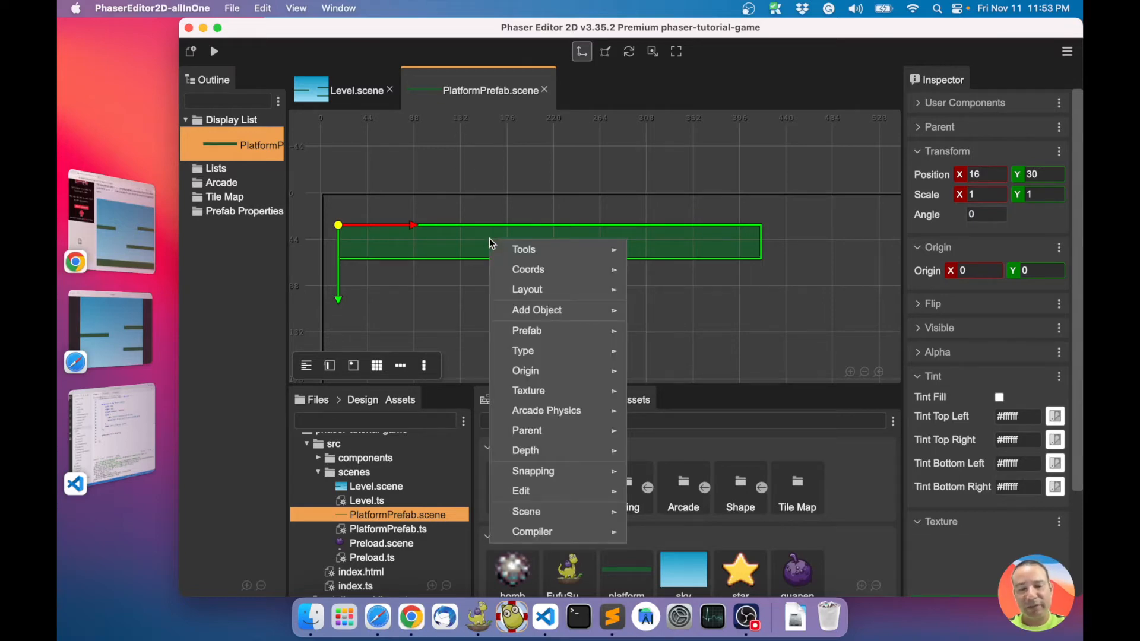
mouse_move(546, 410)
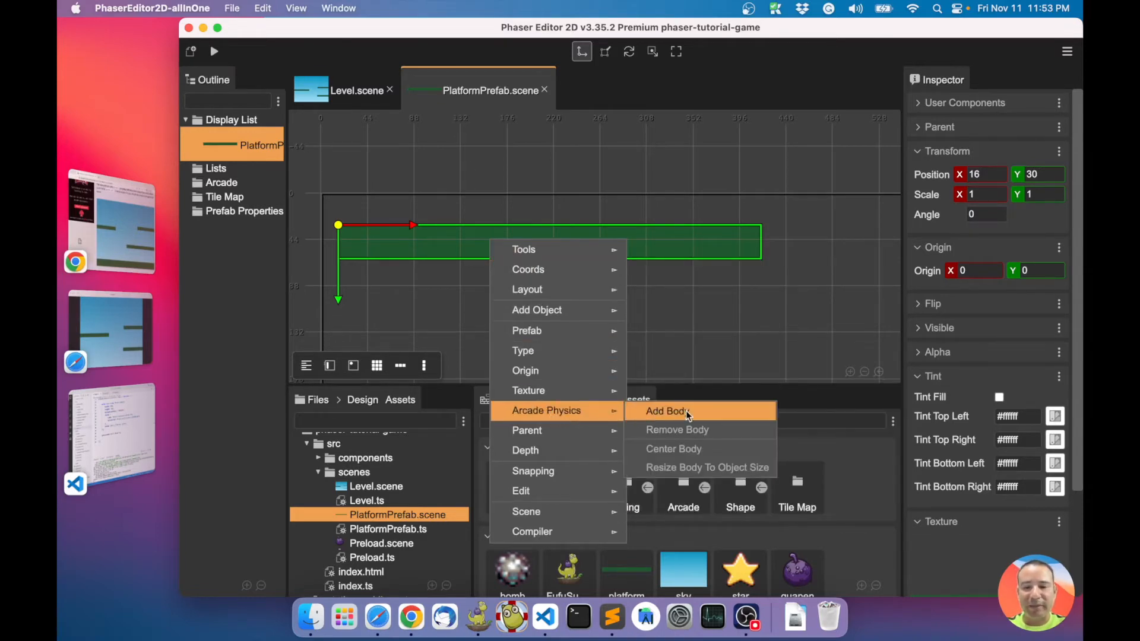
click(665, 411)
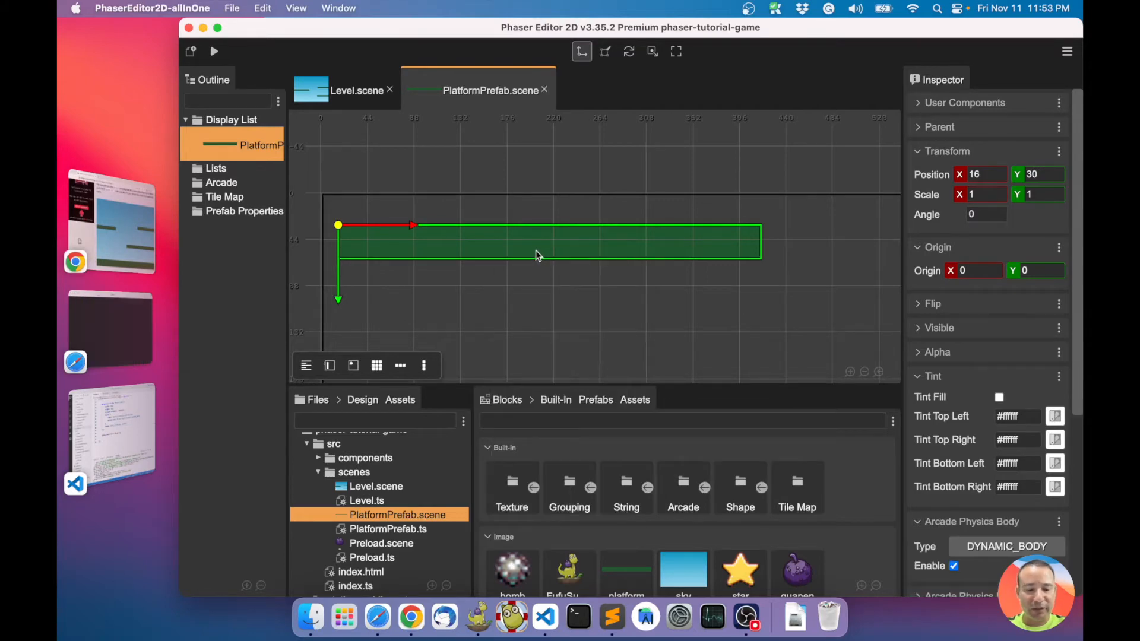
double_click(388, 528)
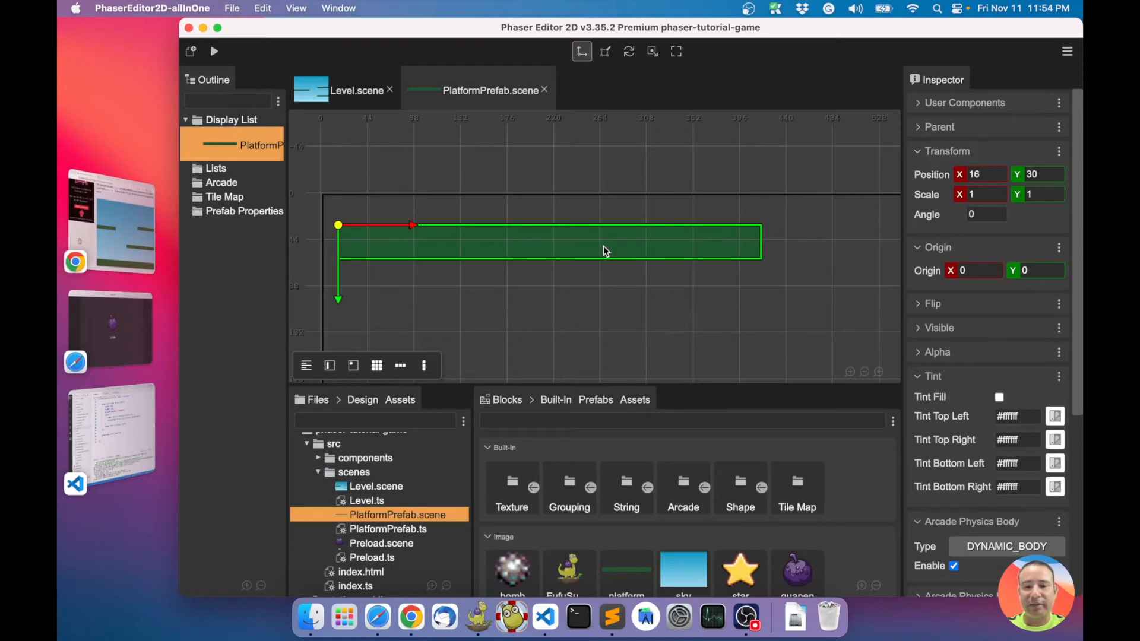
right_click(603, 250)
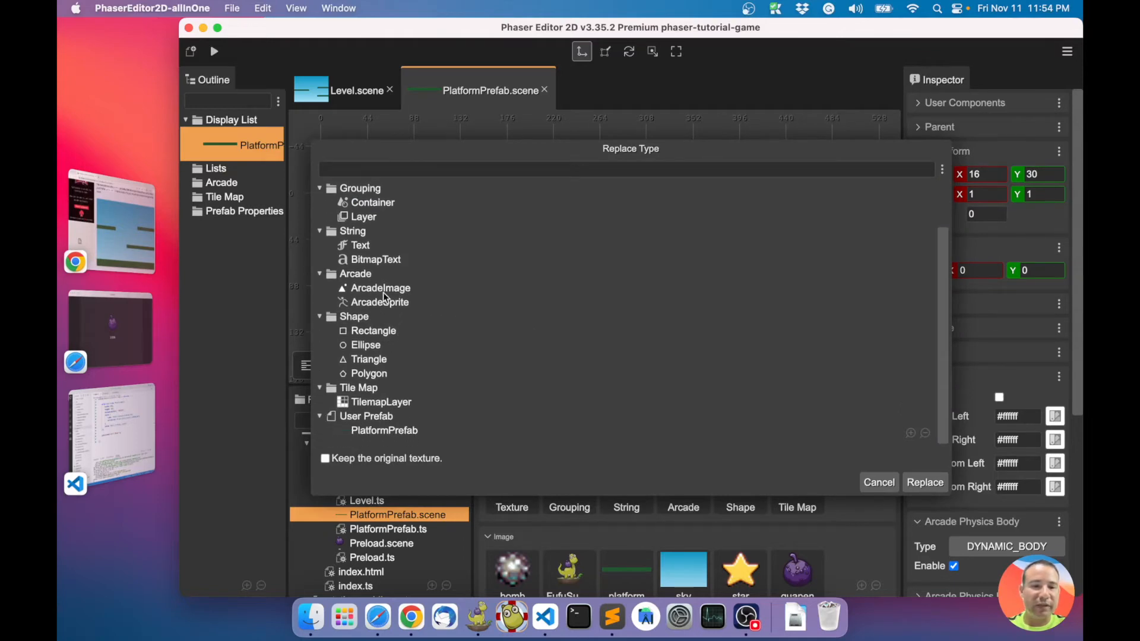
Step: Replace the platform's type with ArcadeImage, giving it a 400×32 physics body
click(379, 287)
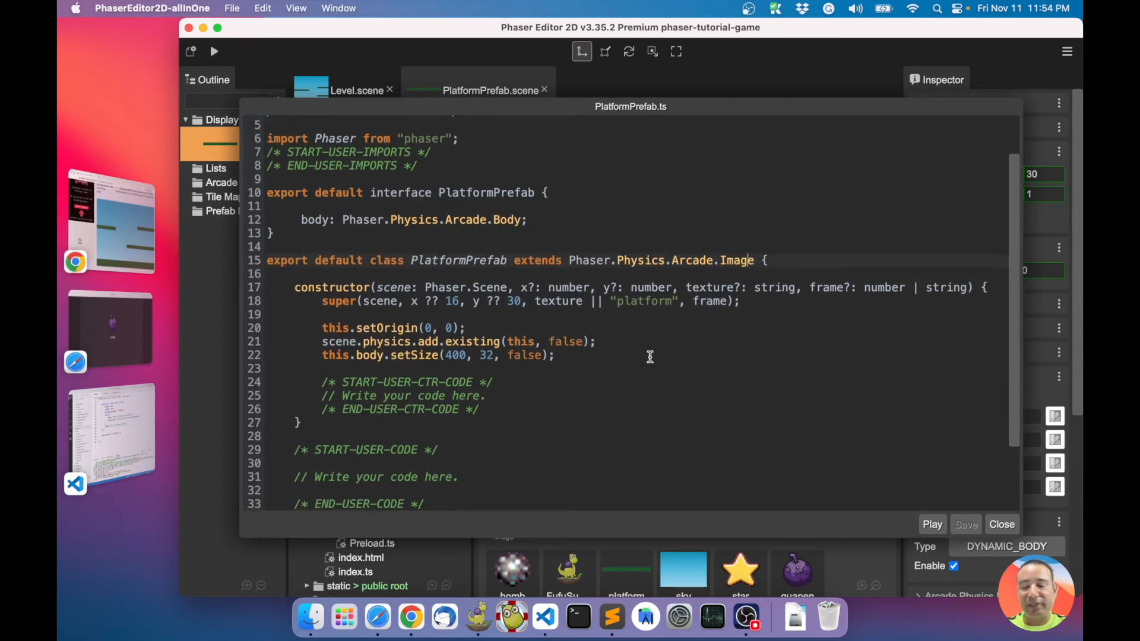
mouse_move(697, 340)
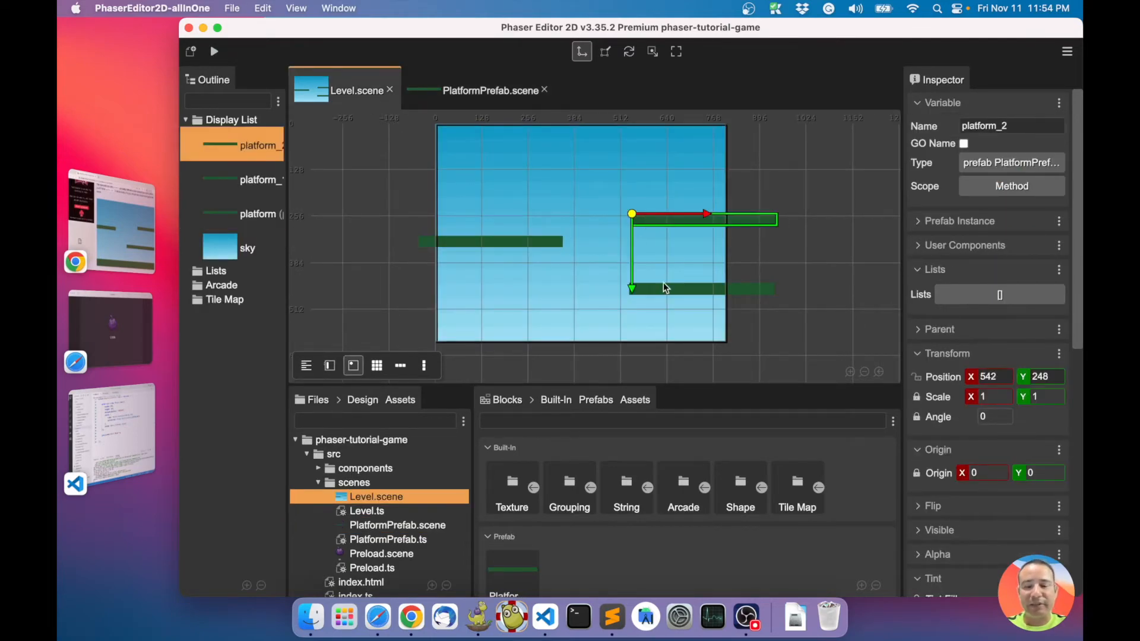
click(257, 214)
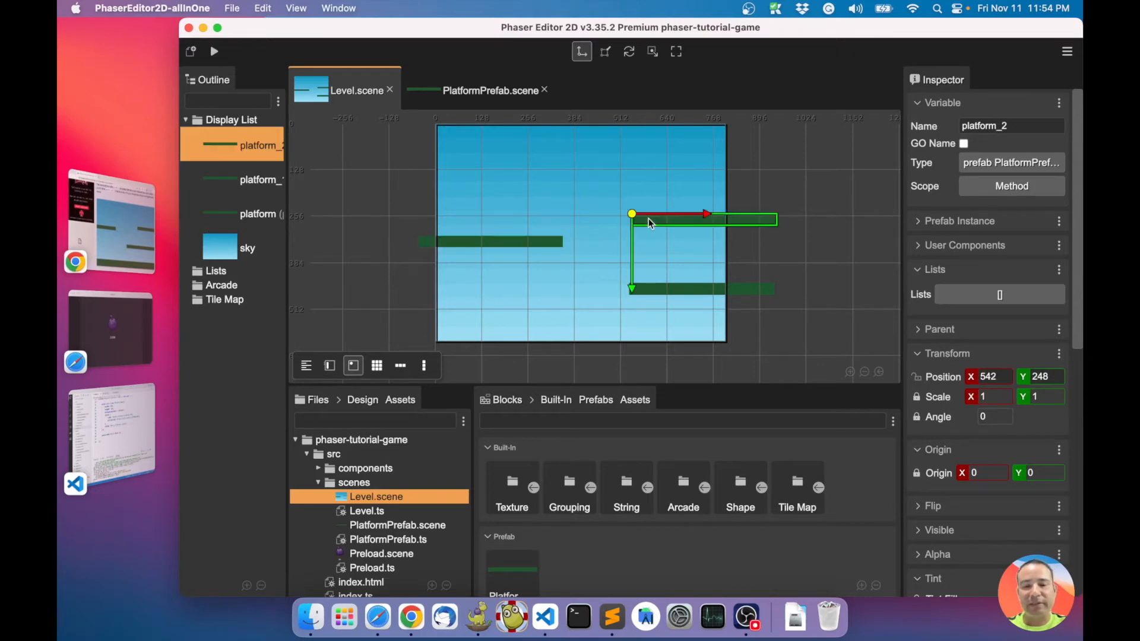
click(257, 214)
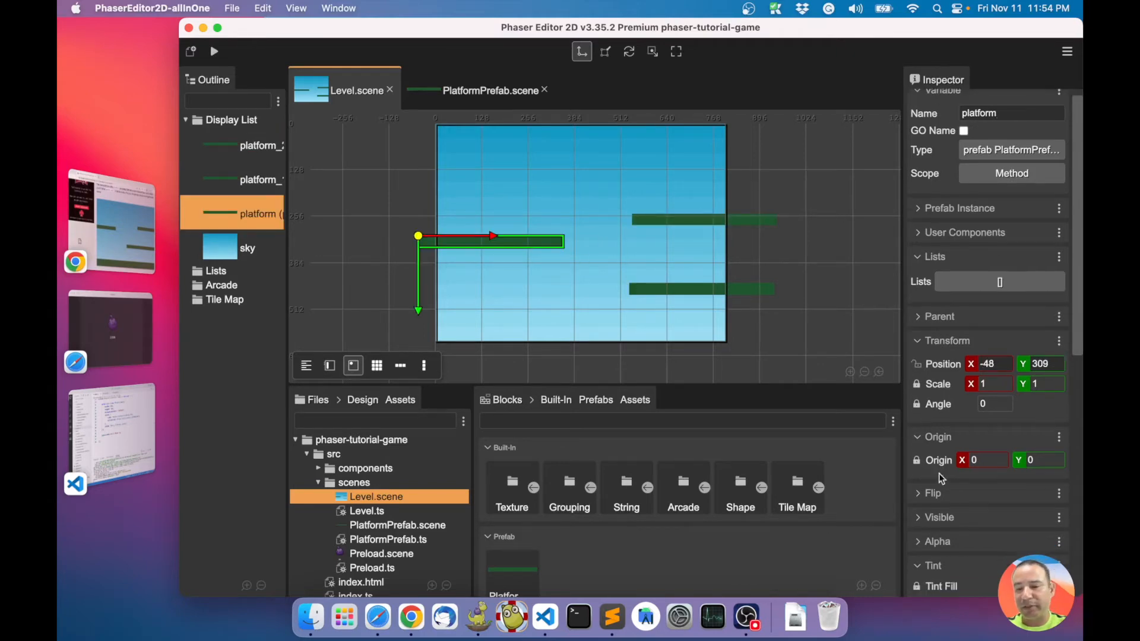
scroll(down, 3)
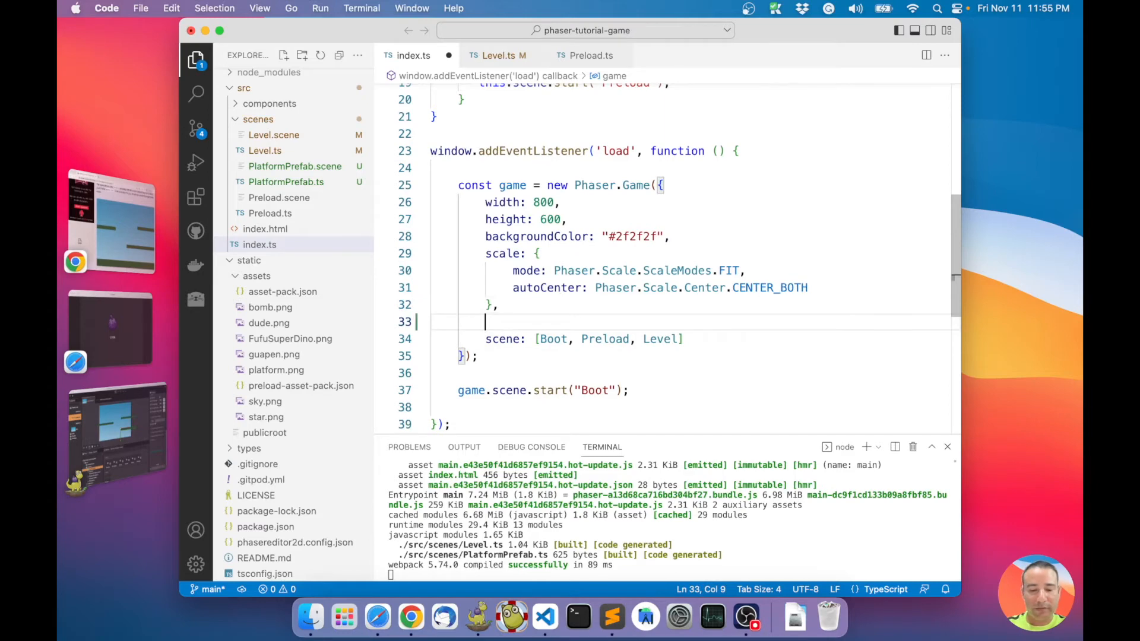
Step: Add physics: { default: "arcade", arcade: { gravity: { y: 300 } } } to the game config in index.ts
text(physics:)
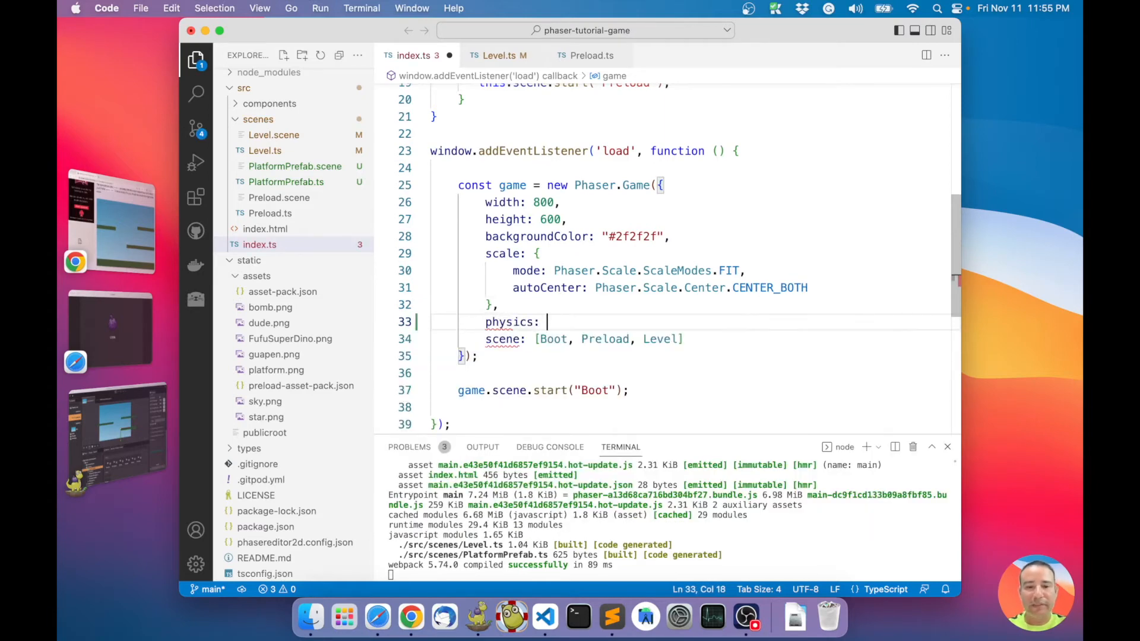
text({)
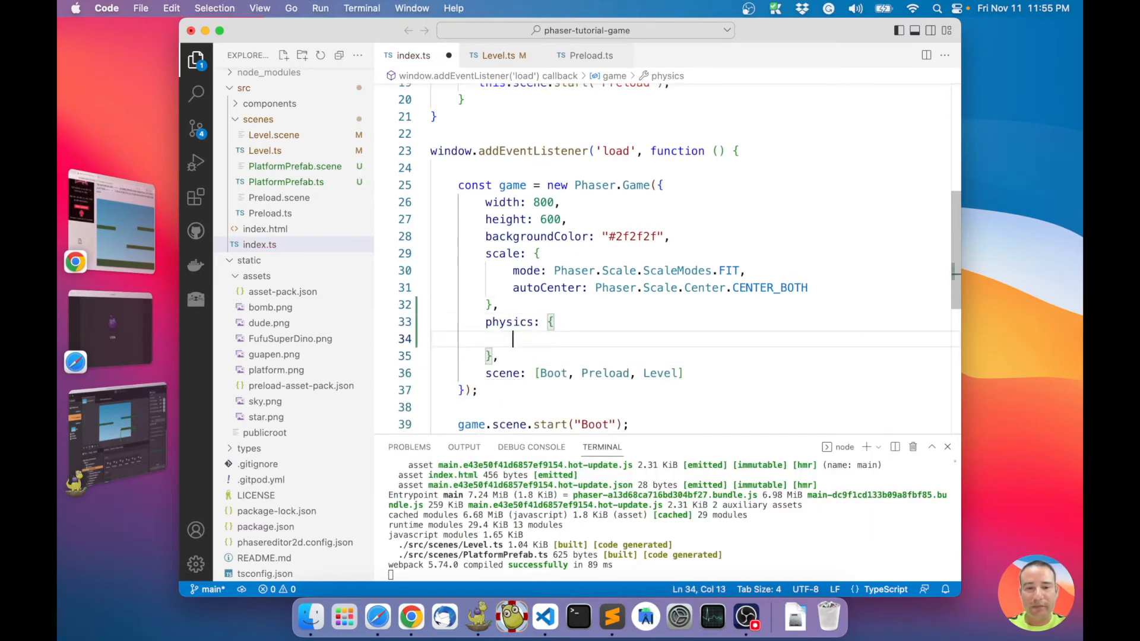
text(ty)
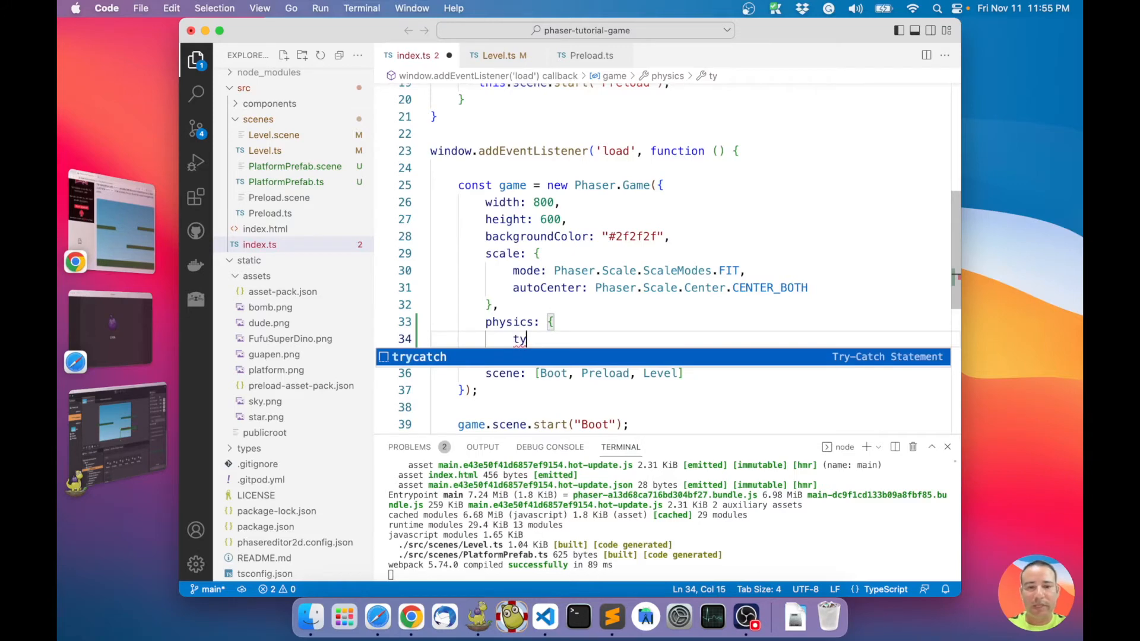
text(default: "arcade,)
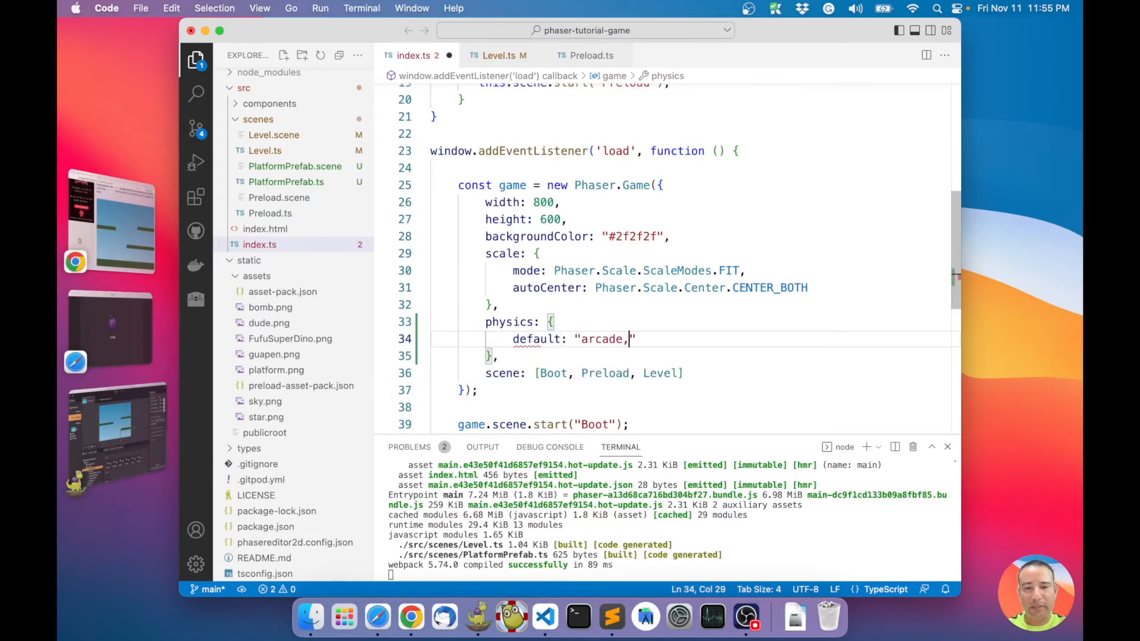
text(arcade: {)
text(gravity: {)
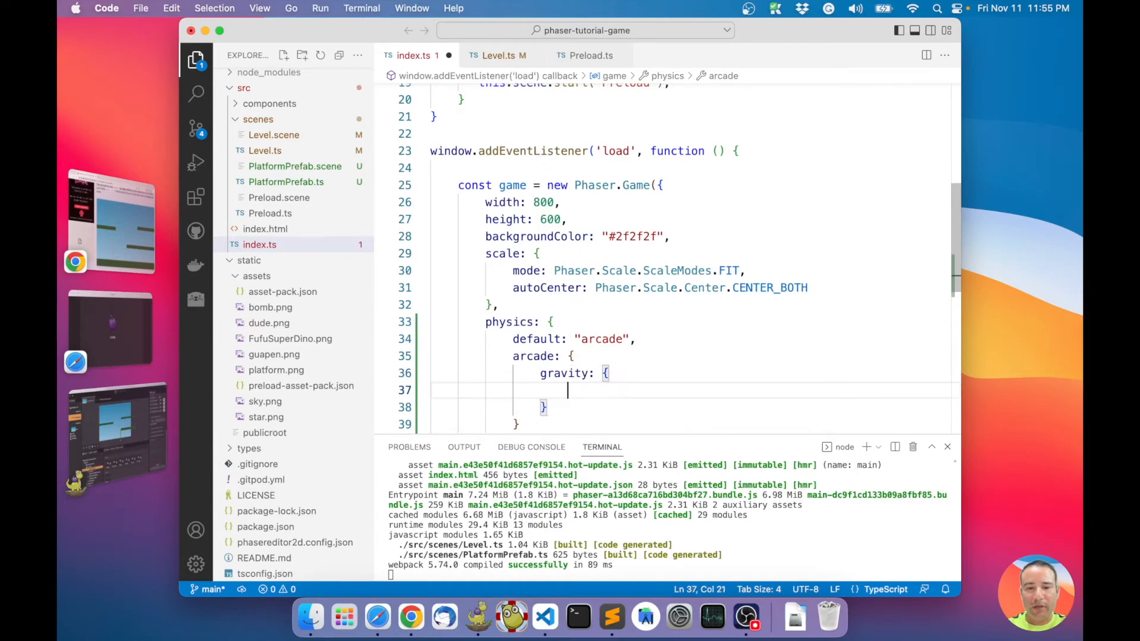
text(y: 30)
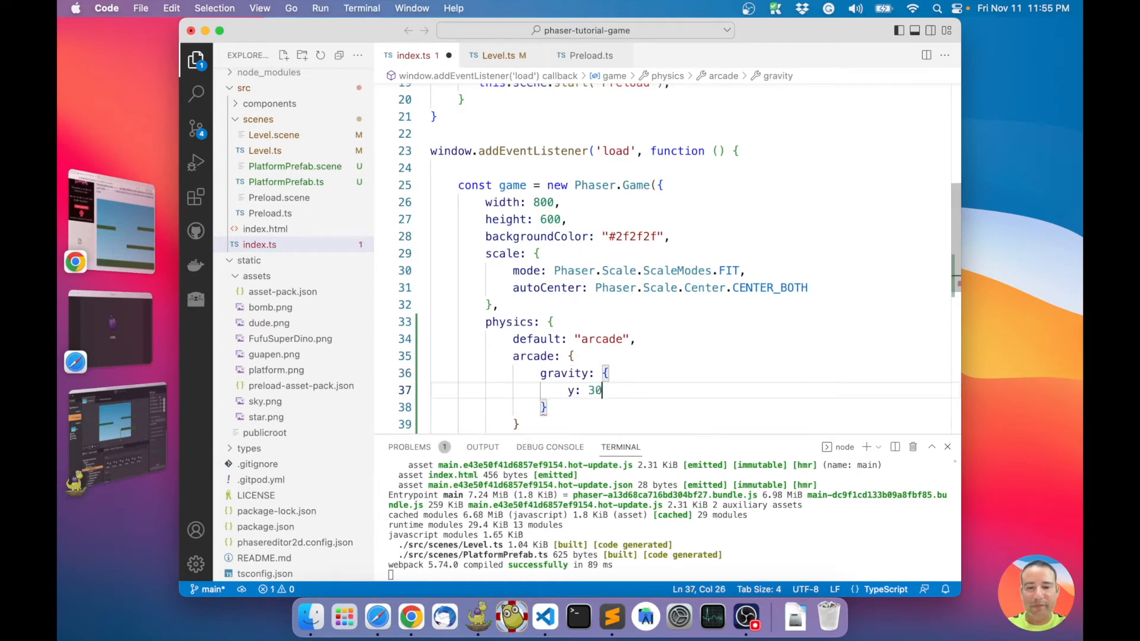
text(0)
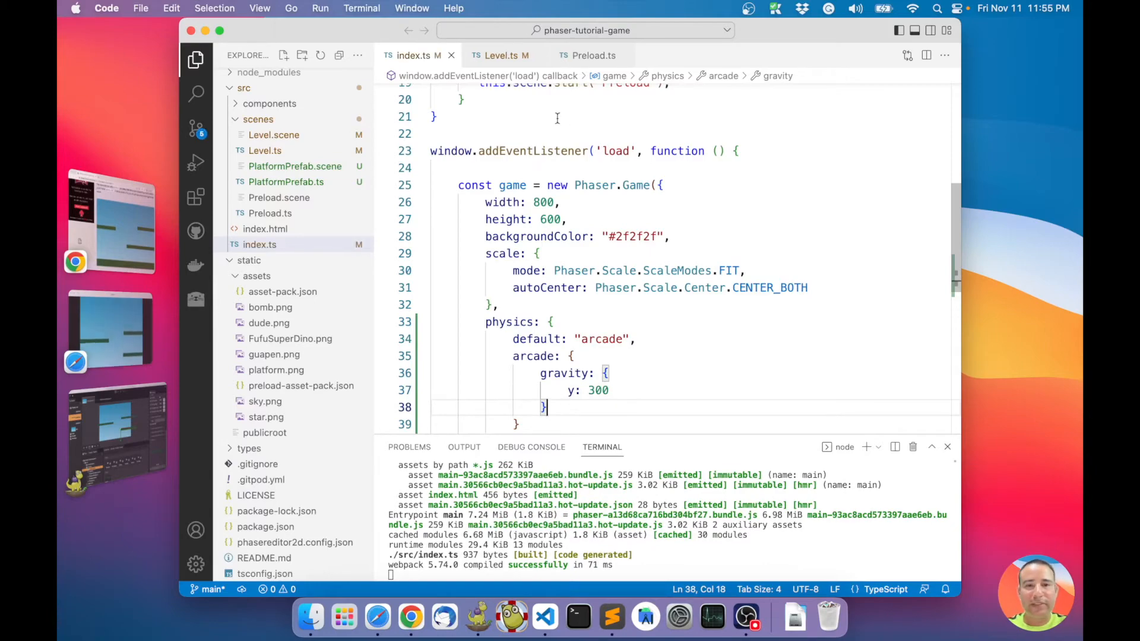
mouse_move(477, 620)
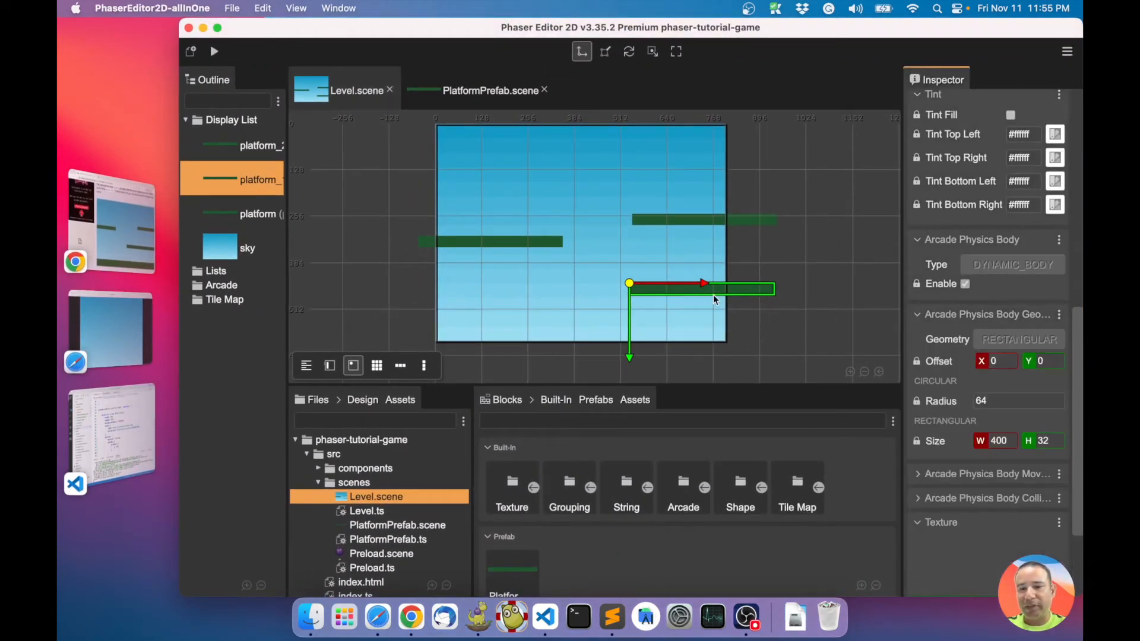
Step: Set the PlatformPrefab's Arcade Physics Body type to STATIC_BODY
click(490, 90)
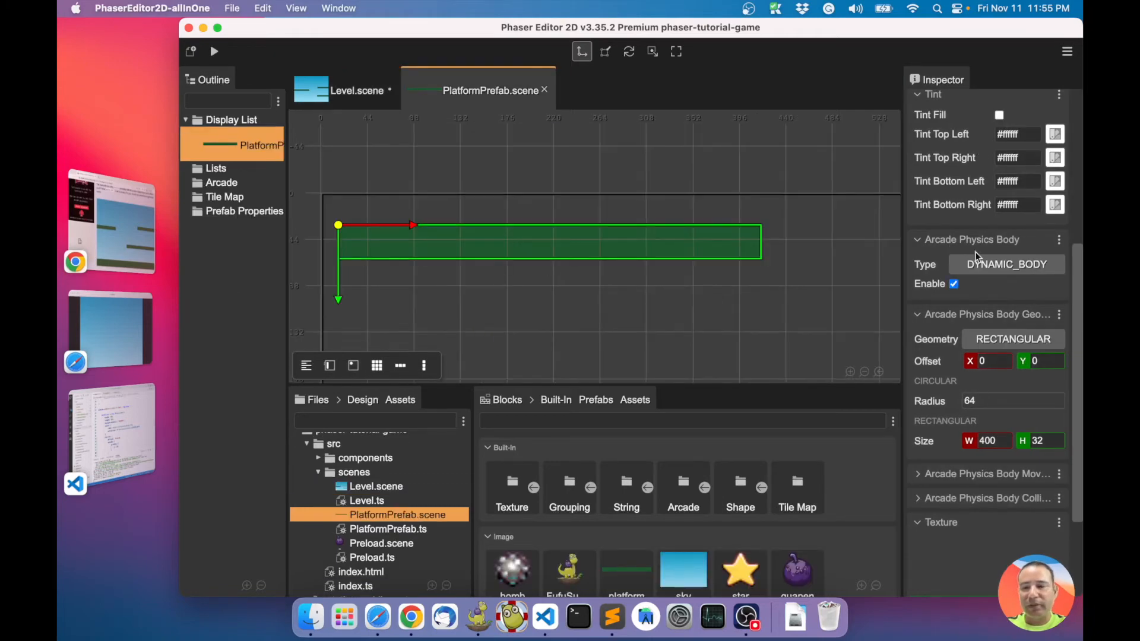
click(1006, 263)
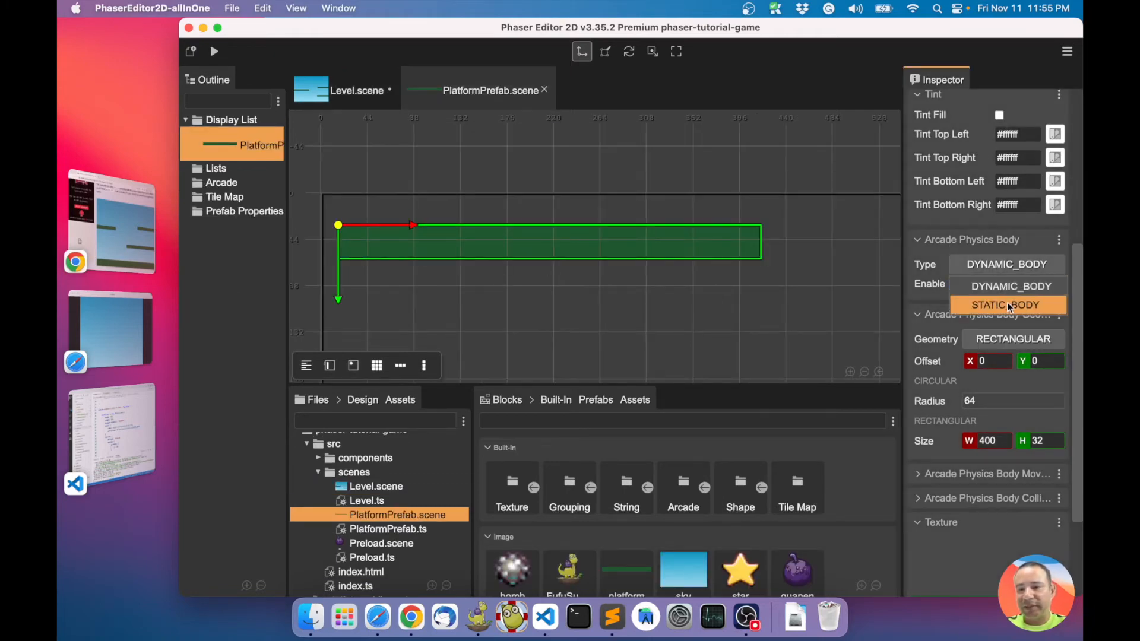
click(1005, 305)
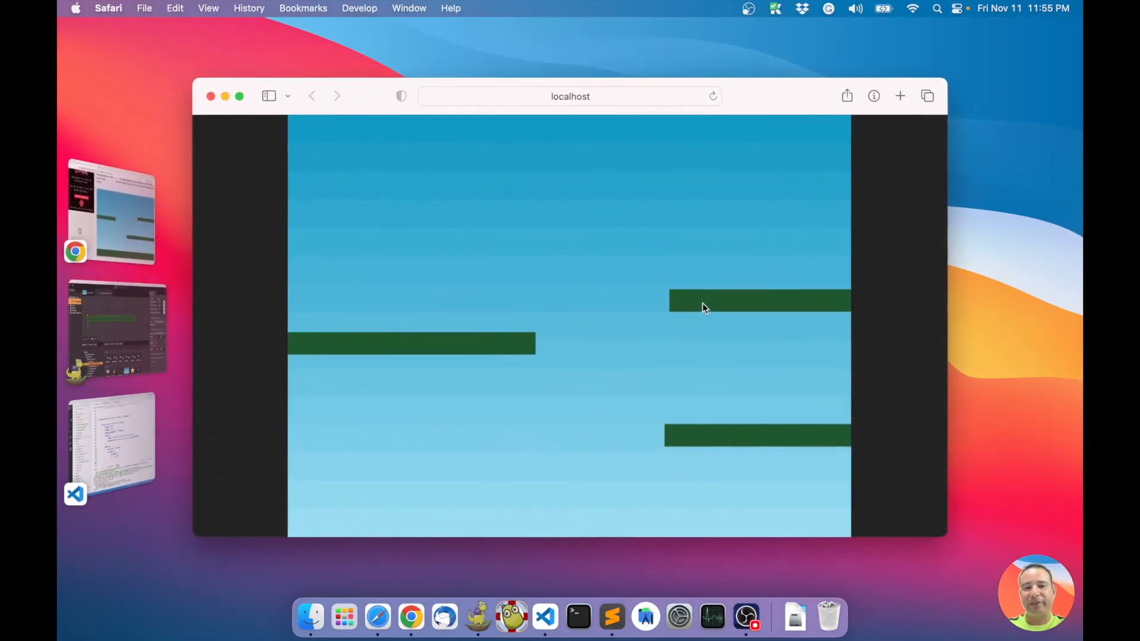
mouse_move(471, 319)
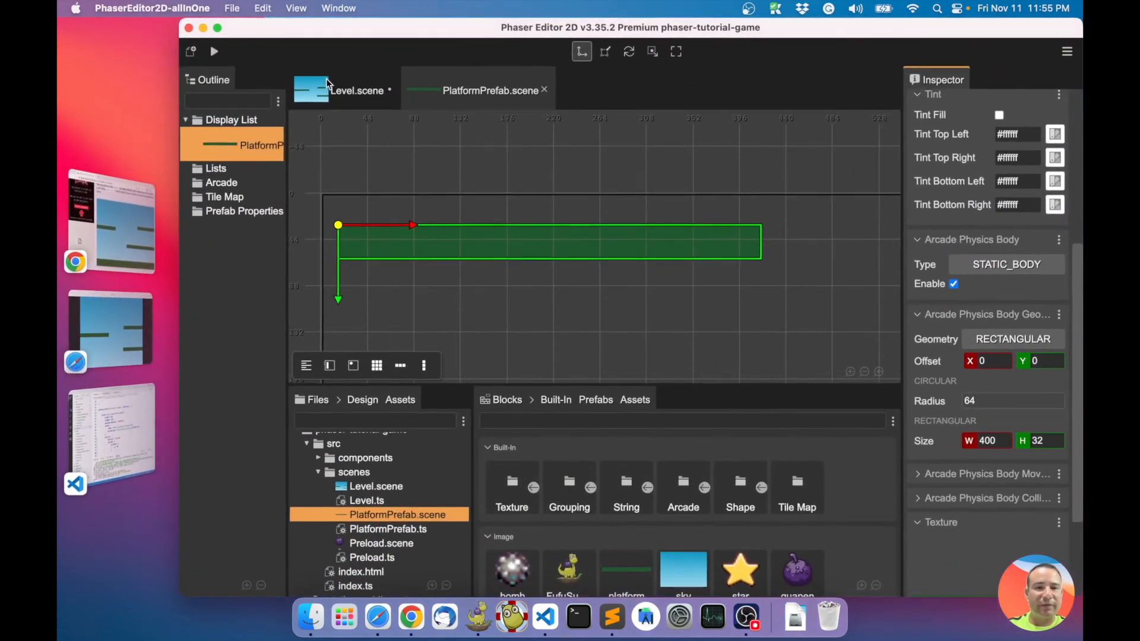
Step: Add a fourth PlatformPrefab instance along the Level's bottom as ground, scaled 2×2 at (0, 536)
click(356, 90)
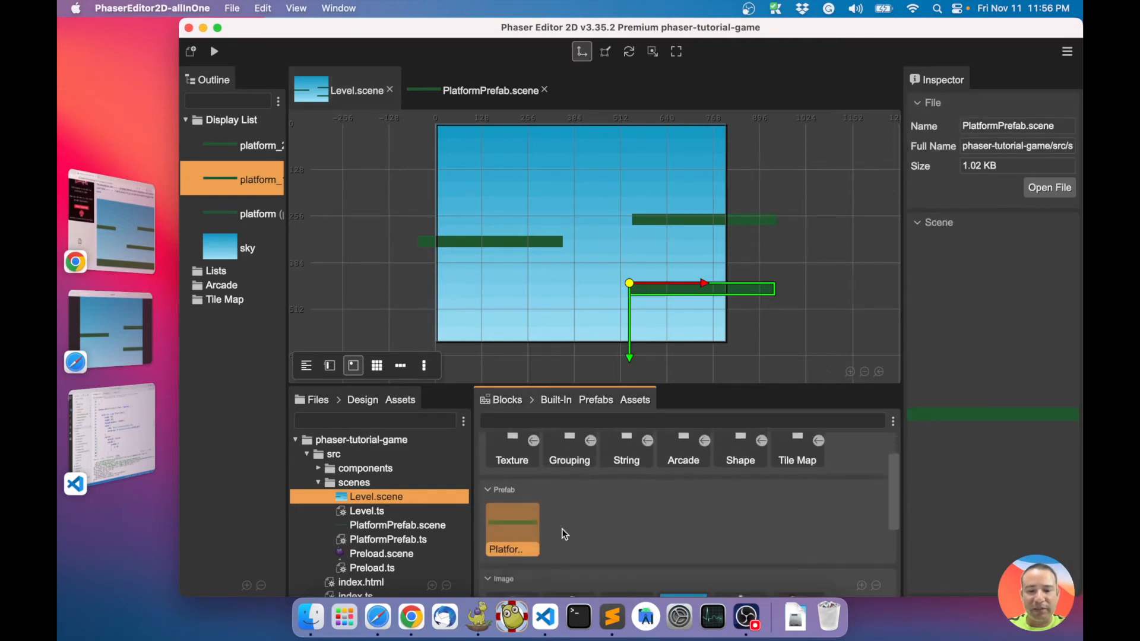
scroll(down, 3)
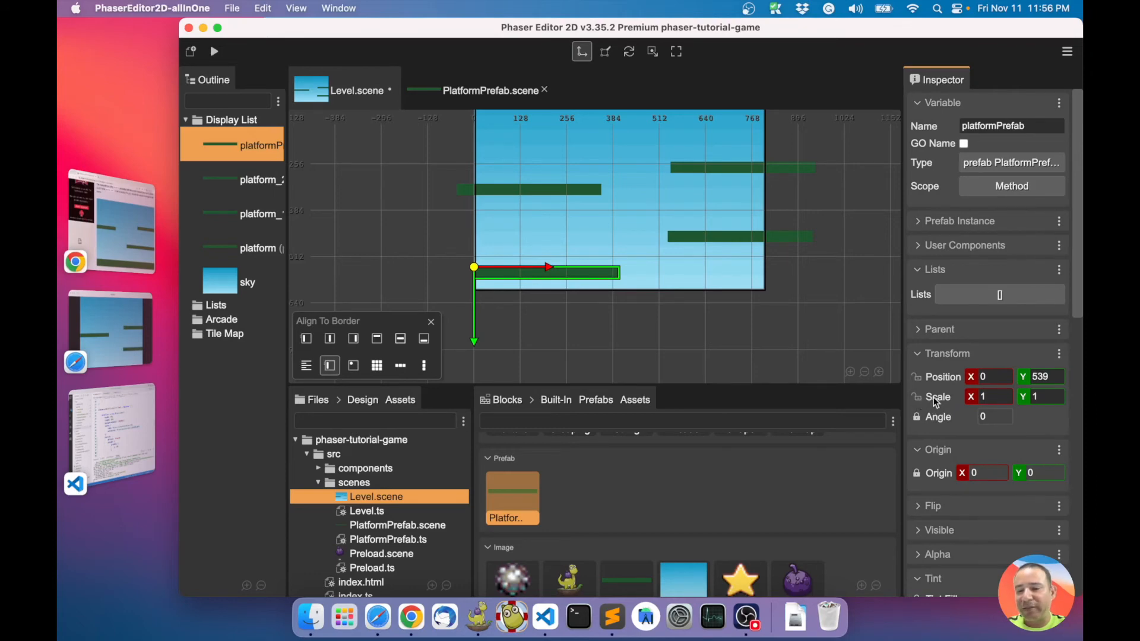
mouse_move(930, 401)
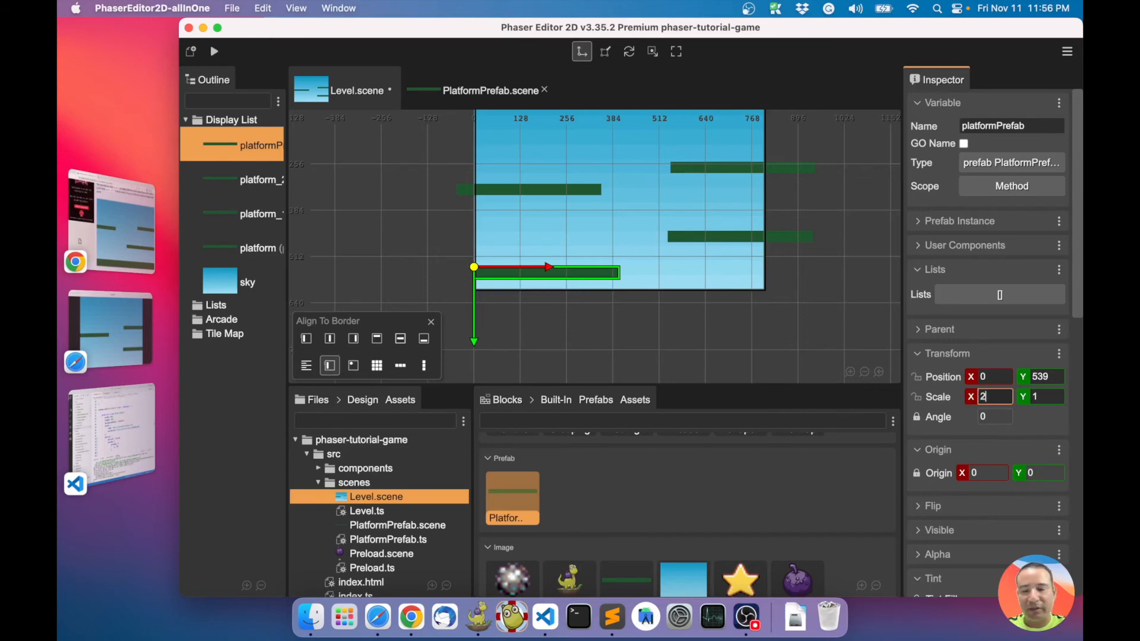
text(2)
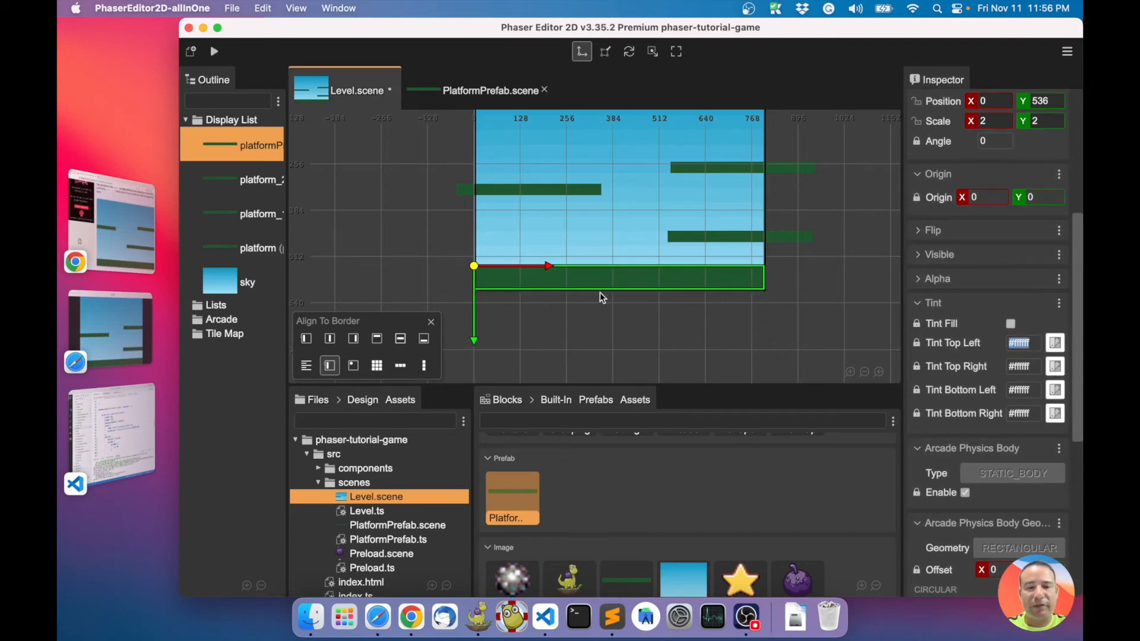
mouse_move(608, 312)
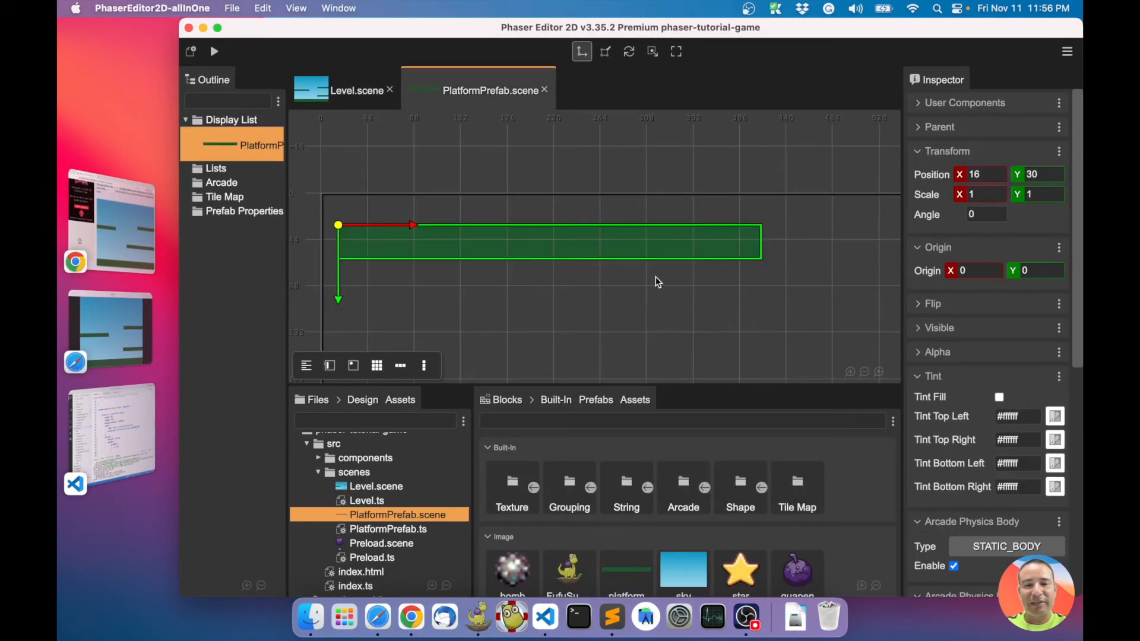
mouse_move(577, 250)
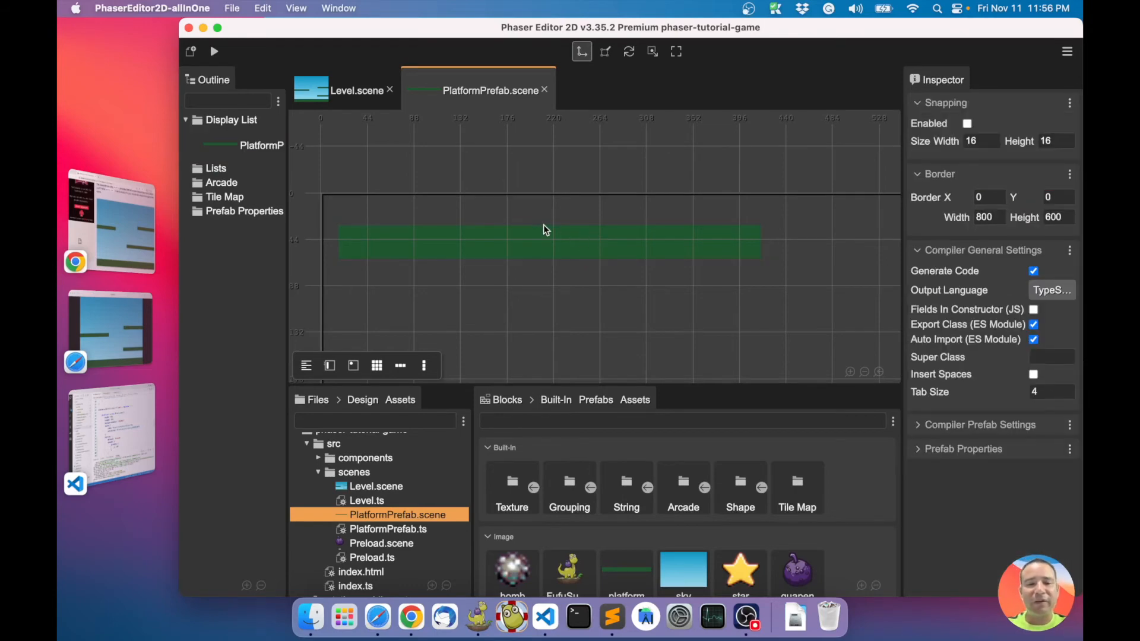
Step: Enable Tint Fill on the platform prefab and set Tint Top Left/Right to yellow #e8bd07
click(261, 145)
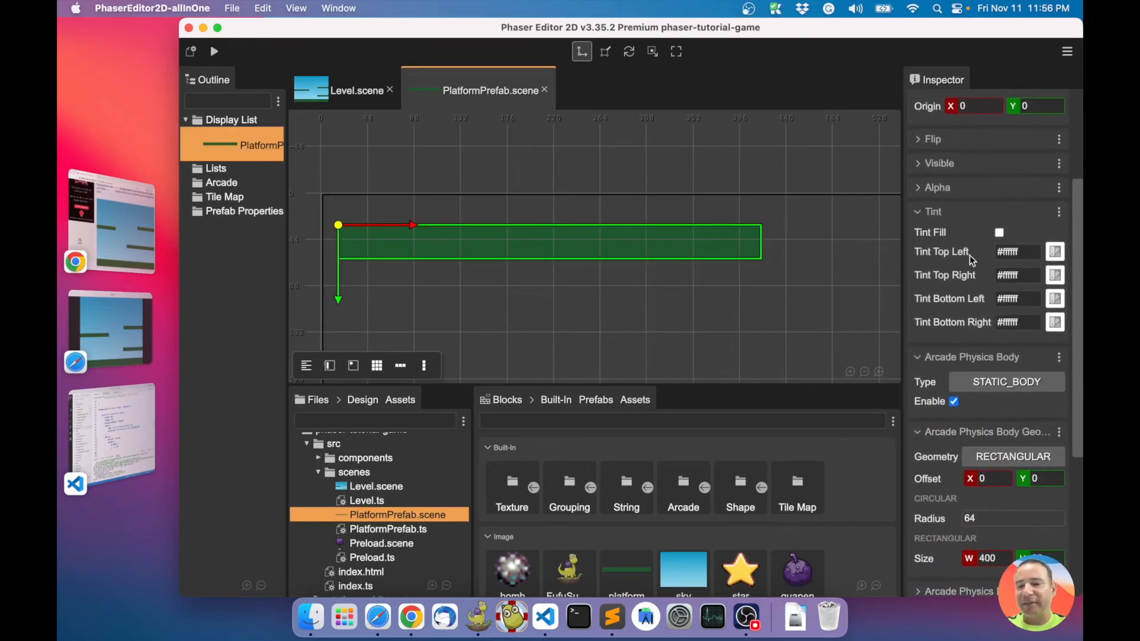
click(998, 232)
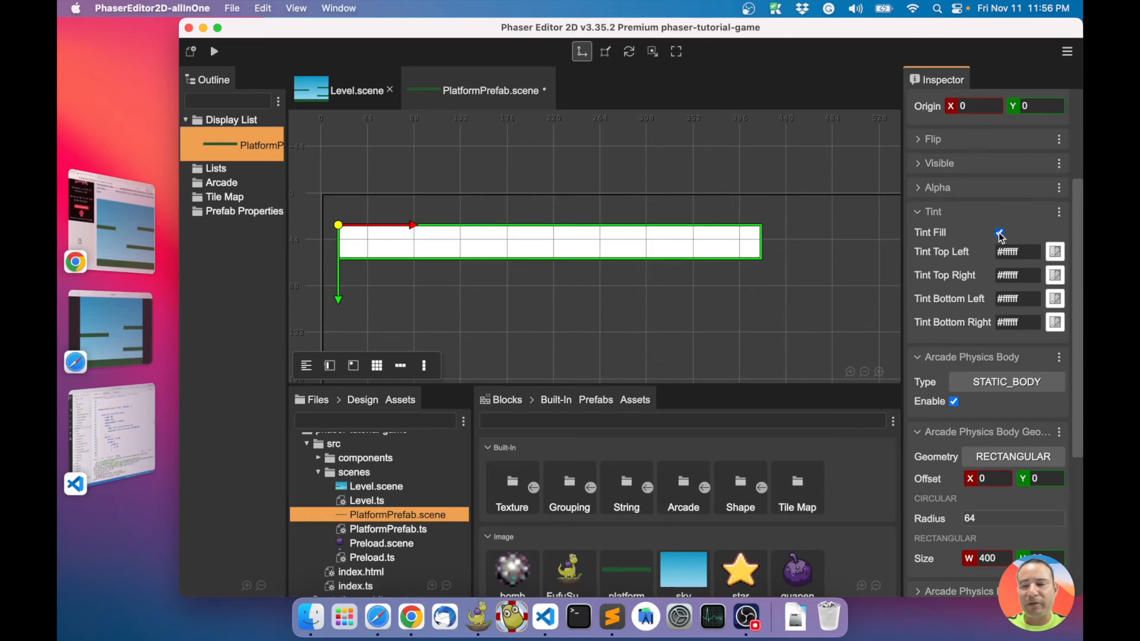
click(1054, 251)
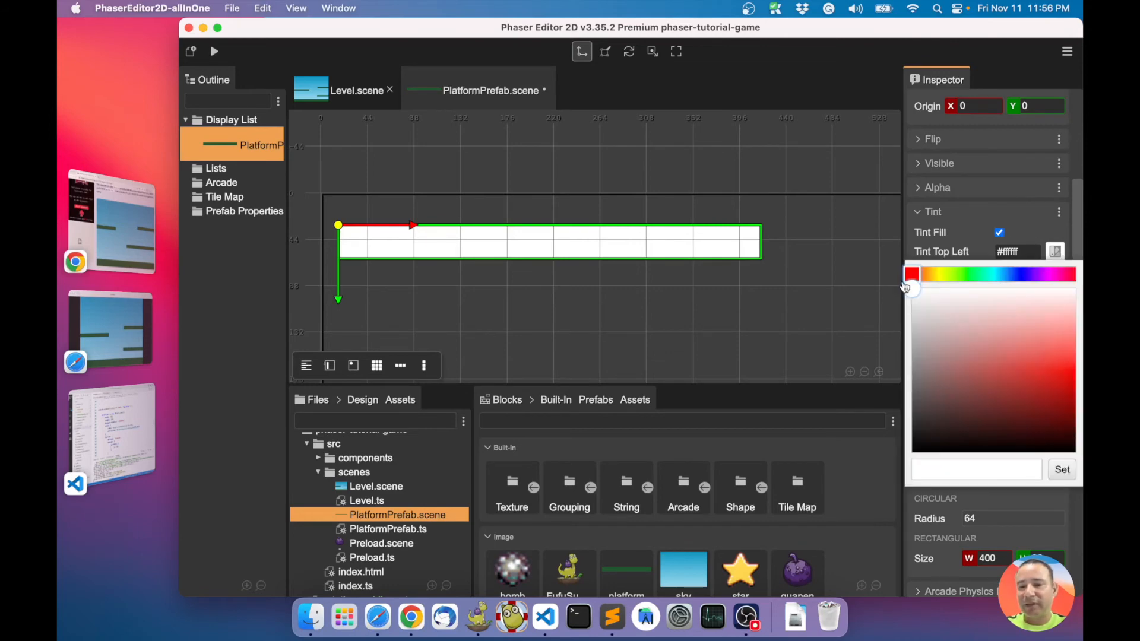
click(951, 274)
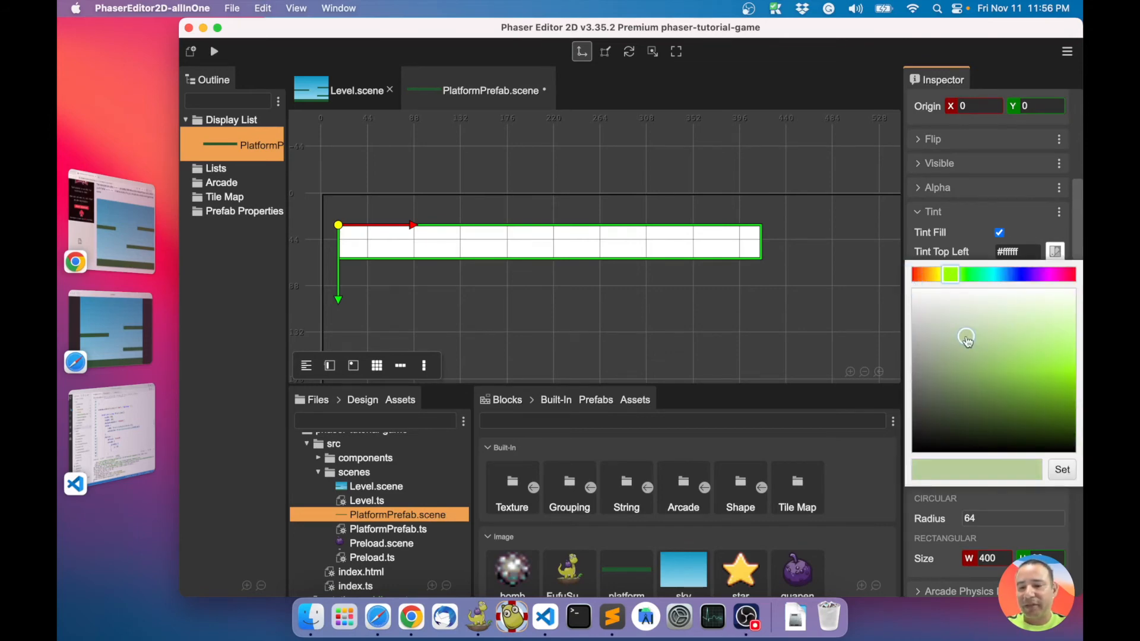
click(934, 275)
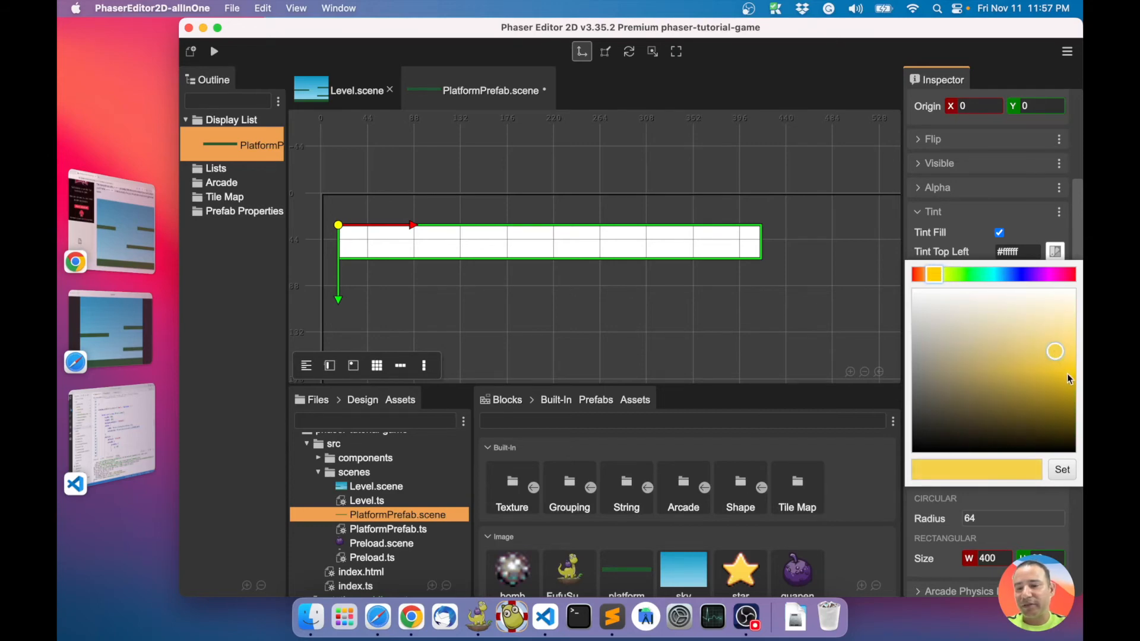
click(1060, 469)
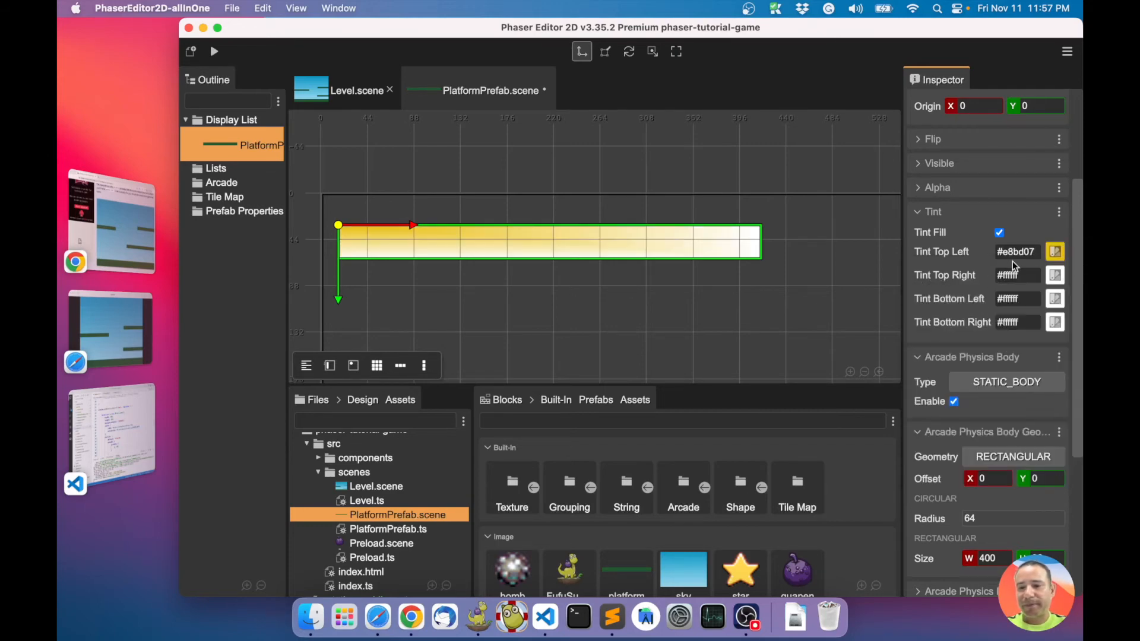
click(1016, 274)
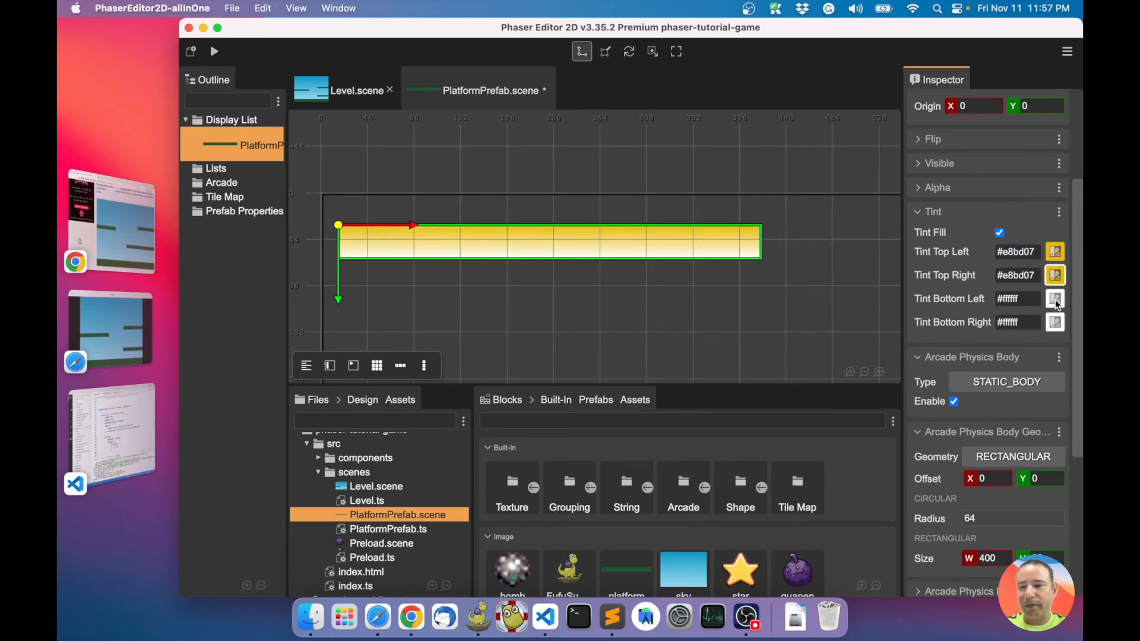
Step: Set the prefab's Tint Bottom Left/Right to green #098d37 for a yellow-to-green gradient
click(1055, 299)
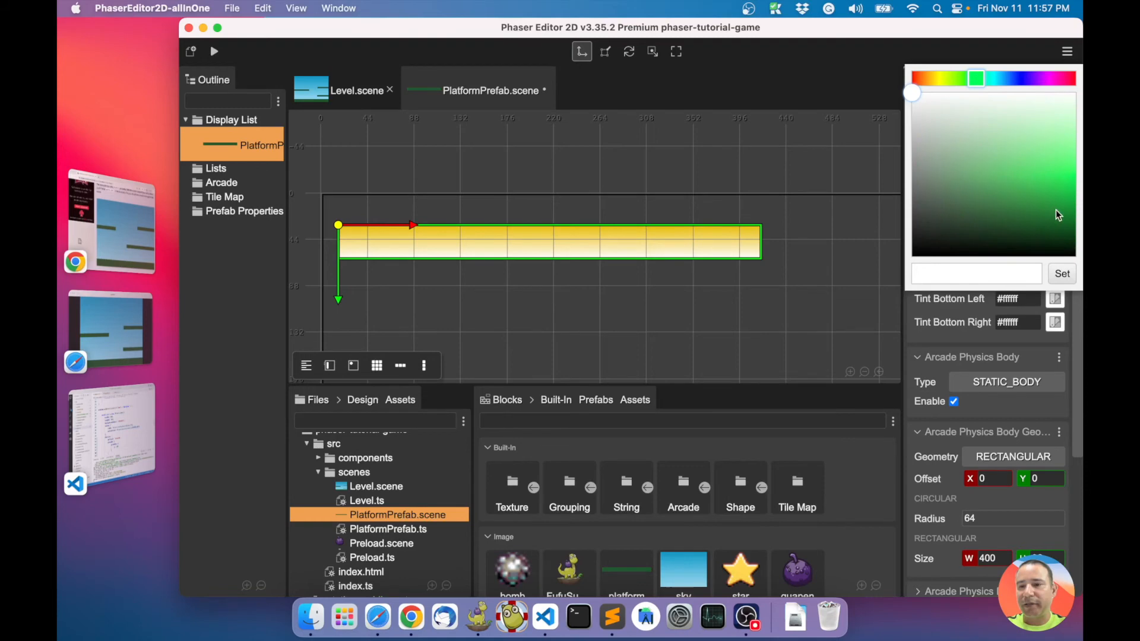
click(1061, 273)
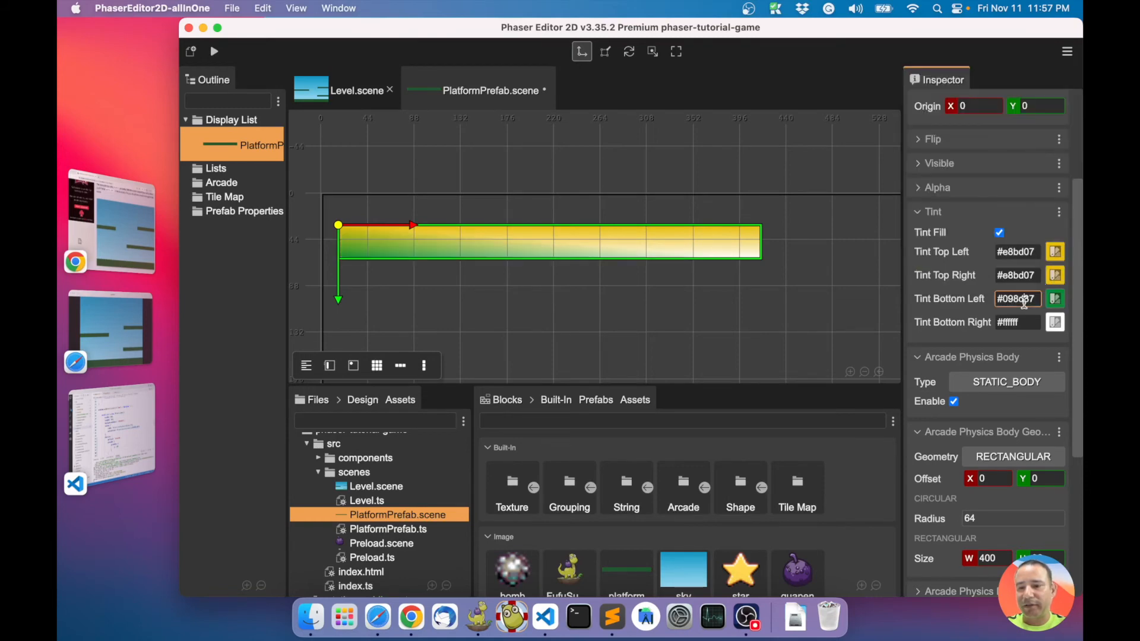
click(1016, 322)
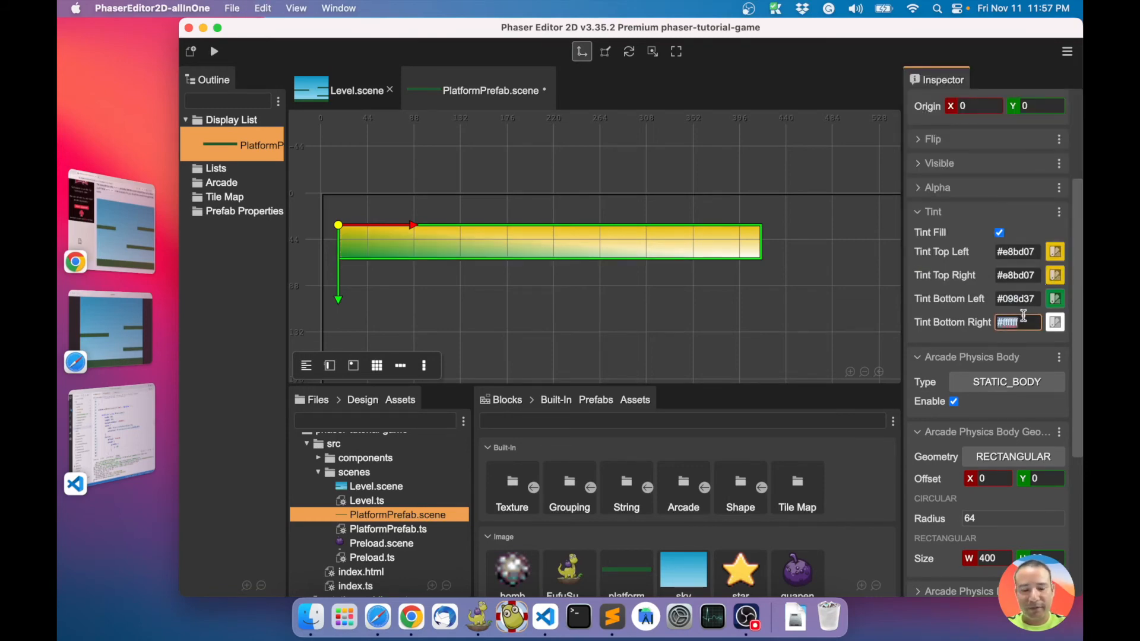
text(#098d37)
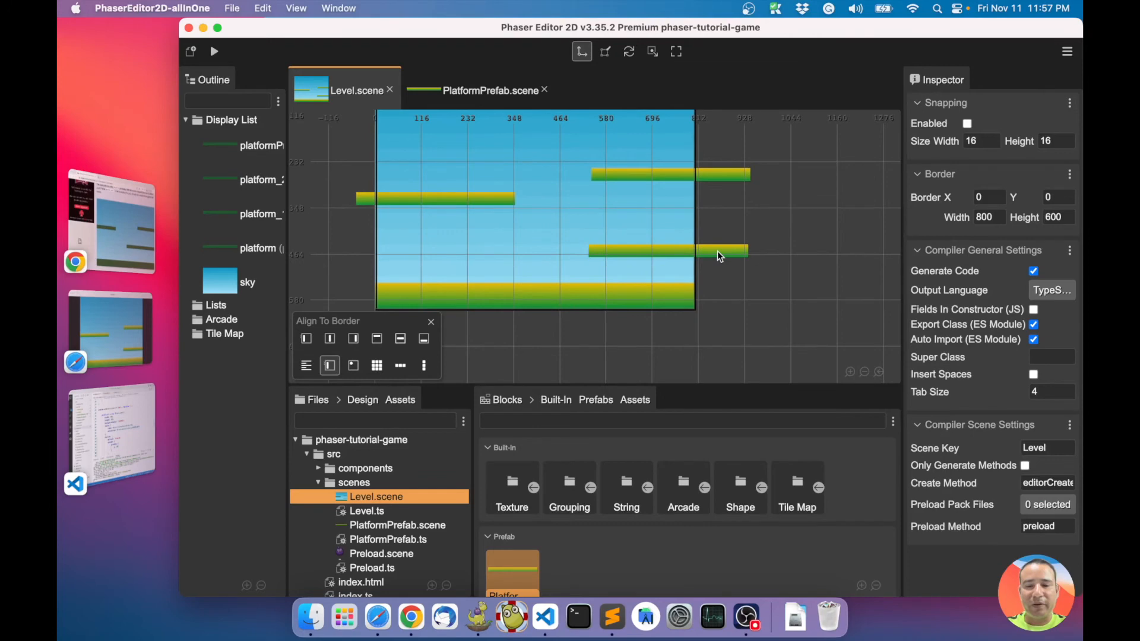
Step: Give the wide ground platform instance a darker green on its Tint Bottom Left and Bottom Right
click(531, 296)
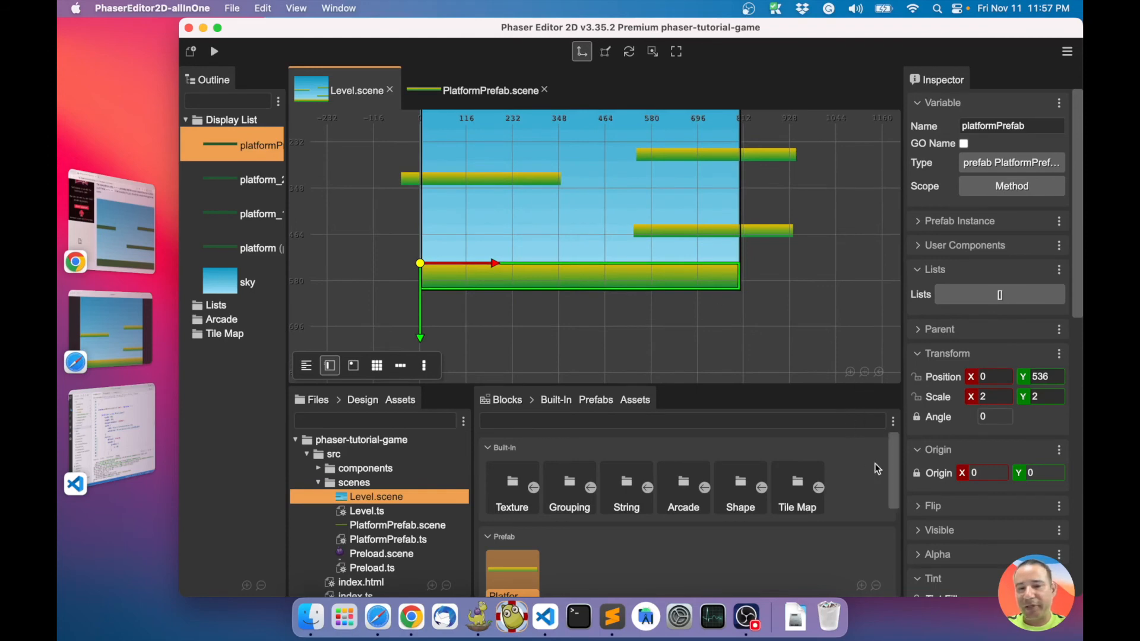
scroll(down, 3)
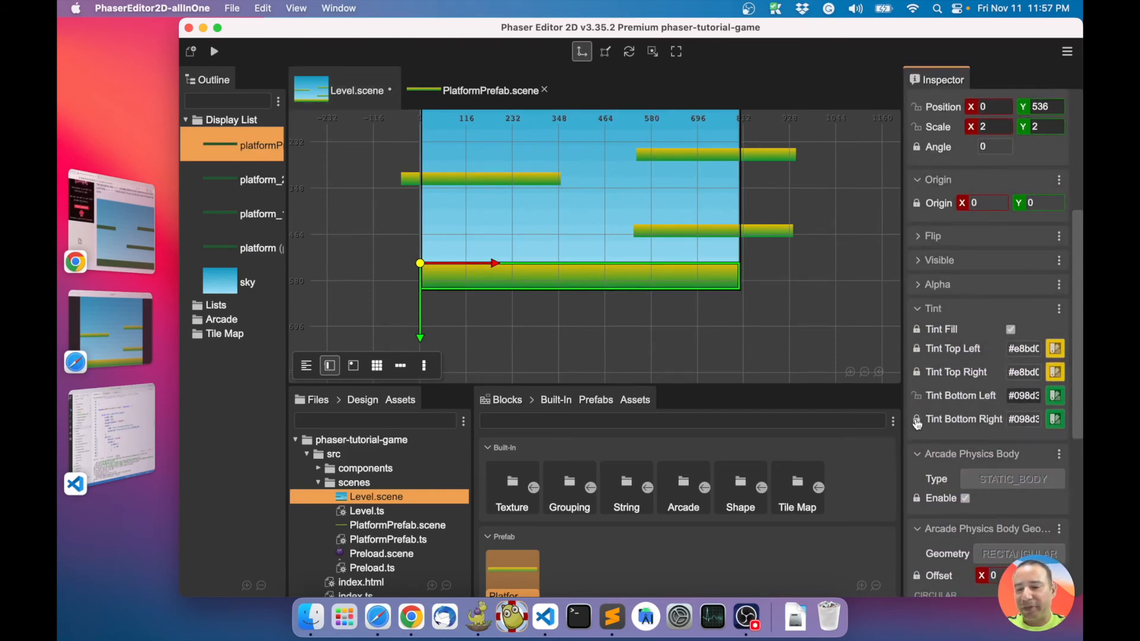
click(1054, 395)
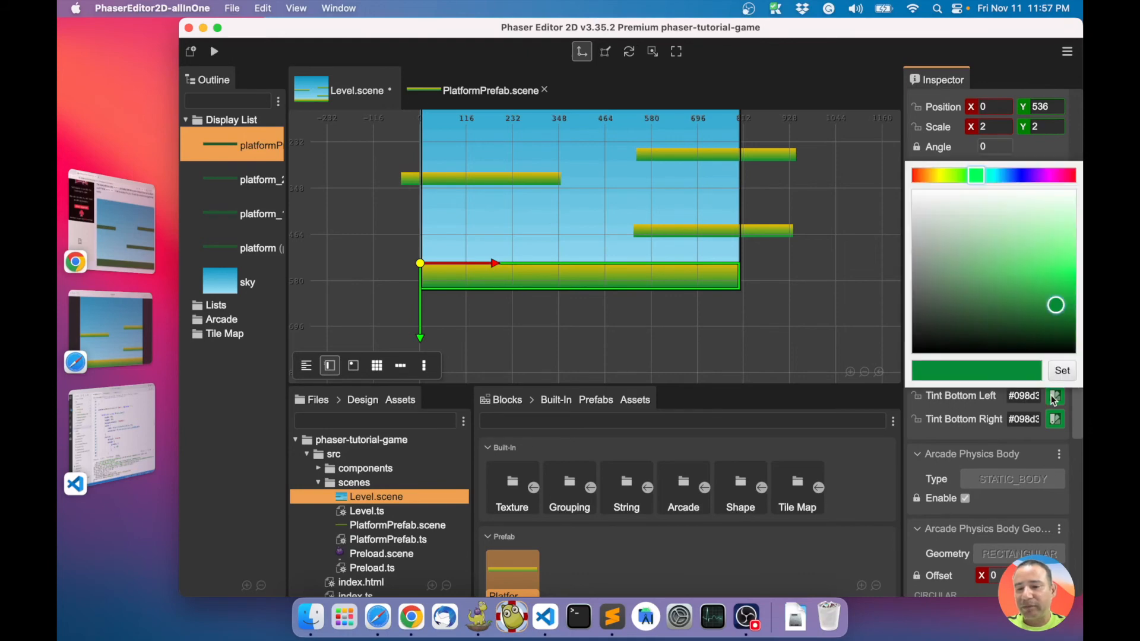
click(1062, 371)
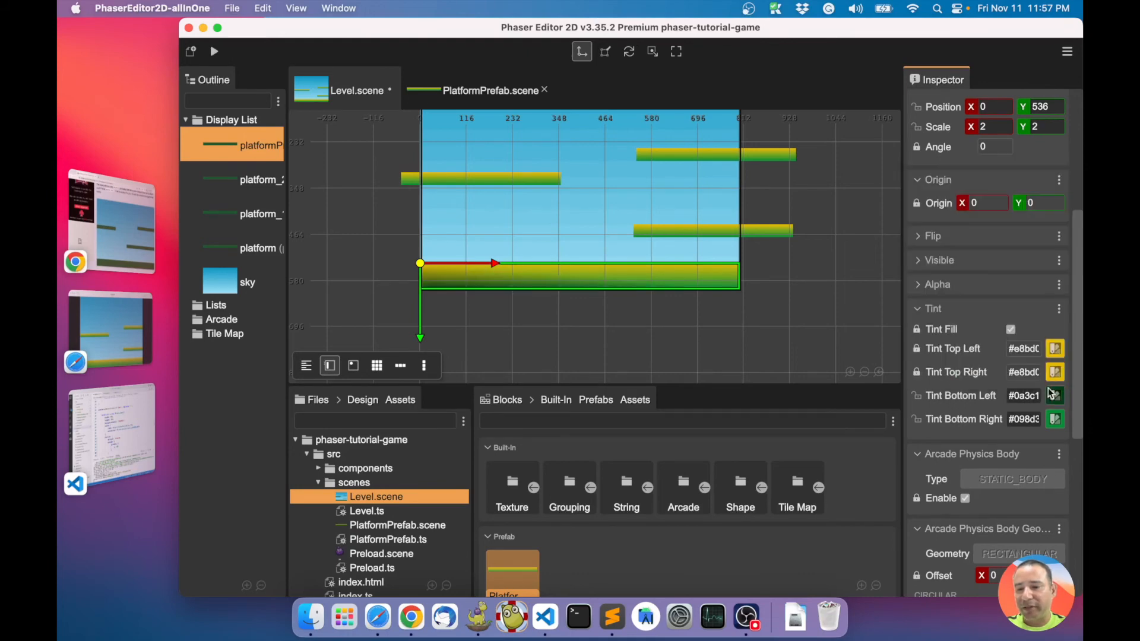
click(1022, 395)
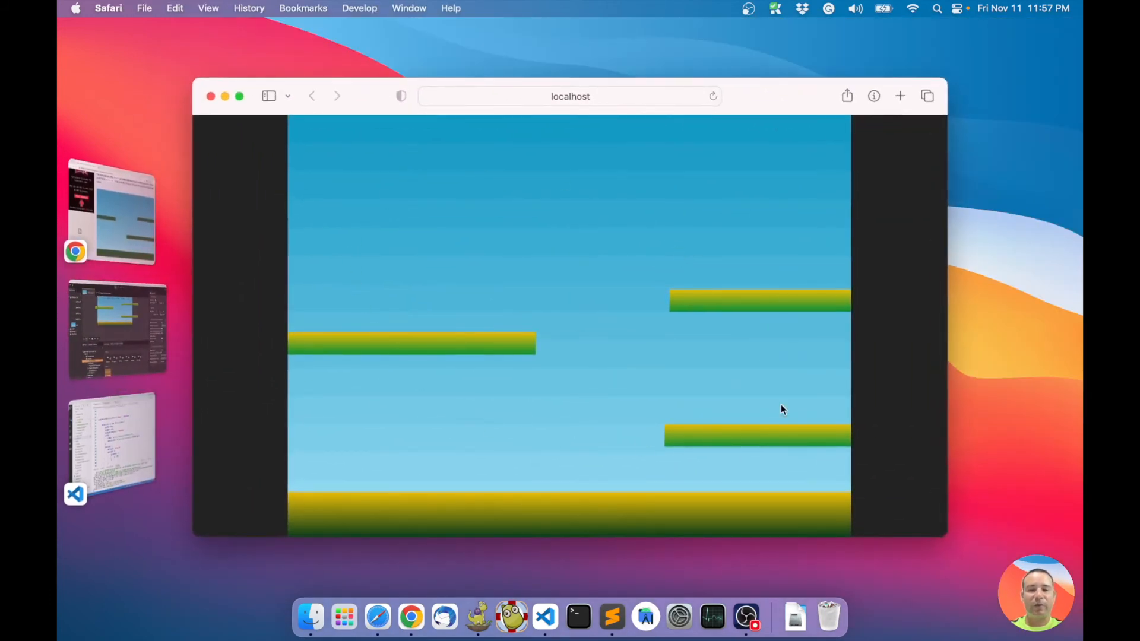
mouse_move(246, 331)
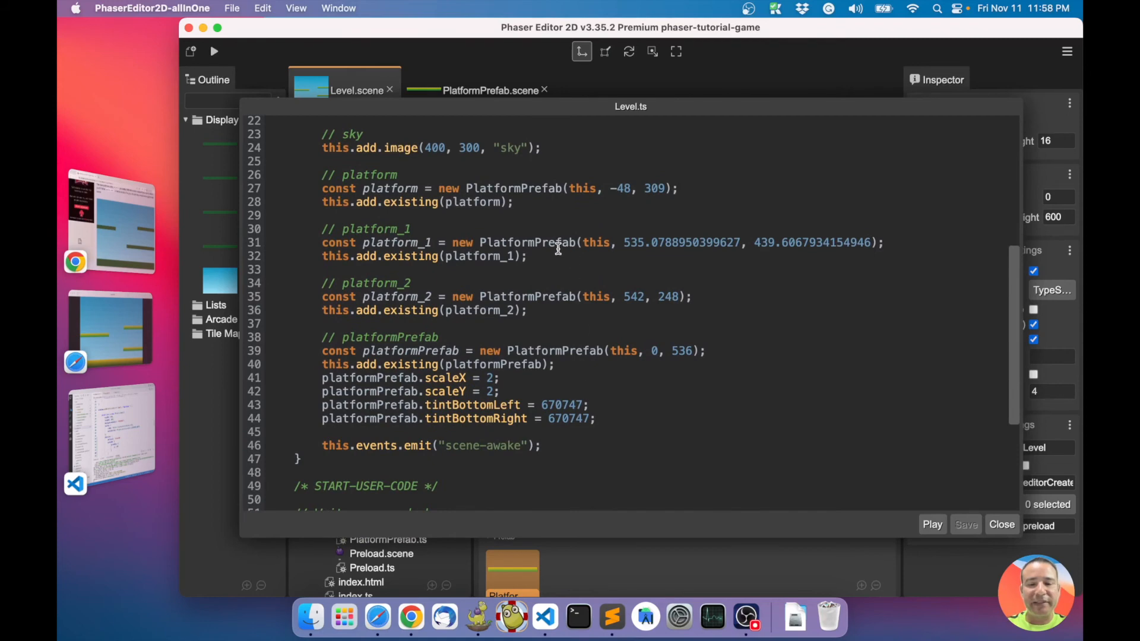
Step: Inspect platform_1's fractional x value in the Level.ts preview and close it
double_click(650, 242)
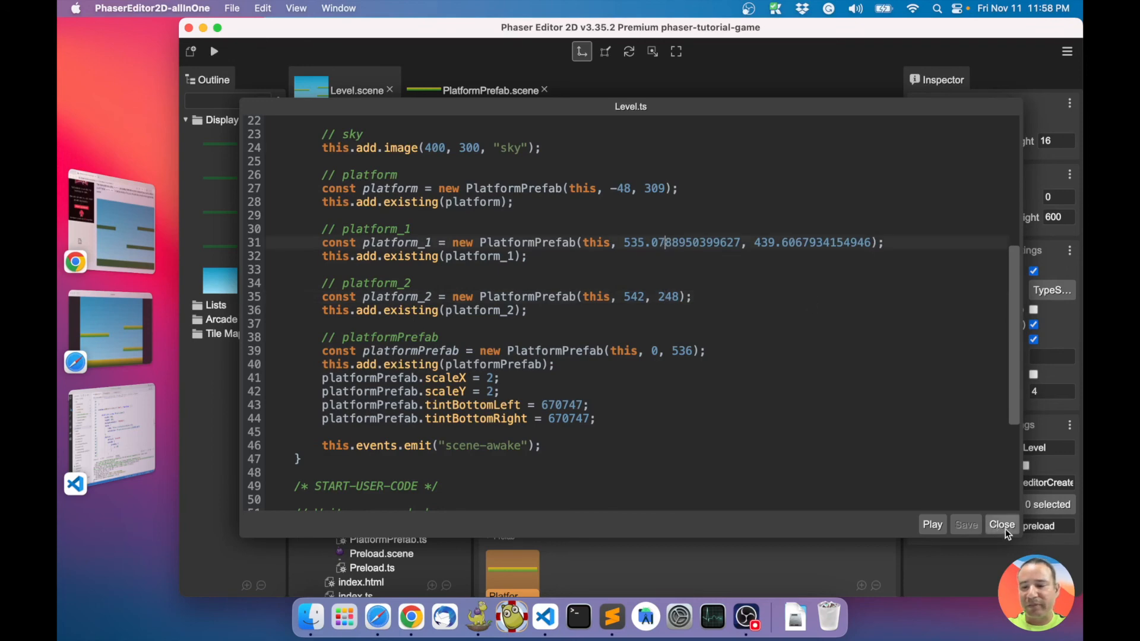
click(1002, 524)
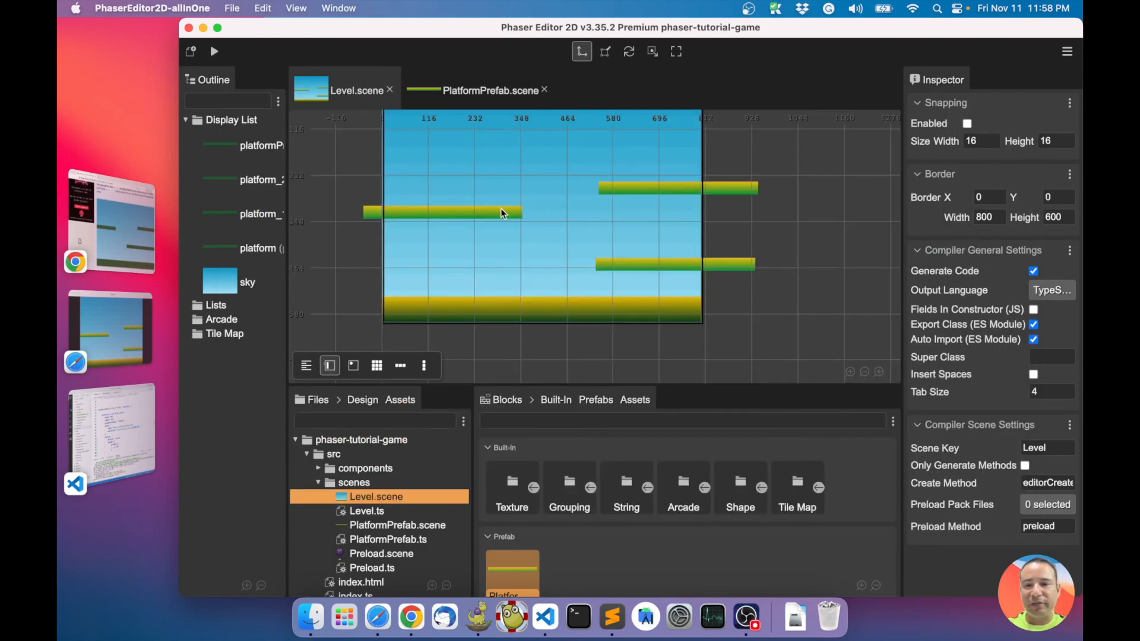
Step: Enable 1×1 snapping, re-place the upper-right platform, and bring up the regenerated Level.ts code
click(966, 122)
text(1)
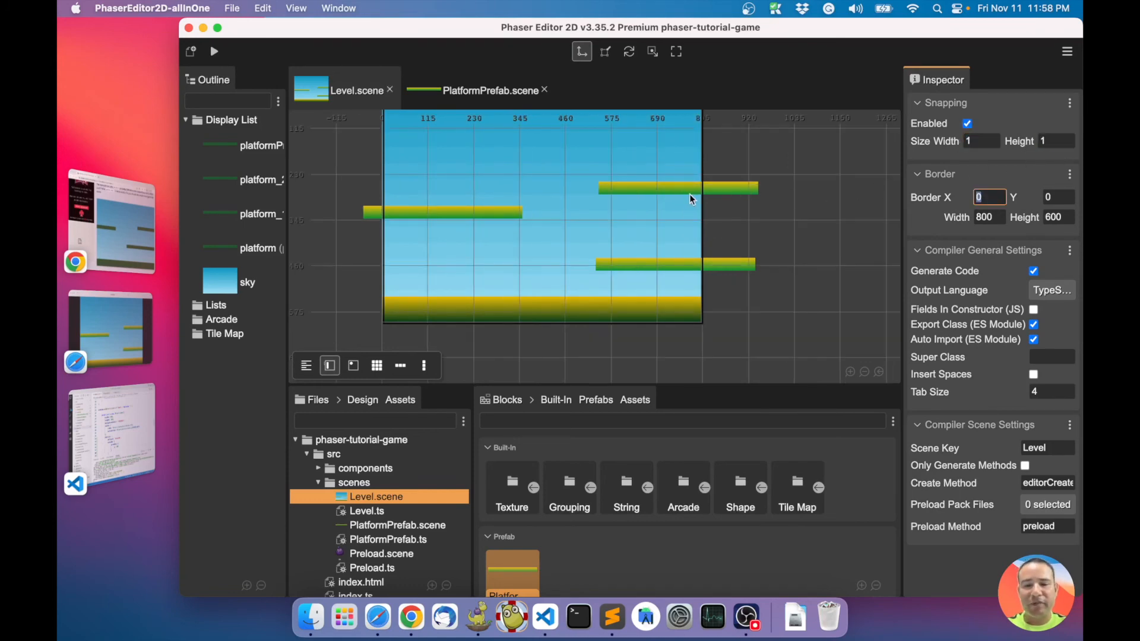
click(675, 188)
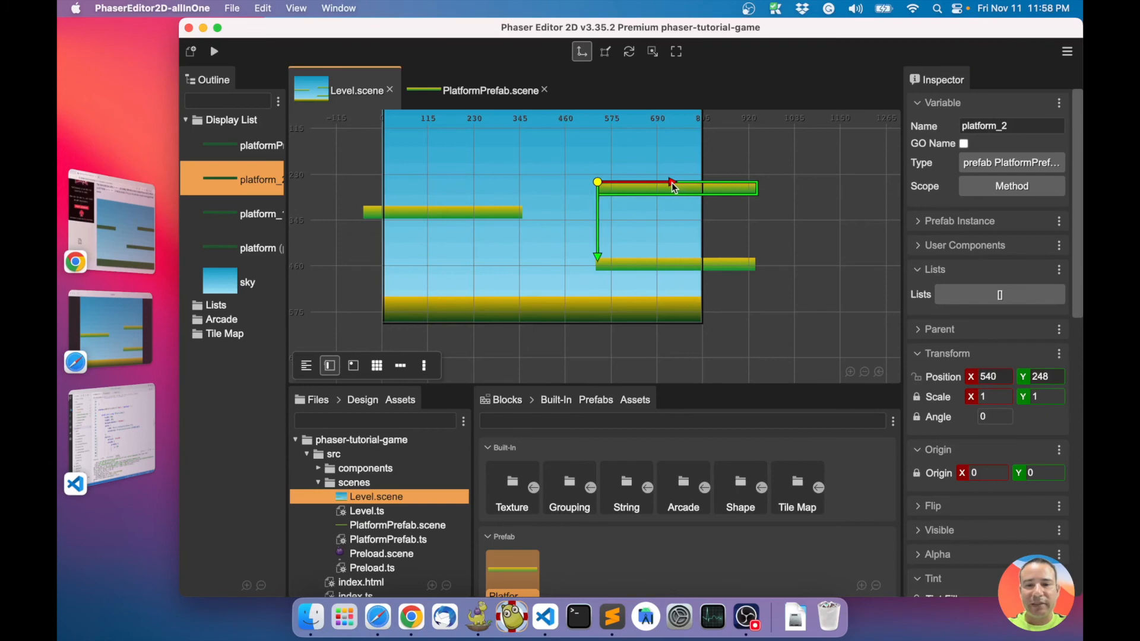
right_click(646, 264)
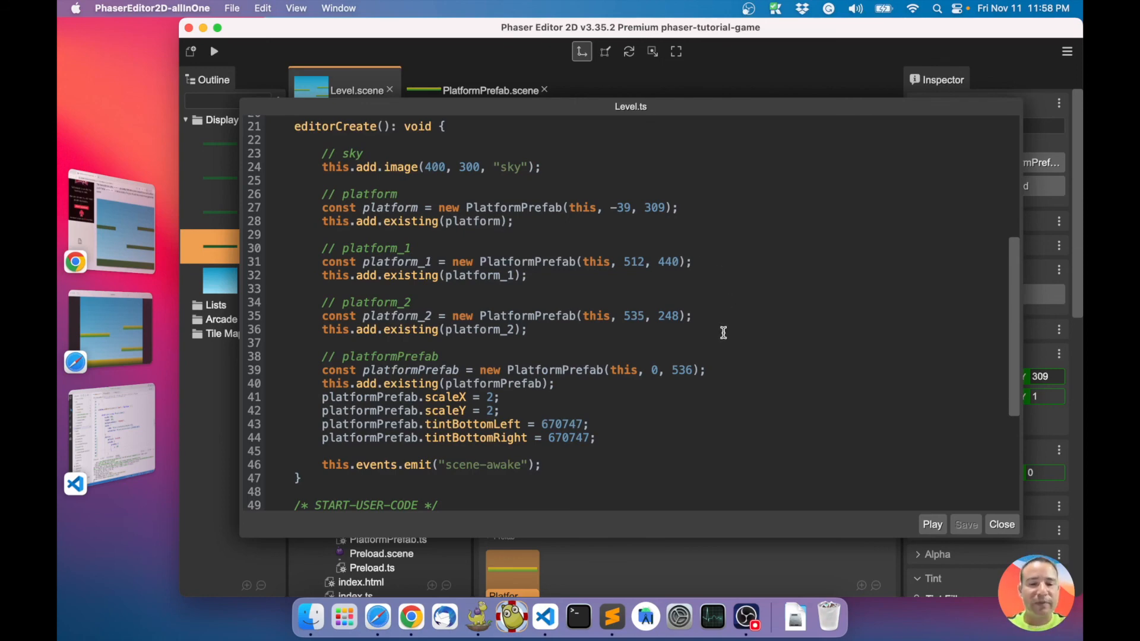
Step: Verify the Level.ts preview shows all-integer platform coordinates and close it
scroll(down, 3)
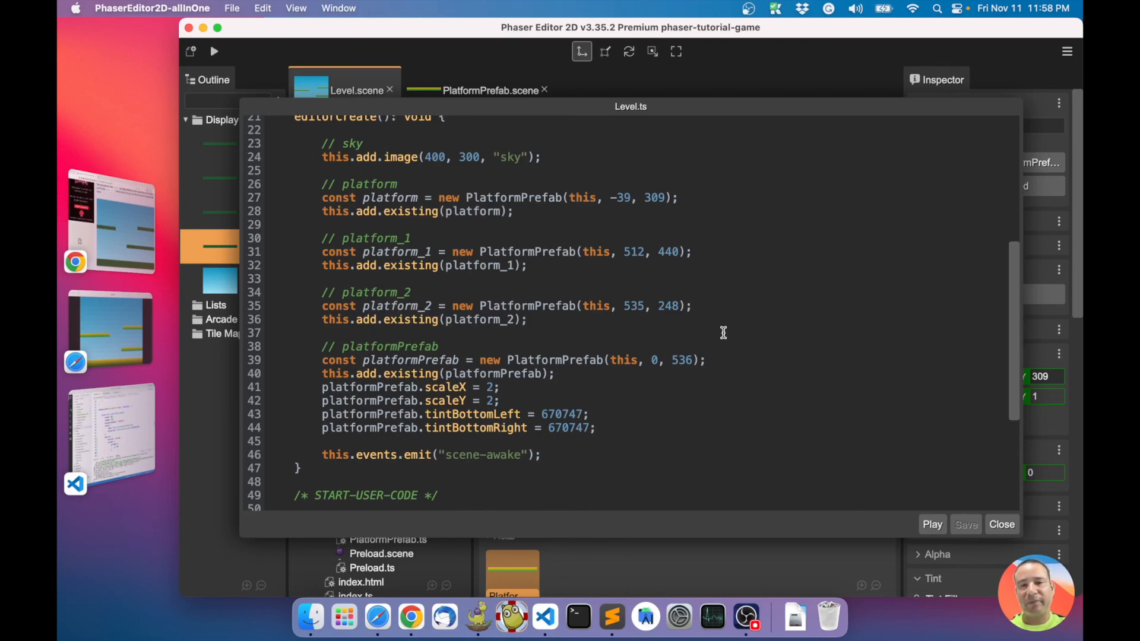
mouse_move(880, 456)
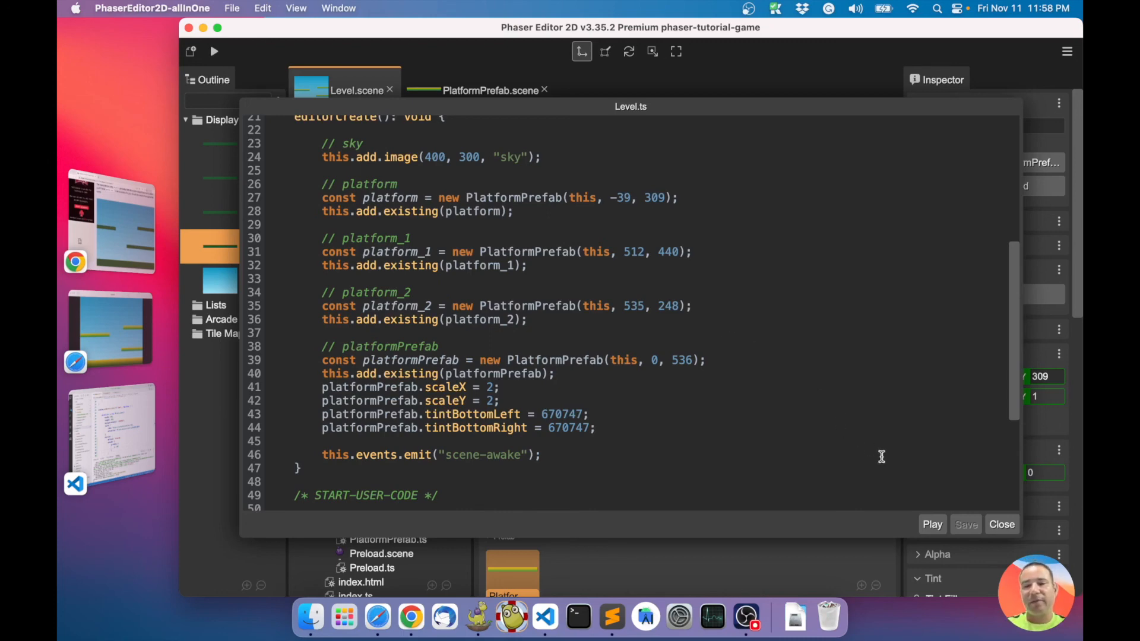
click(1000, 524)
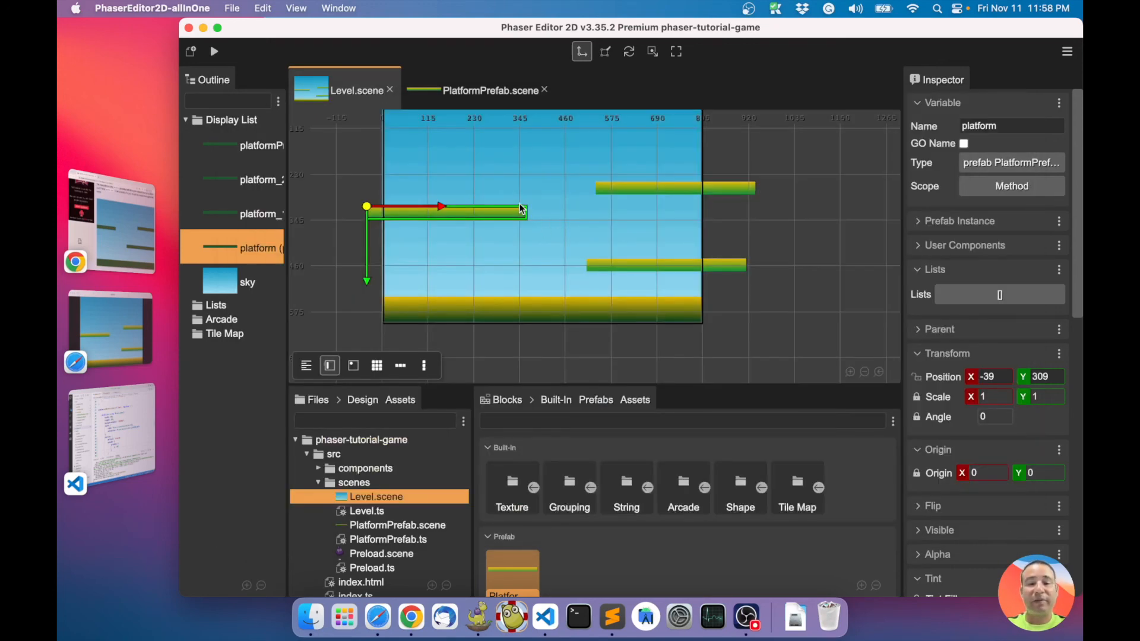